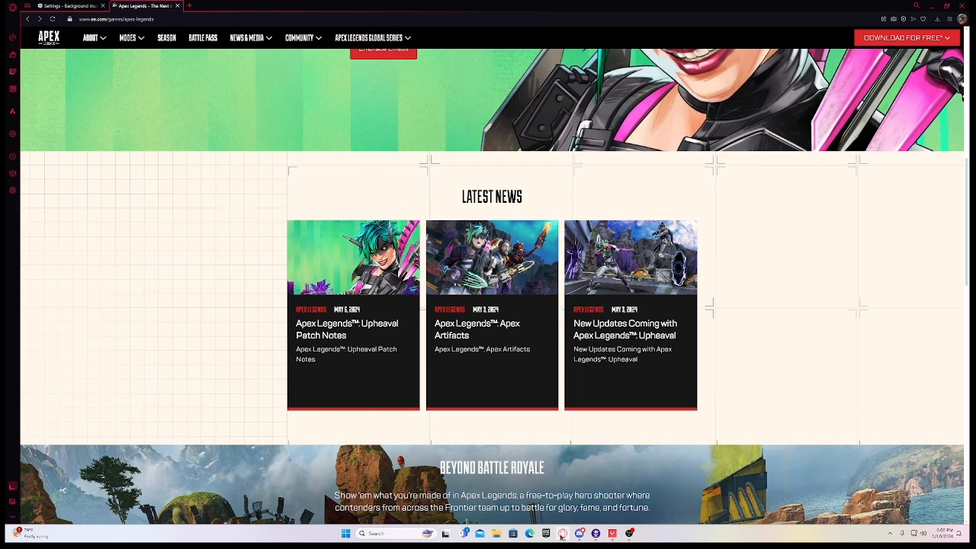
{"action": "mouse_move", "coordinate": [743, 348]}
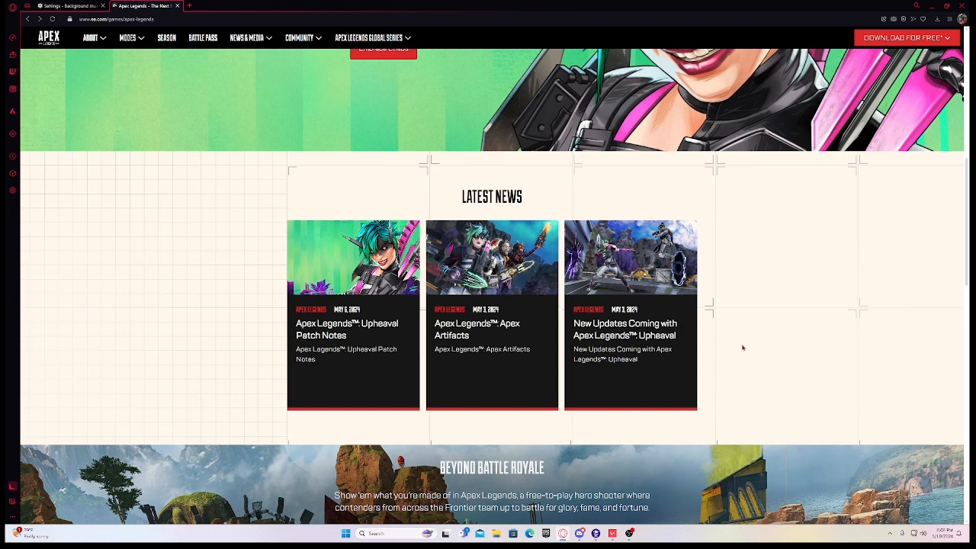
{"action": "mouse_move", "coordinate": [592, 302]}
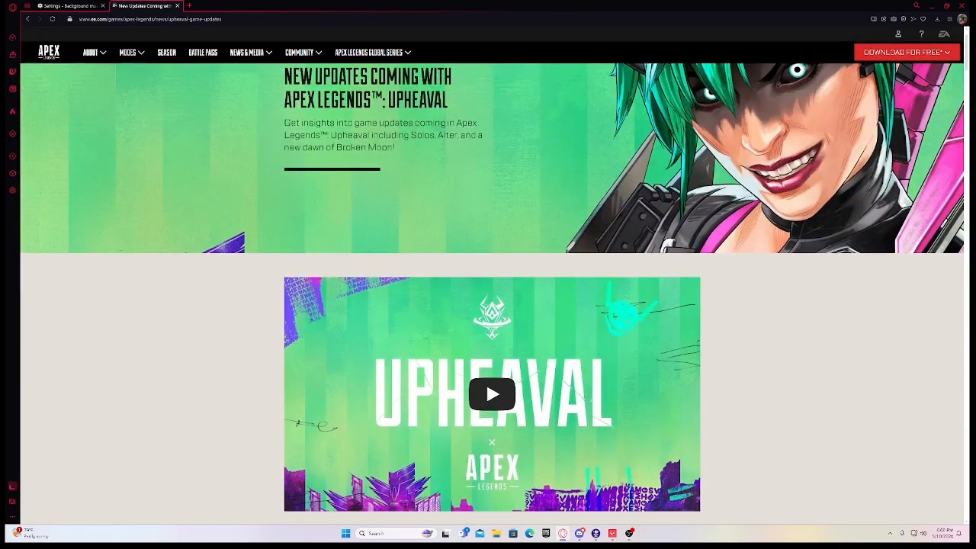
- Read past the Upheaval video and introduction, selecting a word along the way
{"action": "scroll", "scroll_direction": "up", "scroll_amount": 3}
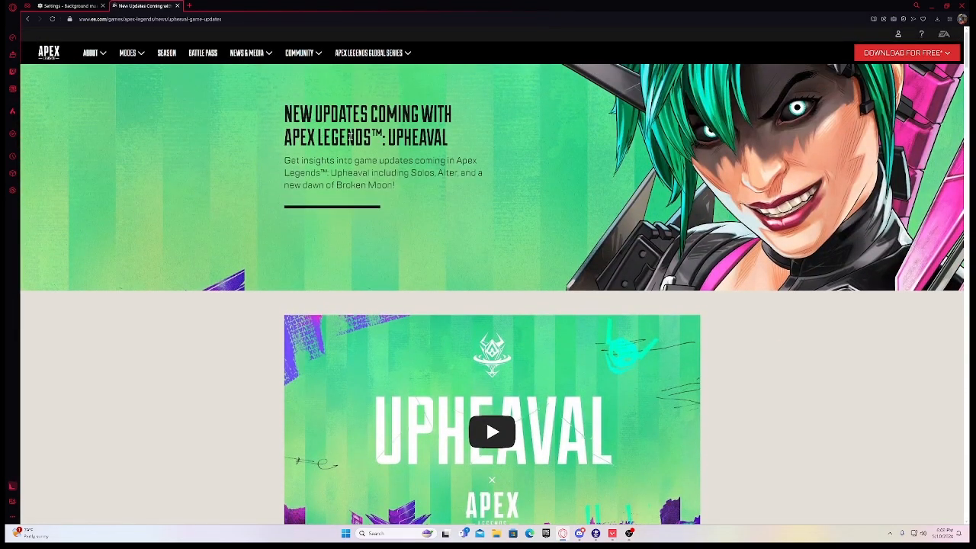
{"action": "mouse_move", "coordinate": [511, 183]}
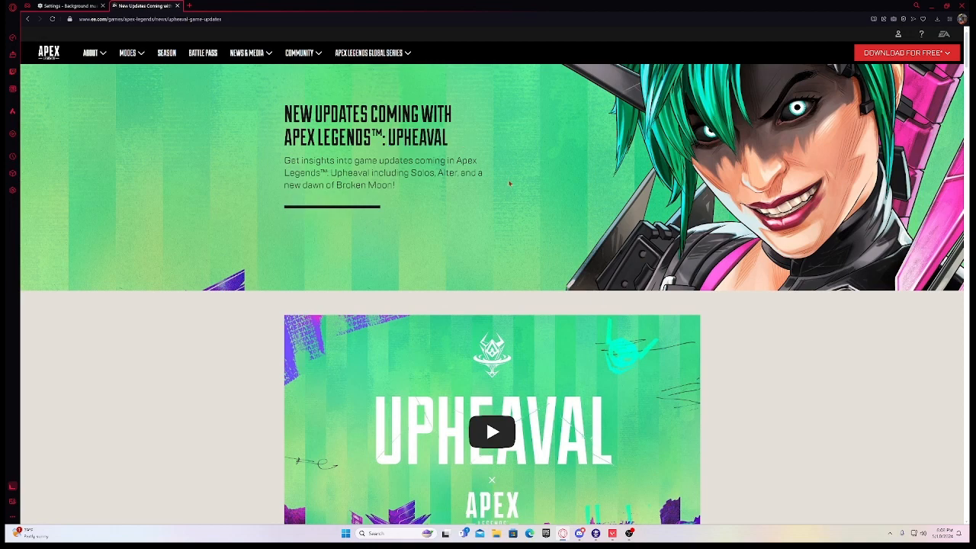
{"action": "scroll", "scroll_direction": "down", "scroll_amount": 3}
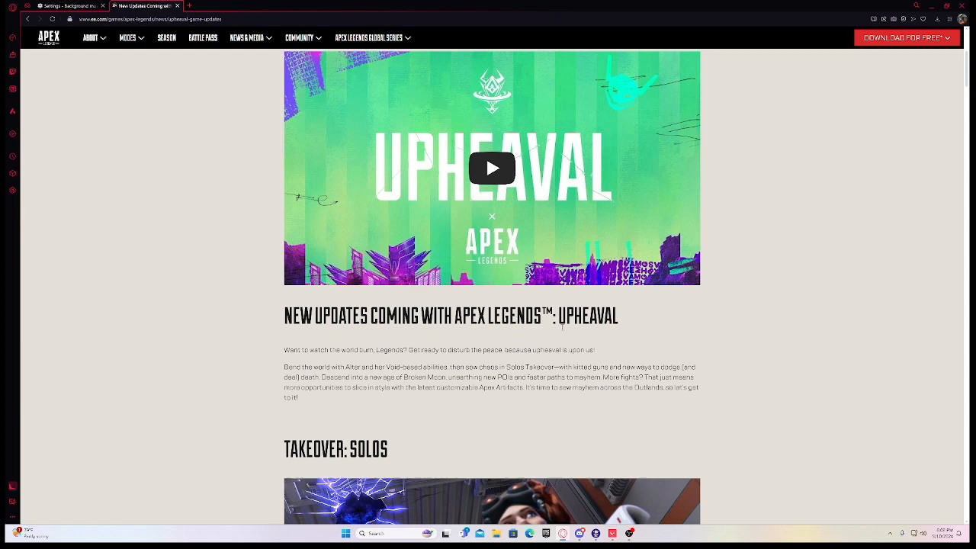
{"action": "scroll", "scroll_direction": "down", "scroll_amount": 3}
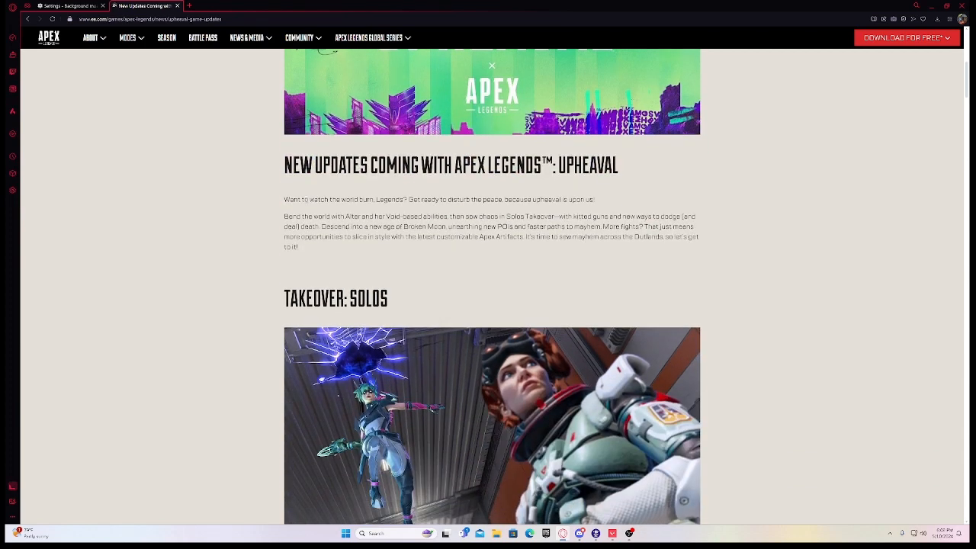
{"action": "scroll", "scroll_direction": "up", "scroll_amount": 3}
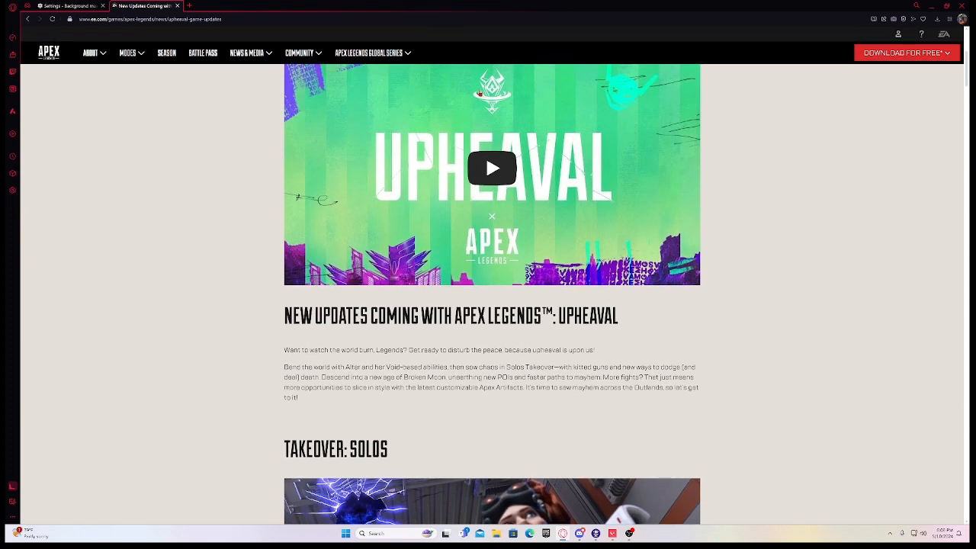
{"action": "scroll", "scroll_direction": "up", "scroll_amount": 3}
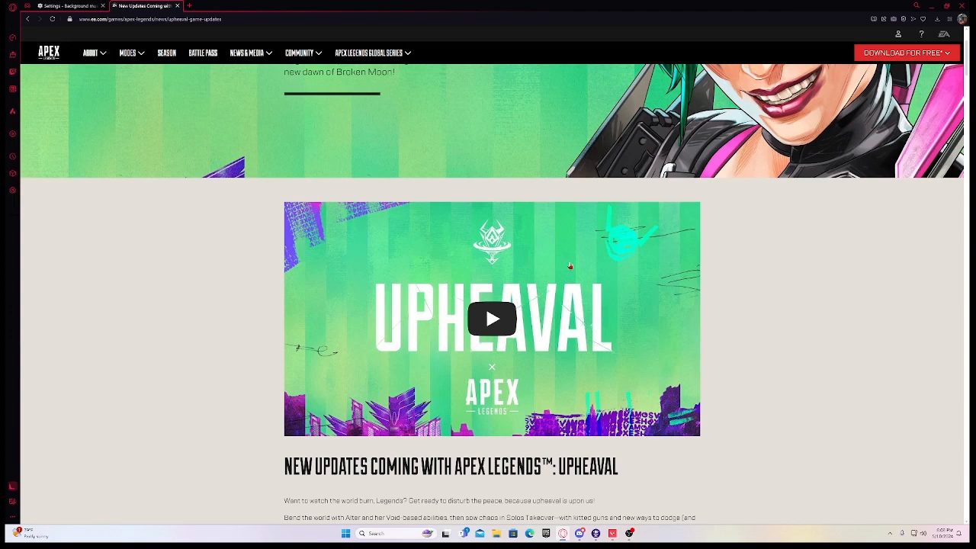
{"action": "scroll", "scroll_direction": "down", "scroll_amount": 3}
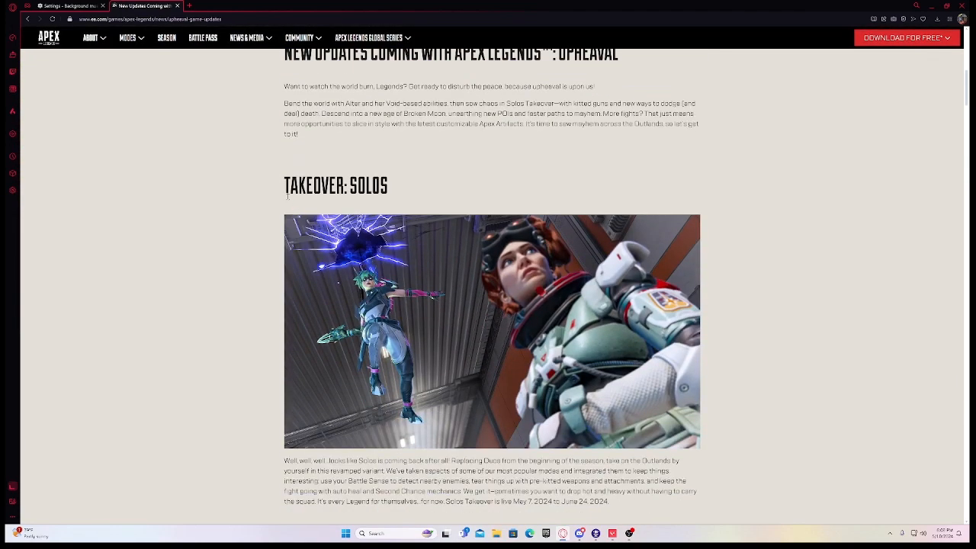
{"action": "double_click", "coordinate": [336, 185]}
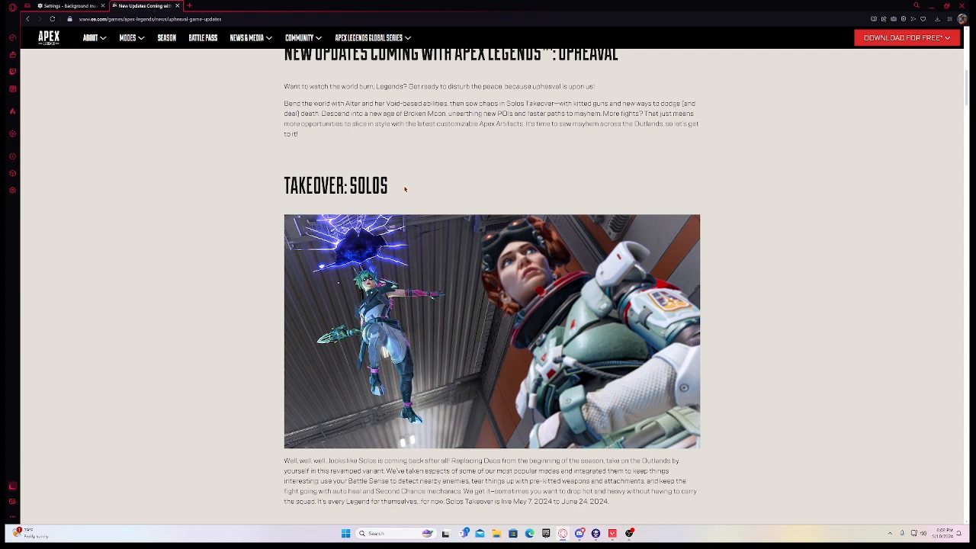
- Continue into the Takeover: Solos section, selecting text while reading toward the Alter heading
{"action": "scroll", "scroll_direction": "down", "scroll_amount": 3}
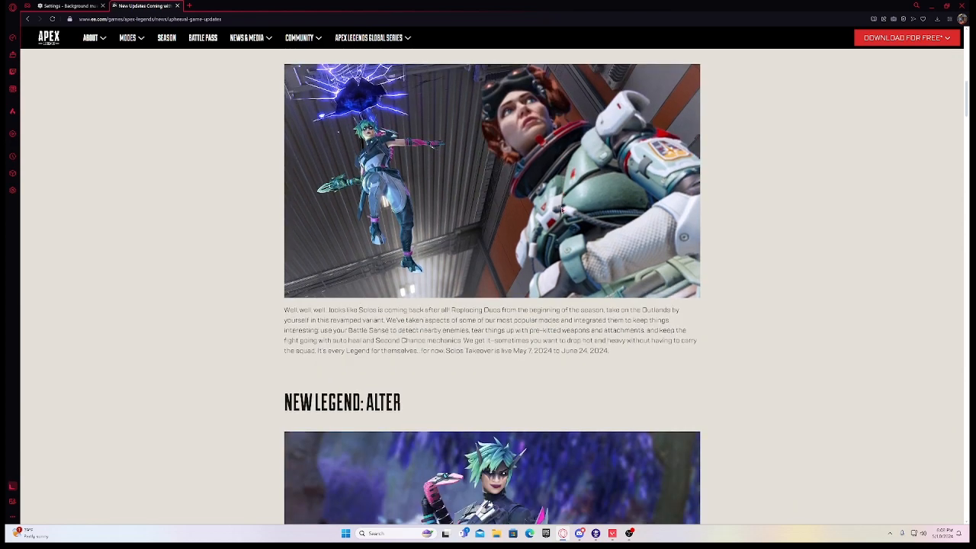
{"action": "scroll", "scroll_direction": "up", "scroll_amount": 3}
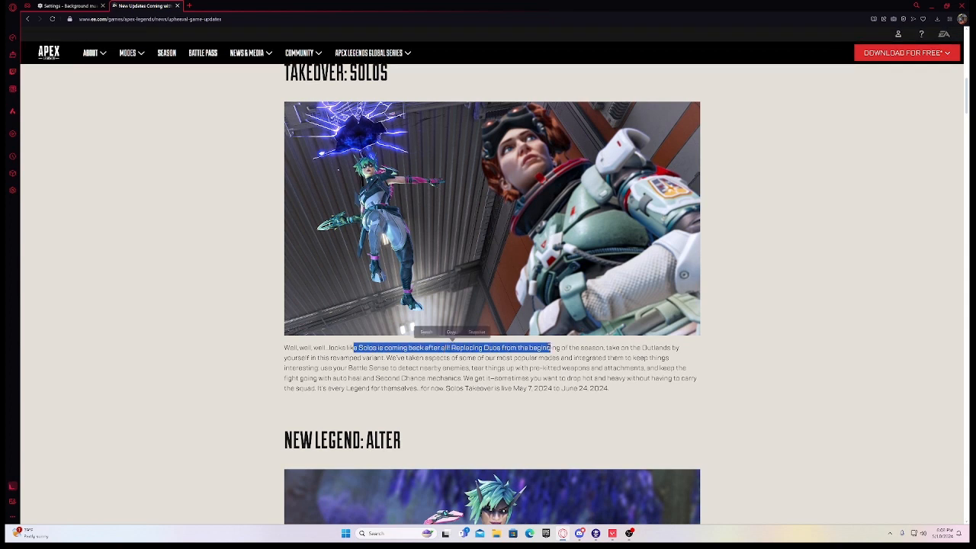
{"action": "double_click", "coordinate": [465, 348]}
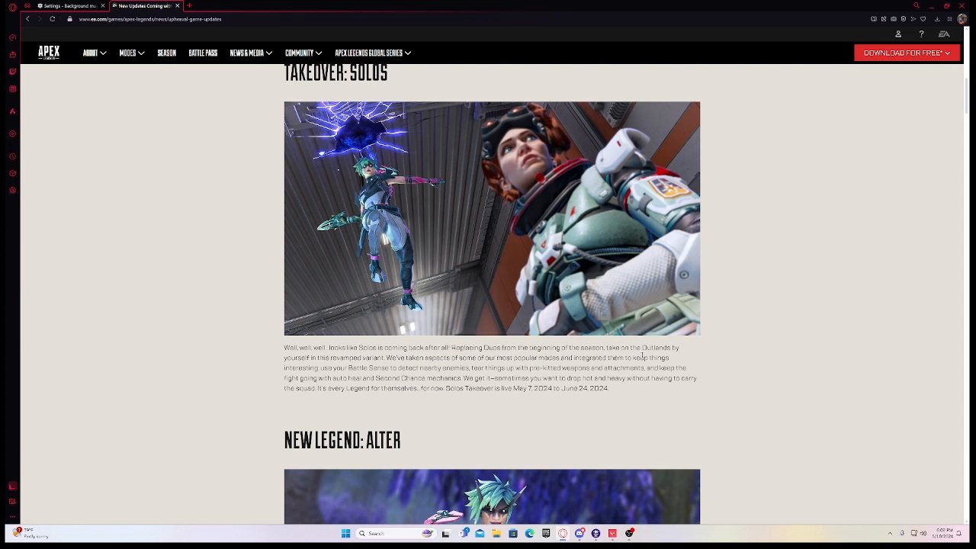
{"action": "mouse_move", "coordinate": [613, 391]}
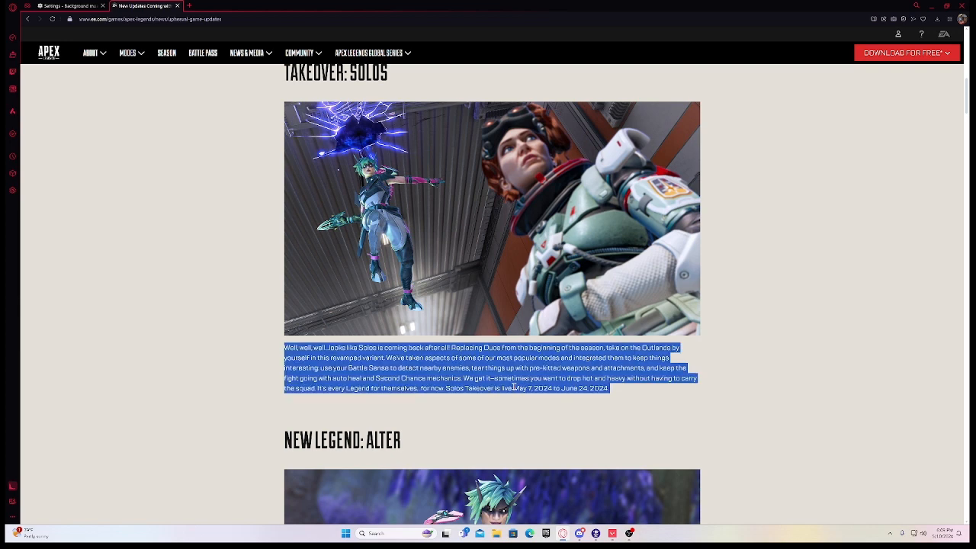
- Read through the New Legend: Alter image, backstory and Passive and Tactical abilities to Ultimate: Void Nexus
{"action": "scroll", "scroll_direction": "down", "scroll_amount": 3}
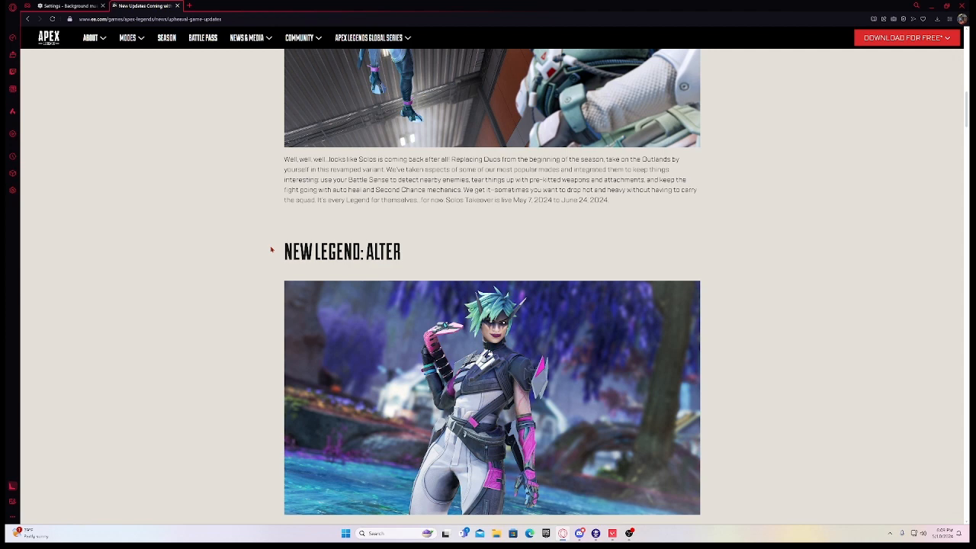
{"action": "scroll", "scroll_direction": "down", "scroll_amount": 3}
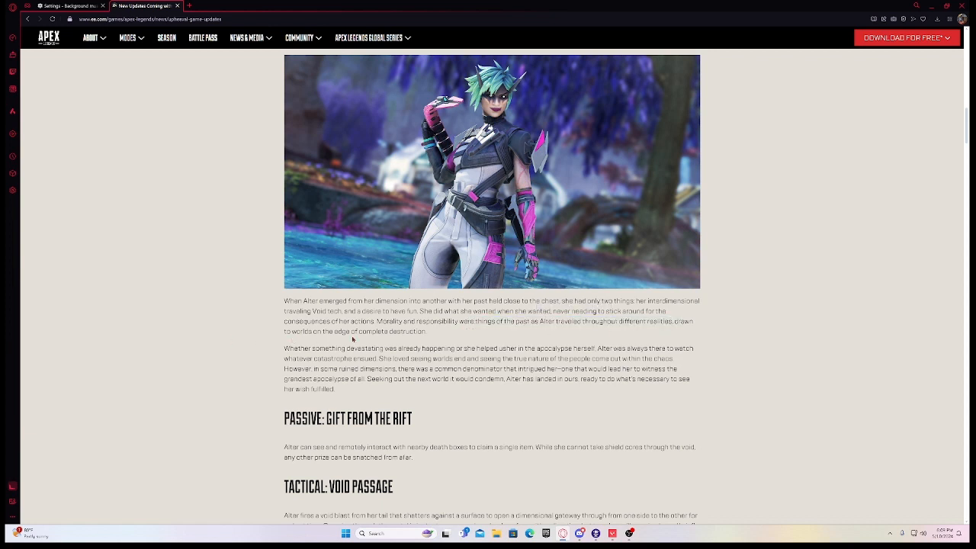
{"action": "scroll", "scroll_direction": "down", "scroll_amount": 3}
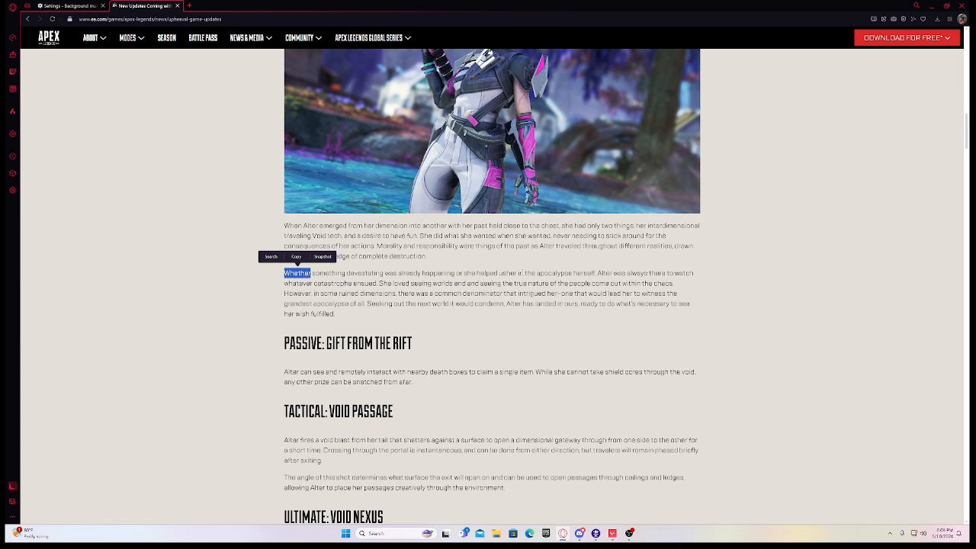
{"action": "scroll", "scroll_direction": "down", "scroll_amount": 3}
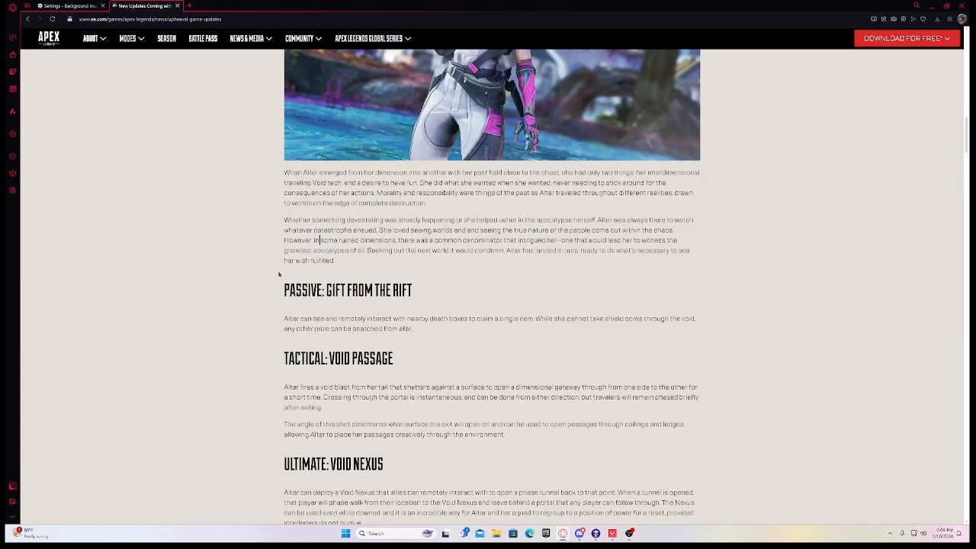
- Read Alter's Void Passage and Void Nexus abilities down to the Apex Artifacts heading
{"action": "scroll", "scroll_direction": "down", "scroll_amount": 3}
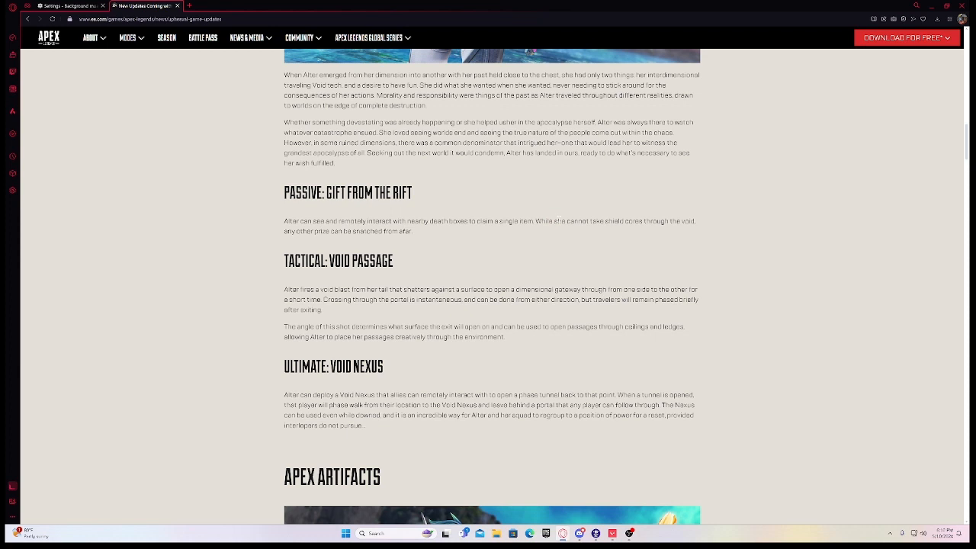
{"action": "mouse_move", "coordinate": [645, 229]}
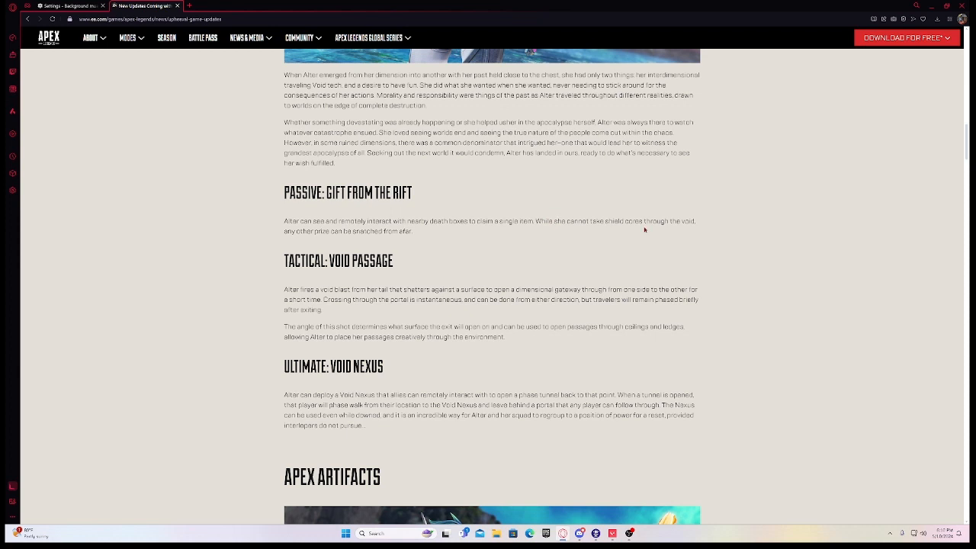
{"action": "mouse_move", "coordinate": [415, 234]}
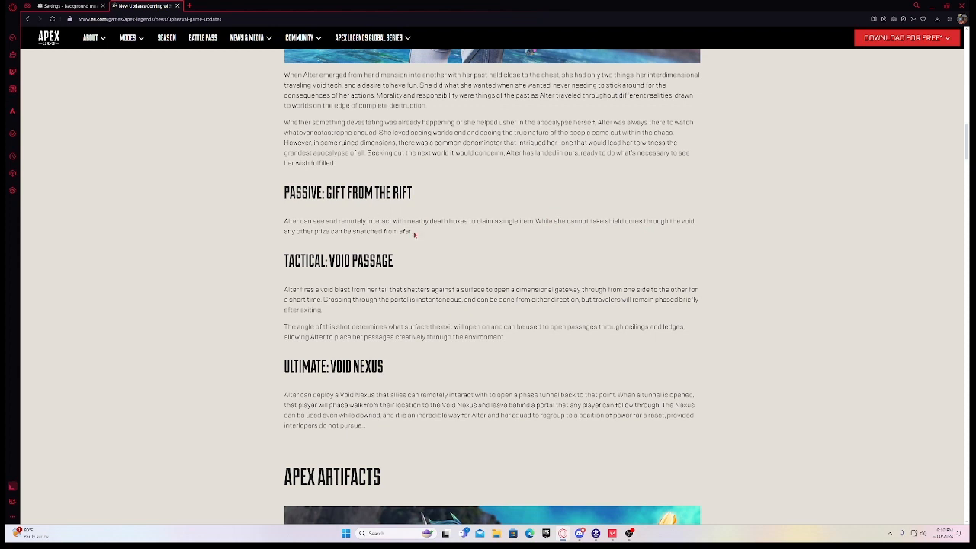
{"action": "mouse_move", "coordinate": [415, 231]}
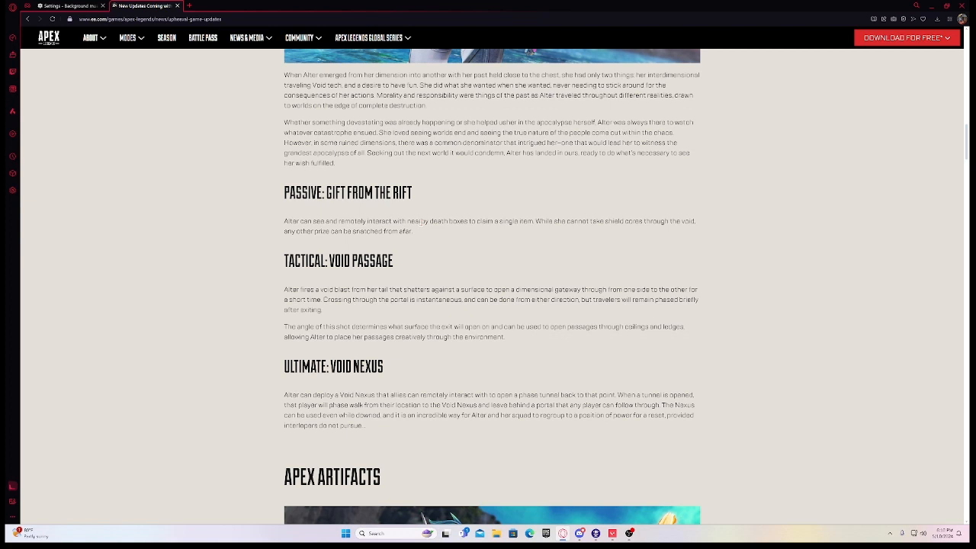
{"action": "scroll", "scroll_direction": "down", "scroll_amount": 3}
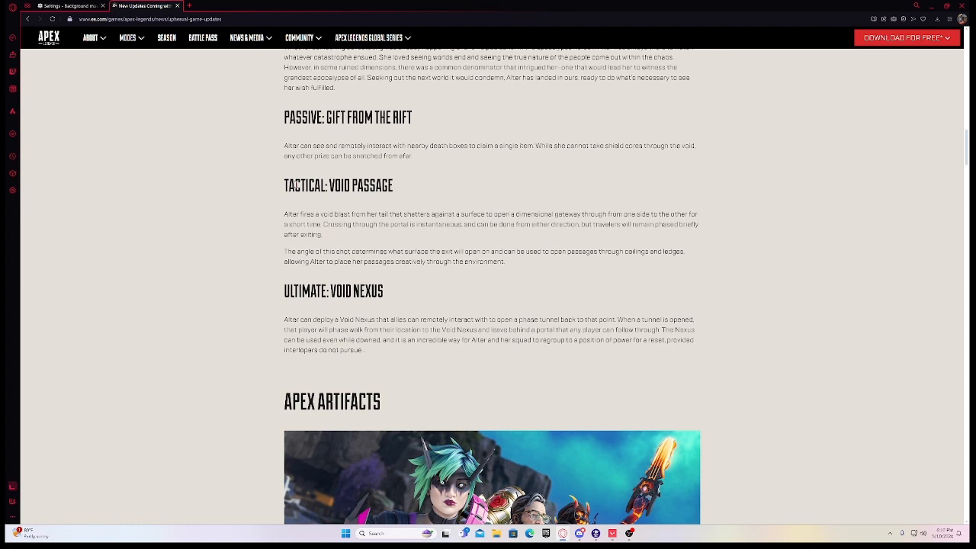
{"action": "mouse_move", "coordinate": [405, 189]}
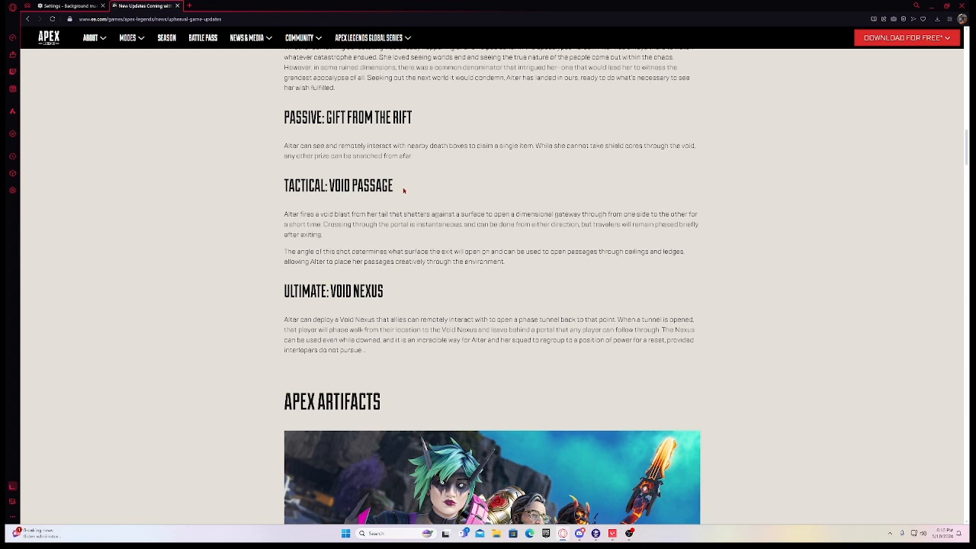
{"action": "scroll", "scroll_direction": "down", "scroll_amount": 3}
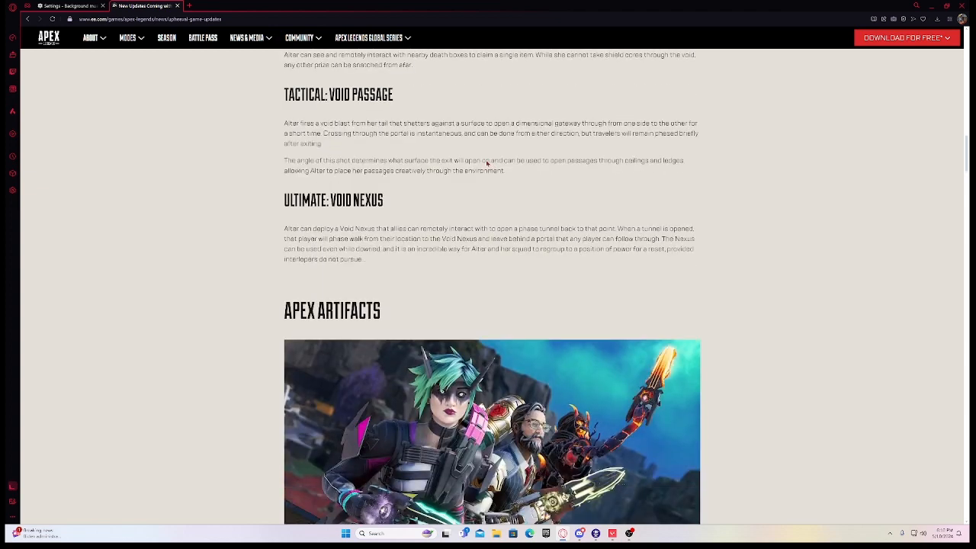
{"action": "scroll", "scroll_direction": "down", "scroll_amount": 3}
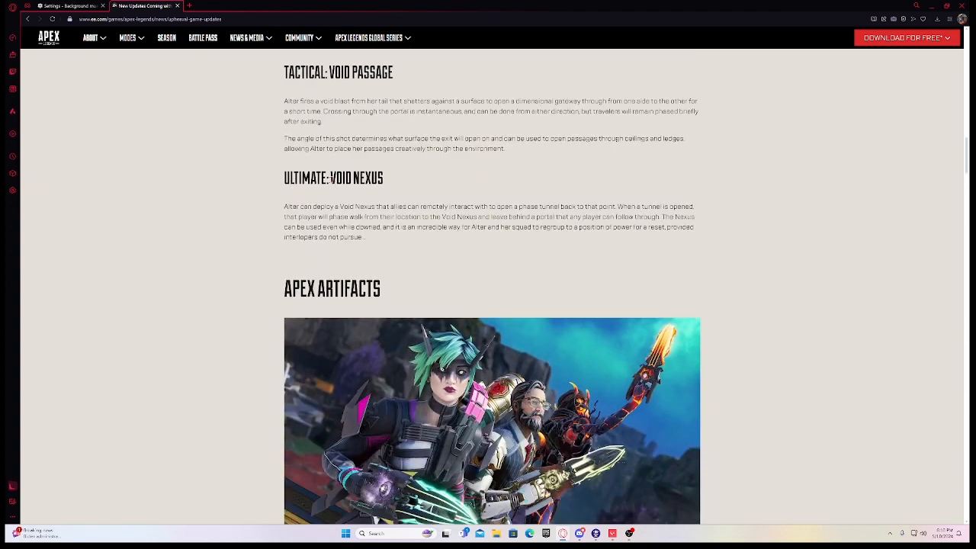
{"action": "mouse_move", "coordinate": [342, 214]}
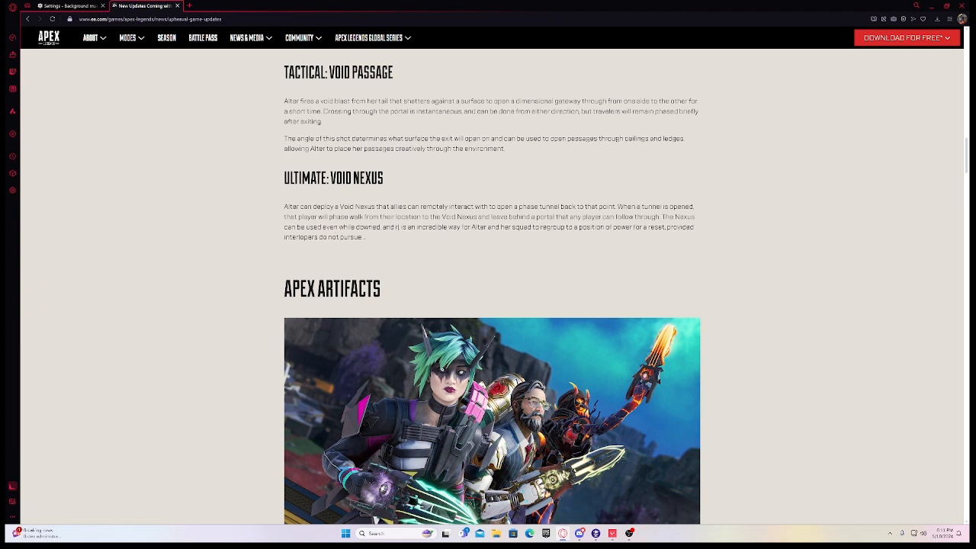
{"action": "scroll", "scroll_direction": "down", "scroll_amount": 3}
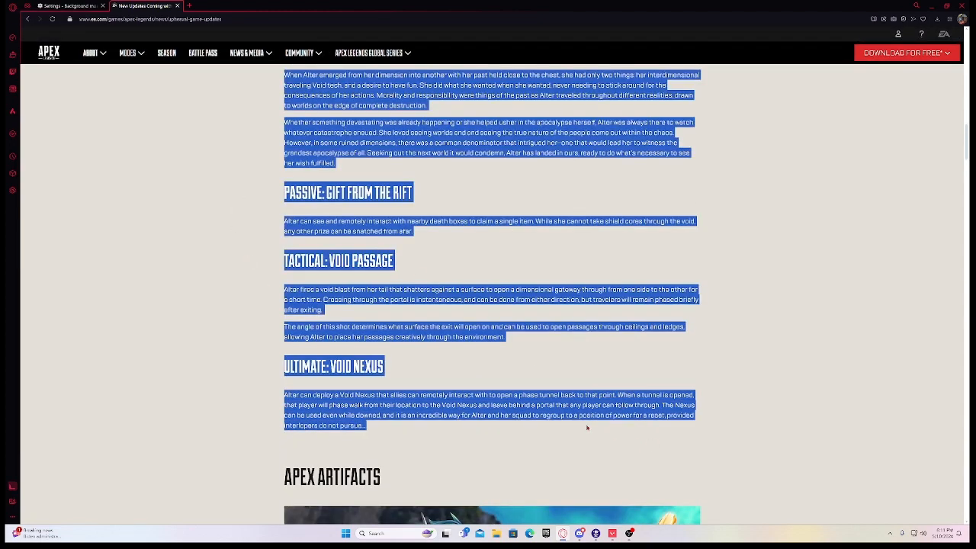
- Clear the ability-text selection, select ULTIMATE, and read past Apex Artifacts into Map Update: Broken Moon
{"action": "left_click", "coordinate": [587, 427]}
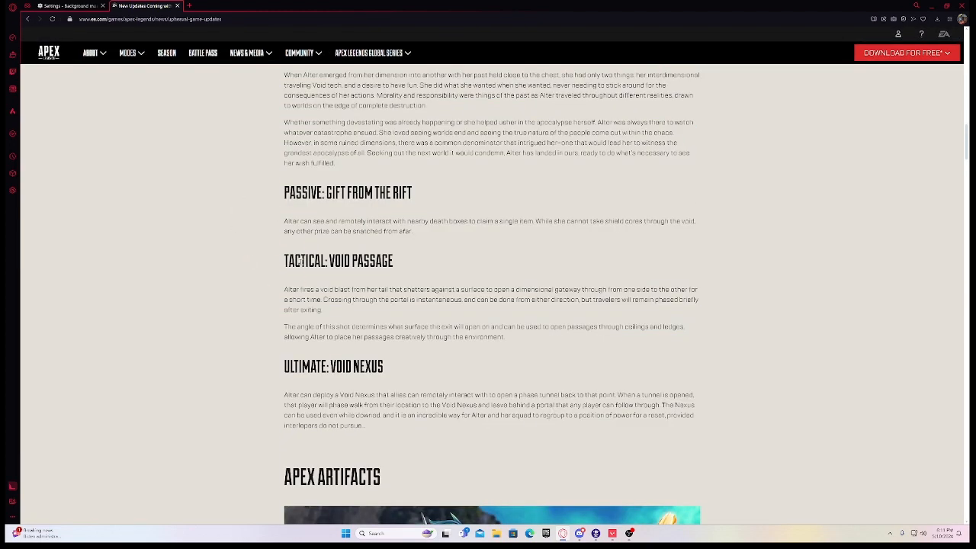
{"action": "double_click", "coordinate": [305, 366]}
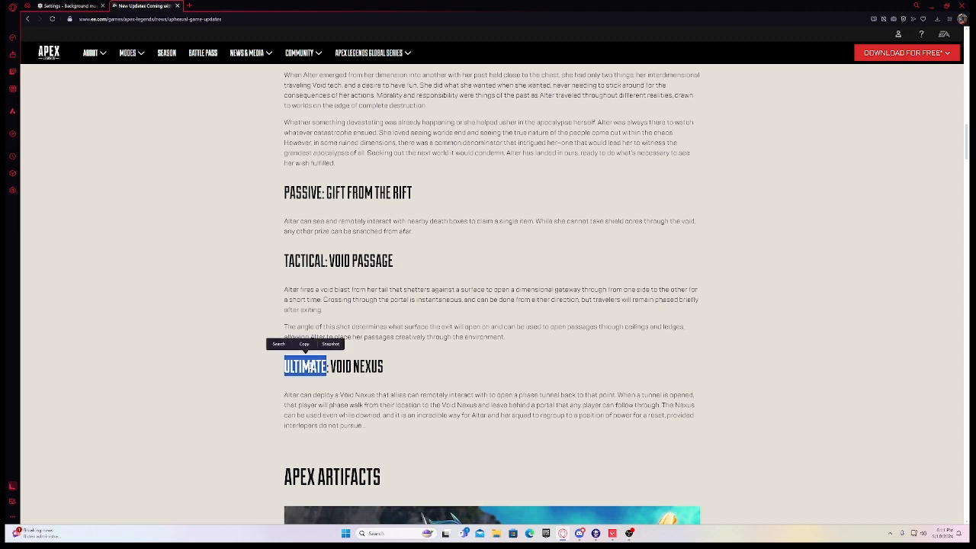
{"action": "scroll", "scroll_direction": "down", "scroll_amount": 3}
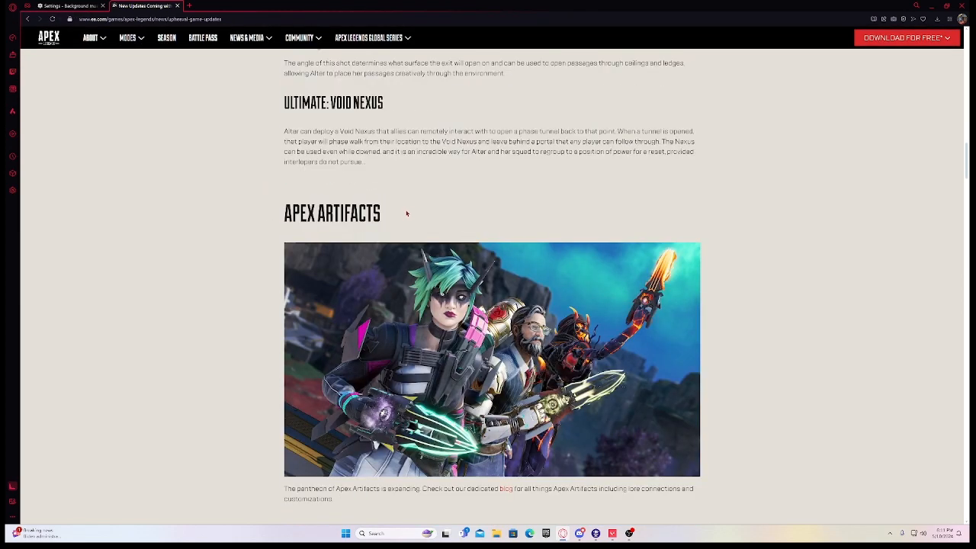
{"action": "mouse_move", "coordinate": [247, 375]}
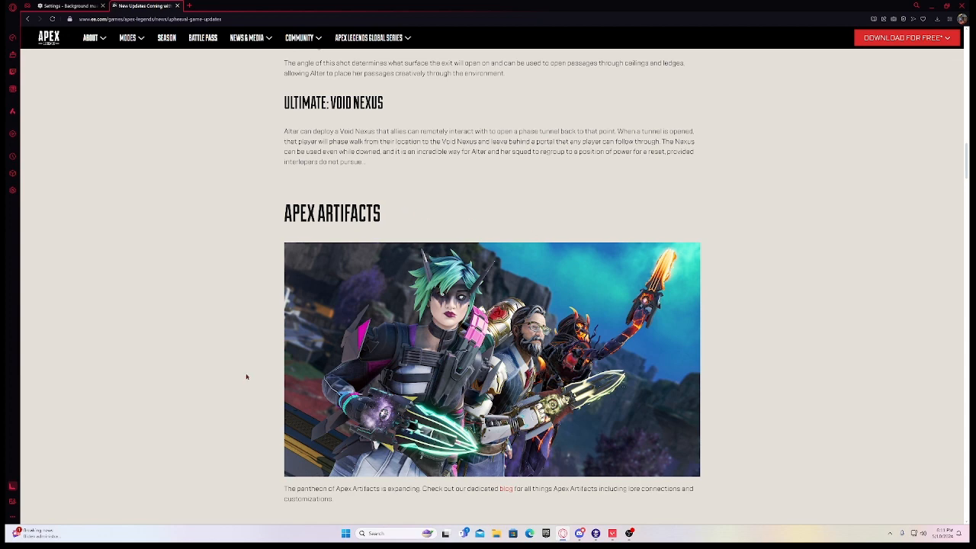
{"action": "scroll", "scroll_direction": "down", "scroll_amount": 3}
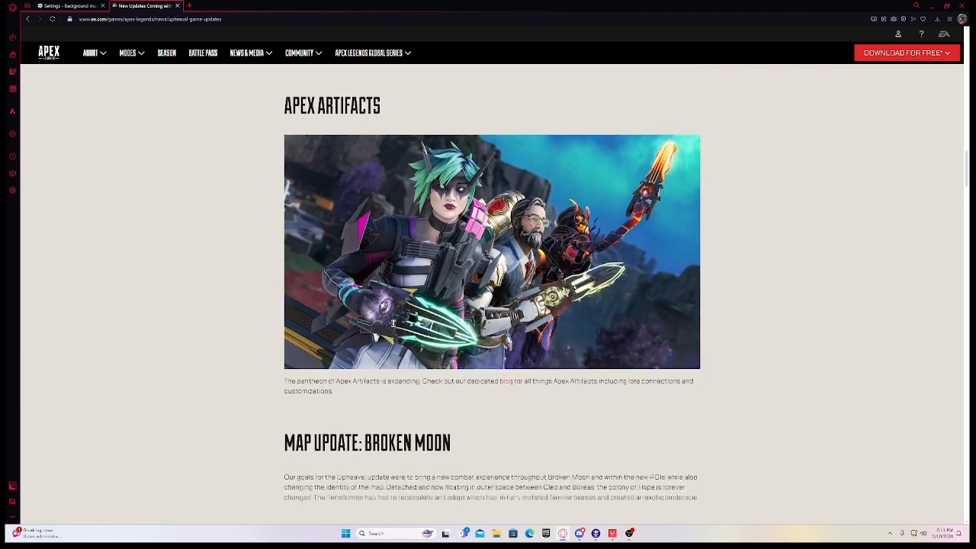
{"action": "scroll", "scroll_direction": "down", "scroll_amount": 3}
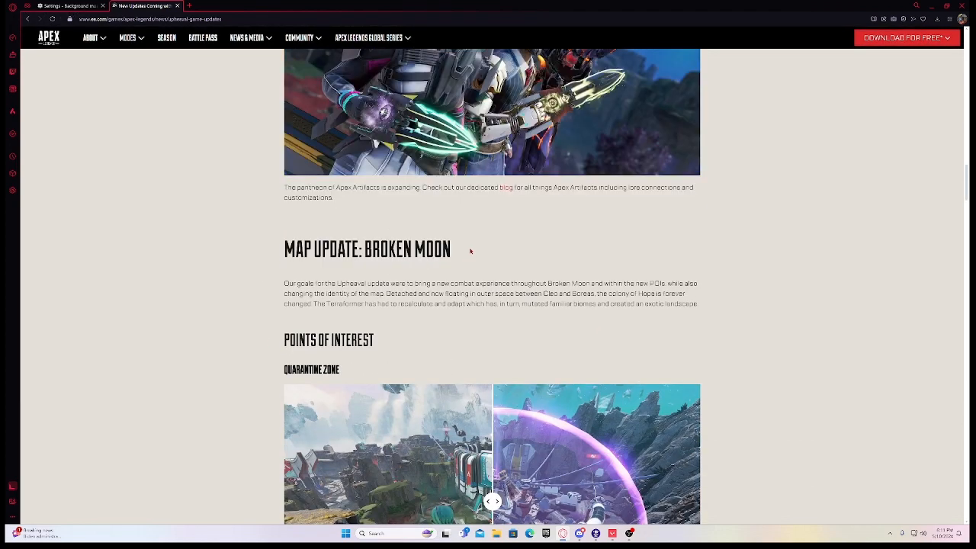
- Read into Points of Interest and compare the old and new Quarantine Zone views
{"action": "scroll", "scroll_direction": "down", "scroll_amount": 3}
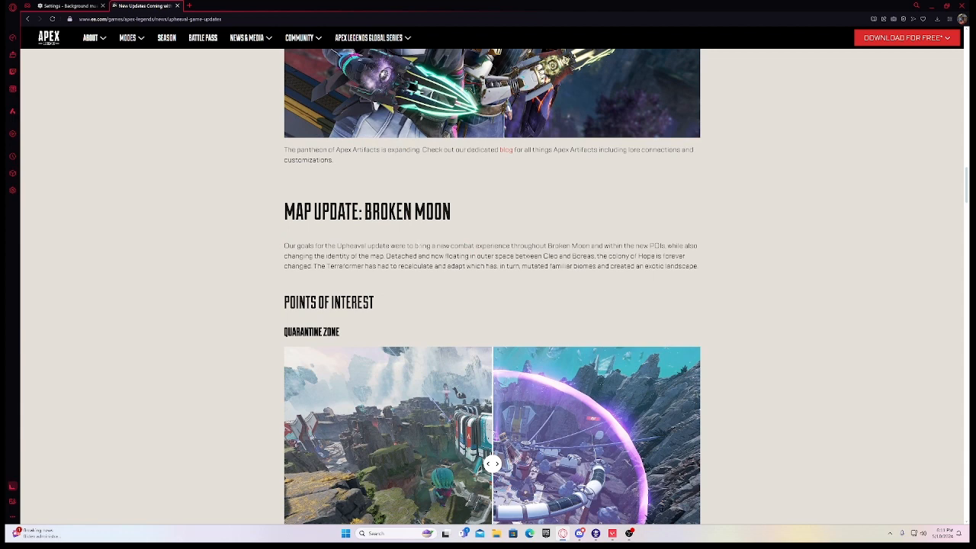
{"action": "scroll", "scroll_direction": "down", "scroll_amount": 3}
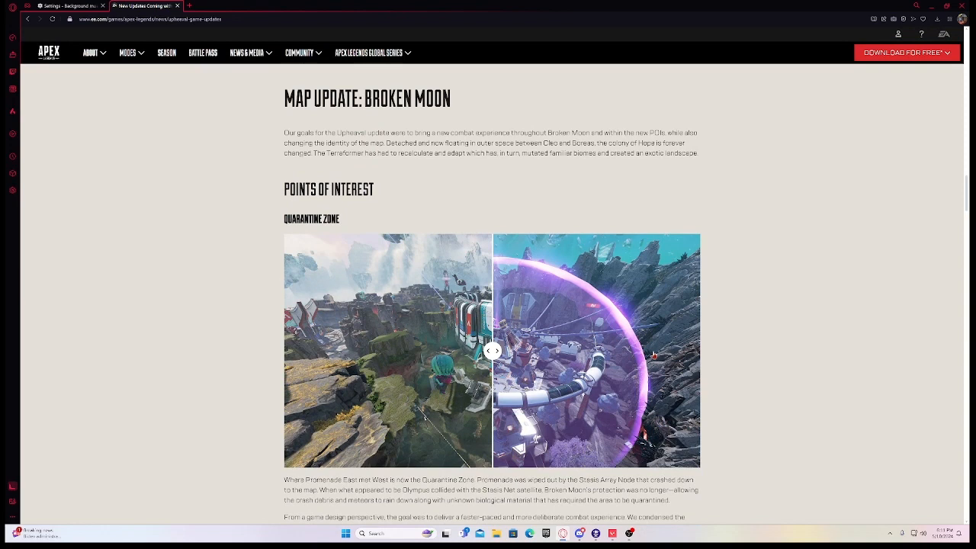
{"action": "mouse_move", "coordinate": [461, 368]}
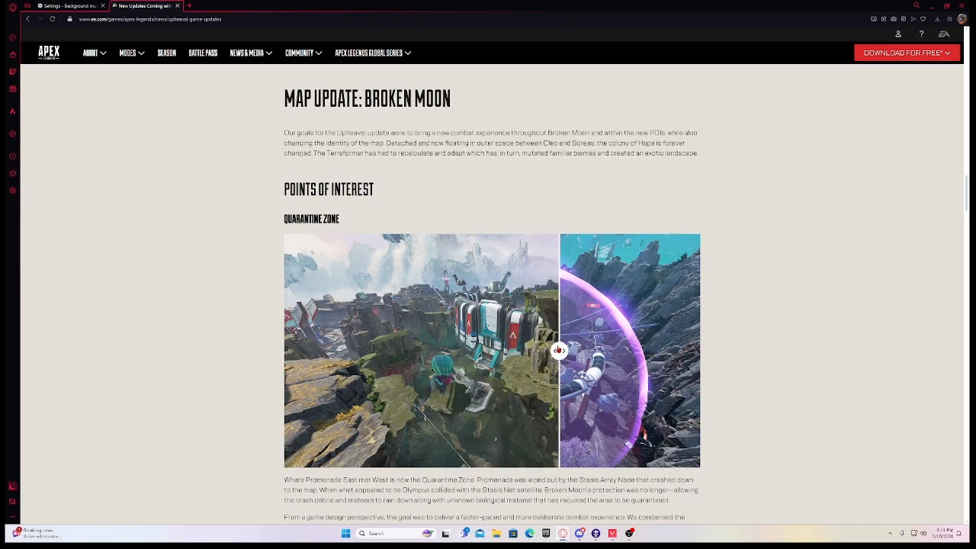
{"action": "left_click", "coordinate": [559, 349]}
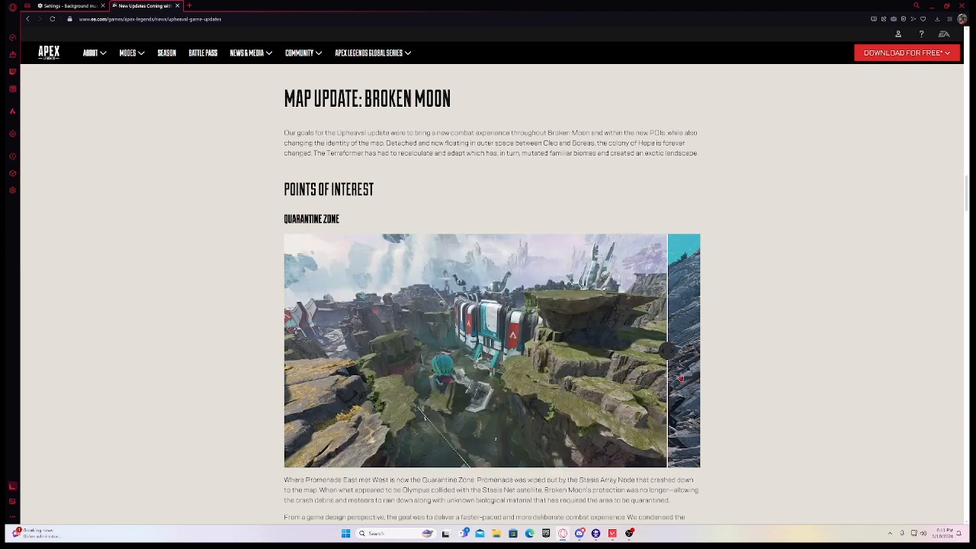
{"action": "scroll", "scroll_direction": "down", "scroll_amount": 3}
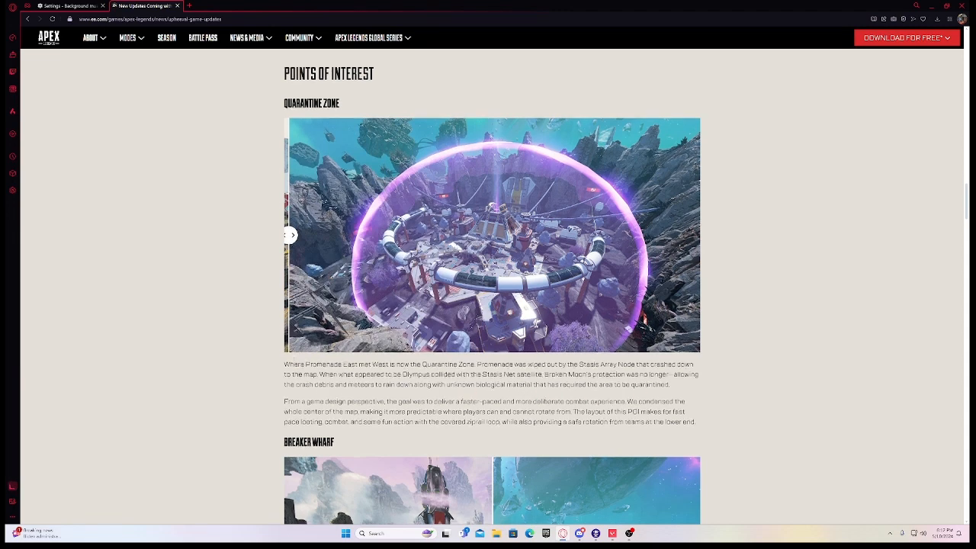
{"action": "scroll", "scroll_direction": "down", "scroll_amount": 3}
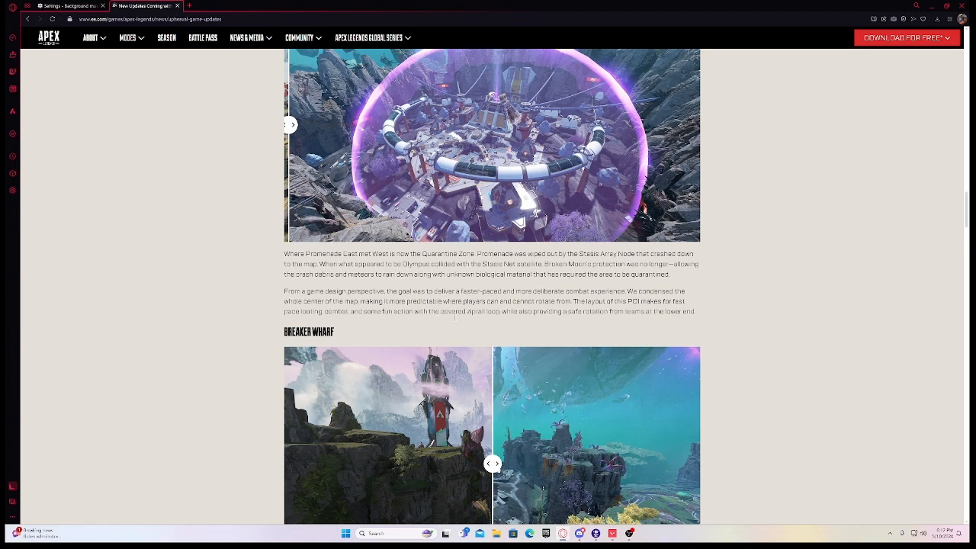
- Read the Breaker Wharf section and slide its before/after comparison both ways
{"action": "scroll", "scroll_direction": "up", "scroll_amount": 3}
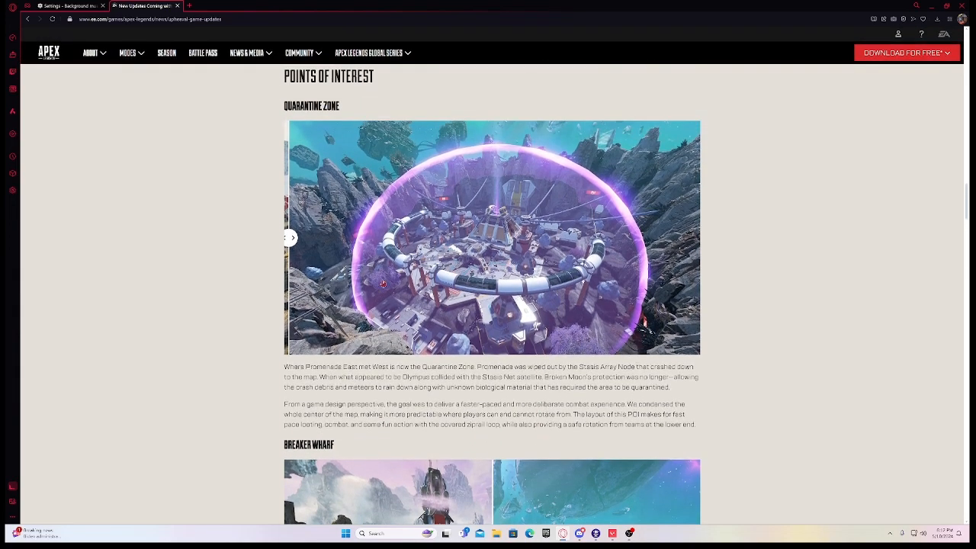
{"action": "scroll", "scroll_direction": "down", "scroll_amount": 3}
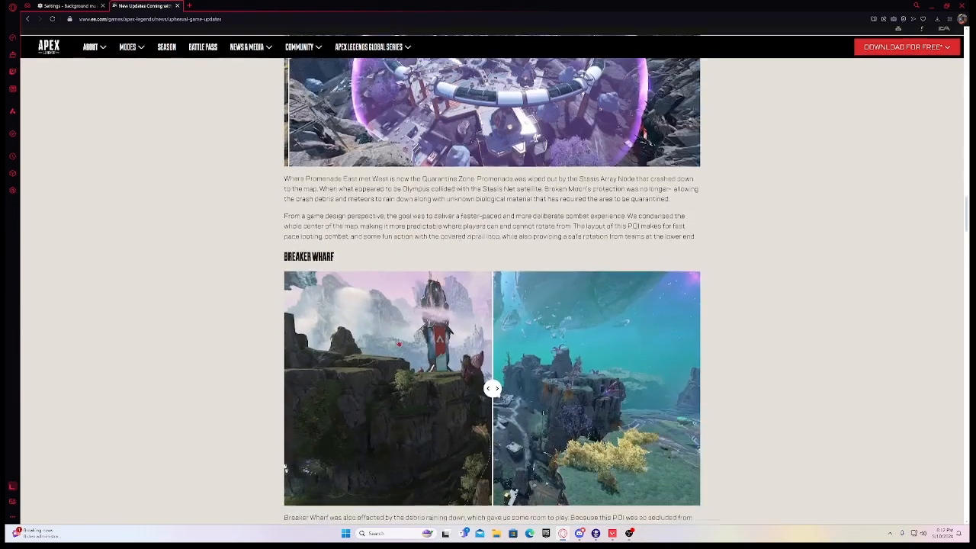
{"action": "scroll", "scroll_direction": "down", "scroll_amount": 3}
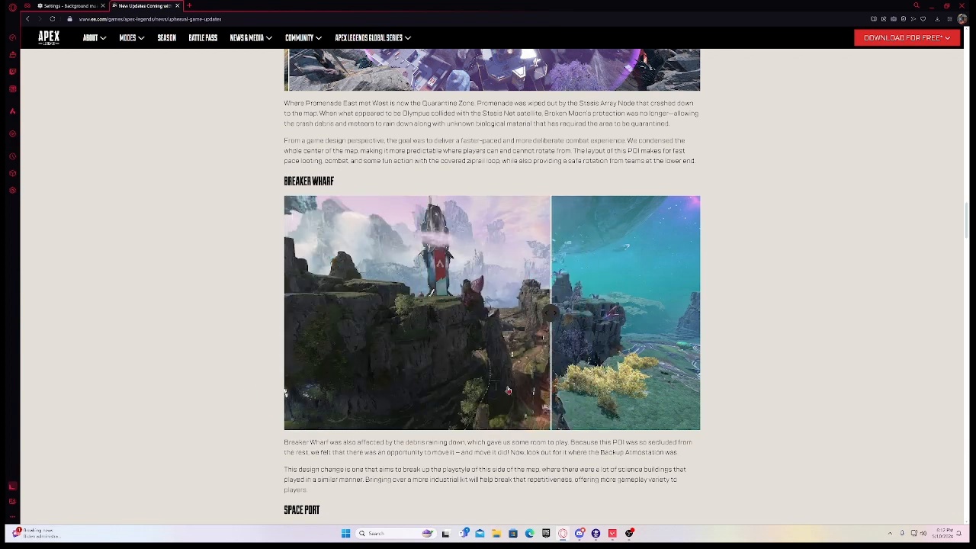
{"action": "left_click_drag", "start_coordinate": [549, 313], "coordinate": [598, 312]}
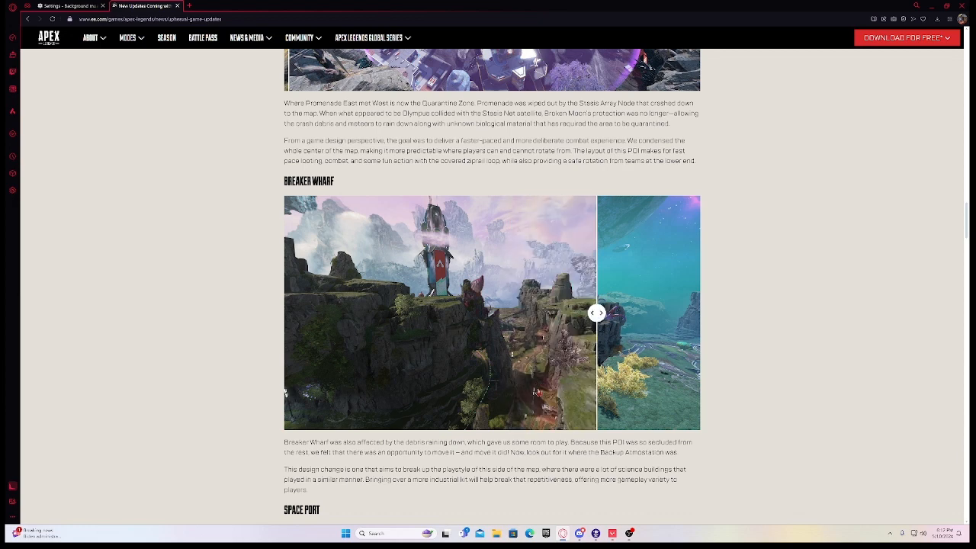
{"action": "left_click", "coordinate": [601, 313]}
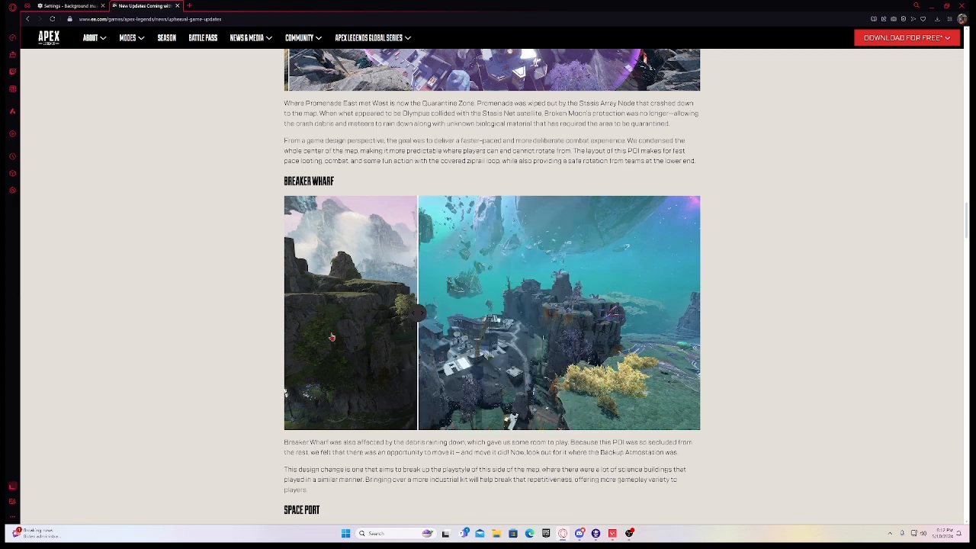
- Continue down to Space Port and show its full new view
{"action": "scroll", "scroll_direction": "down", "scroll_amount": 3}
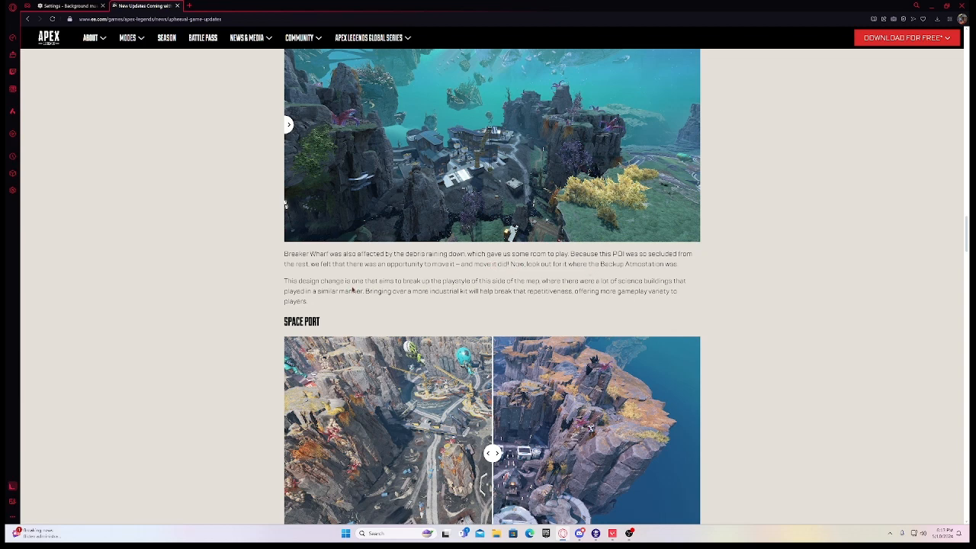
{"action": "scroll", "scroll_direction": "down", "scroll_amount": 3}
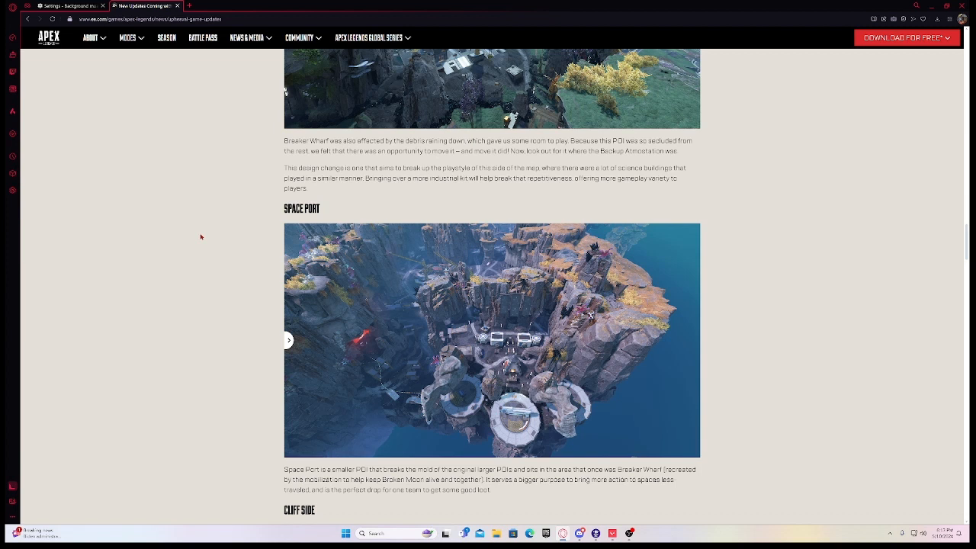
{"action": "mouse_move", "coordinate": [522, 421]}
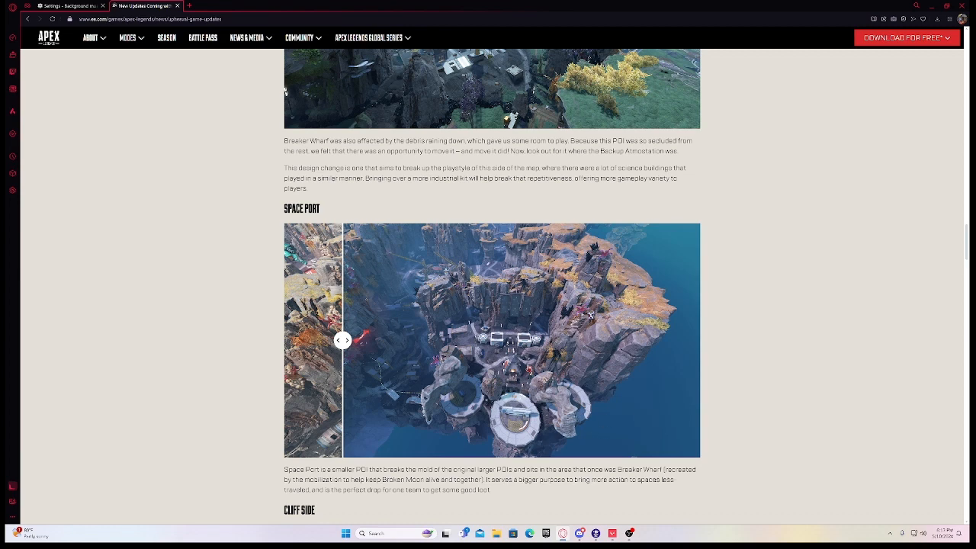
{"action": "left_click", "coordinate": [348, 340]}
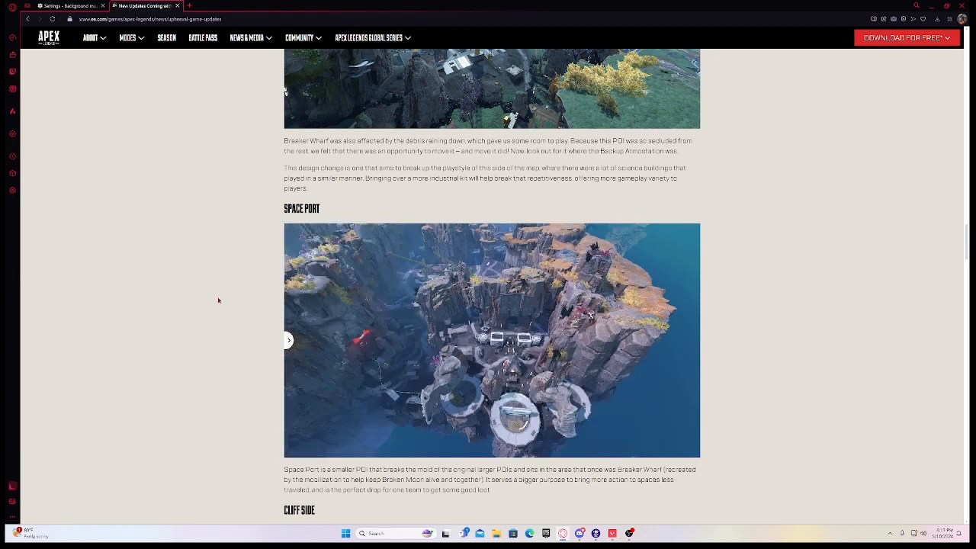
- Read past the Space Port and Cliff Side comparisons down to Solar Pods
{"action": "scroll", "scroll_direction": "down", "scroll_amount": 3}
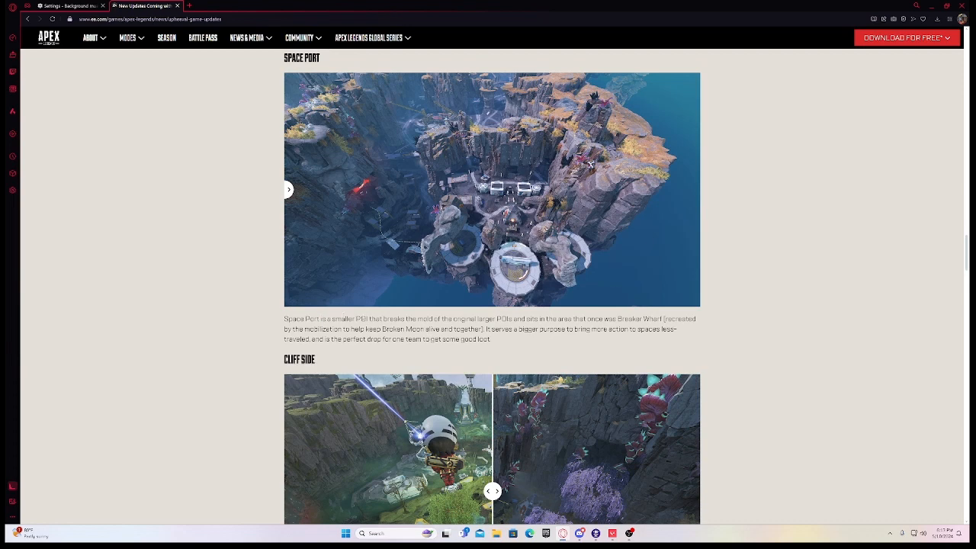
{"action": "scroll", "scroll_direction": "down", "scroll_amount": 3}
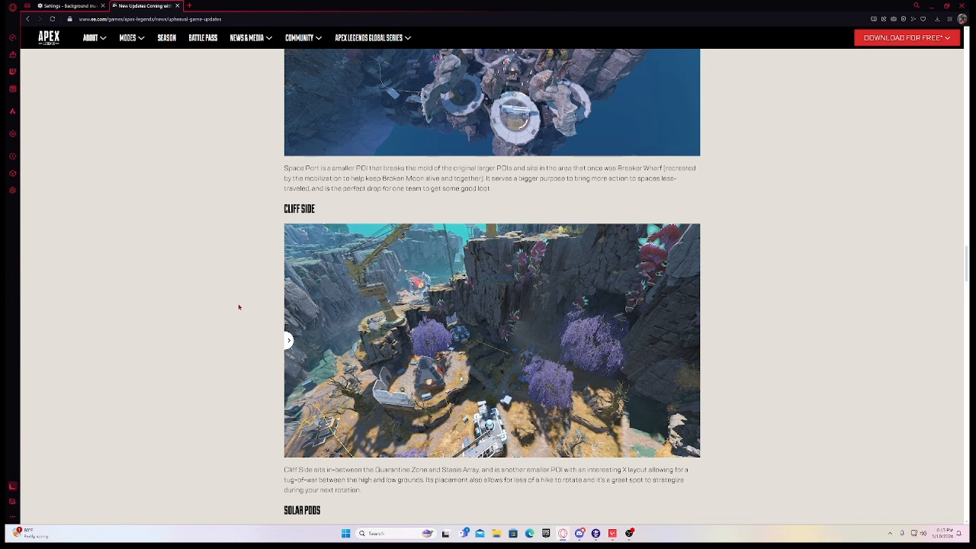
{"action": "mouse_move", "coordinate": [622, 198]}
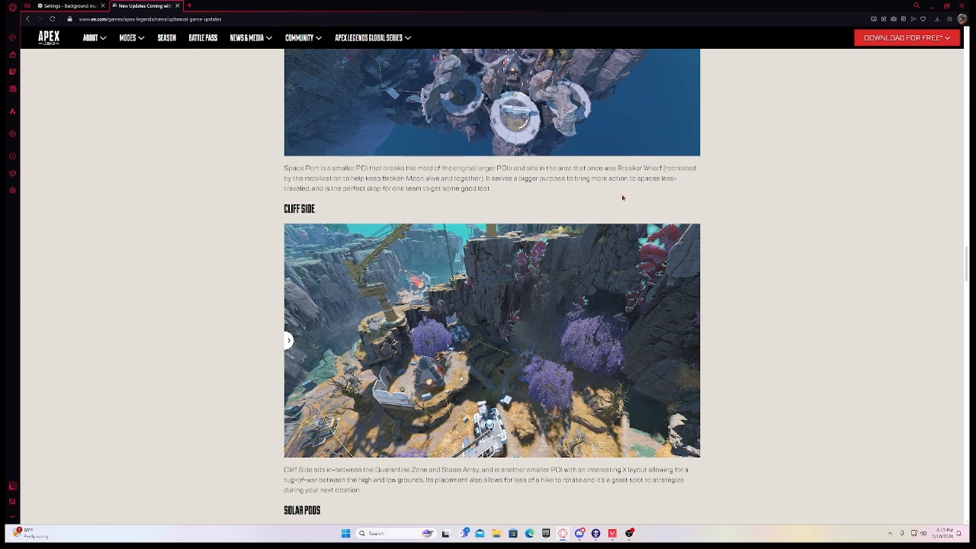
{"action": "scroll", "scroll_direction": "down", "scroll_amount": 3}
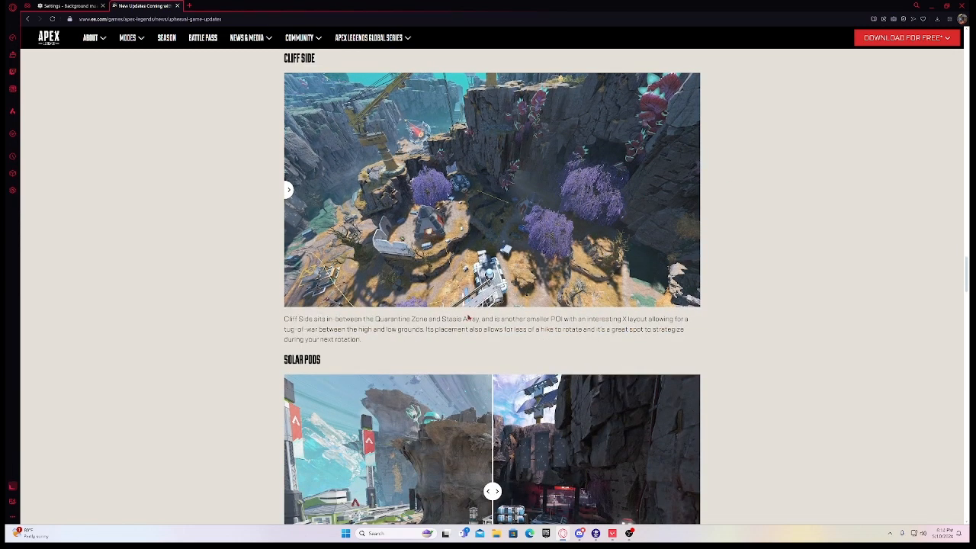
{"action": "scroll", "scroll_direction": "down", "scroll_amount": 3}
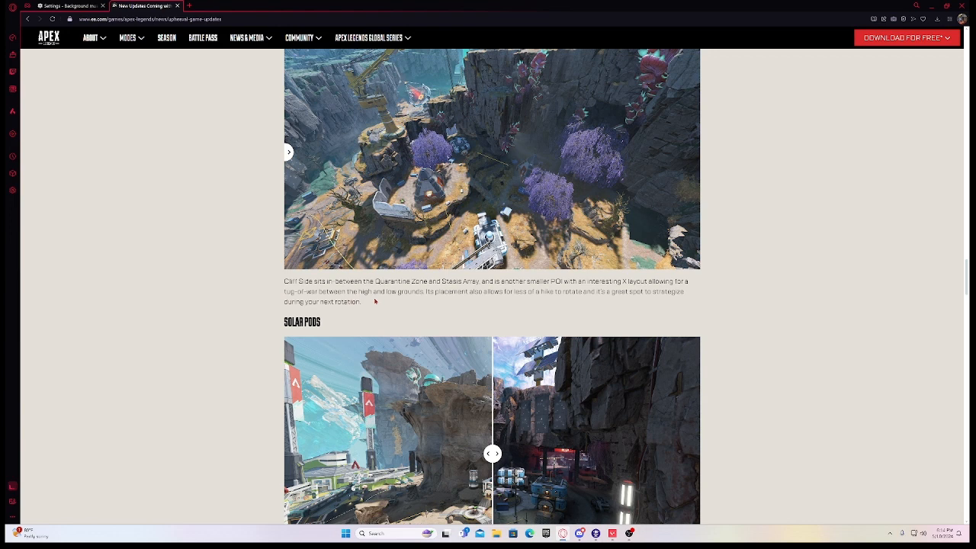
{"action": "mouse_move", "coordinate": [434, 156]}
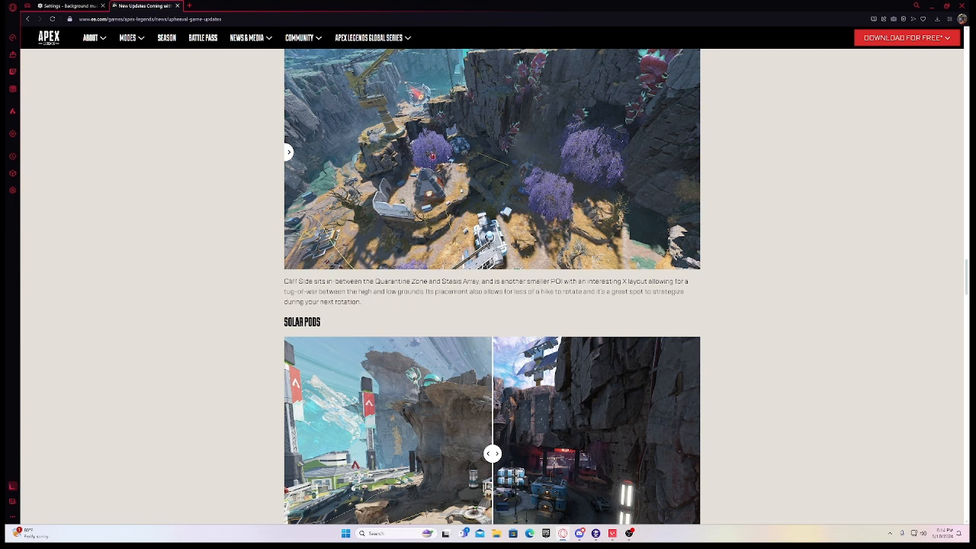
{"action": "mouse_move", "coordinate": [351, 333]}
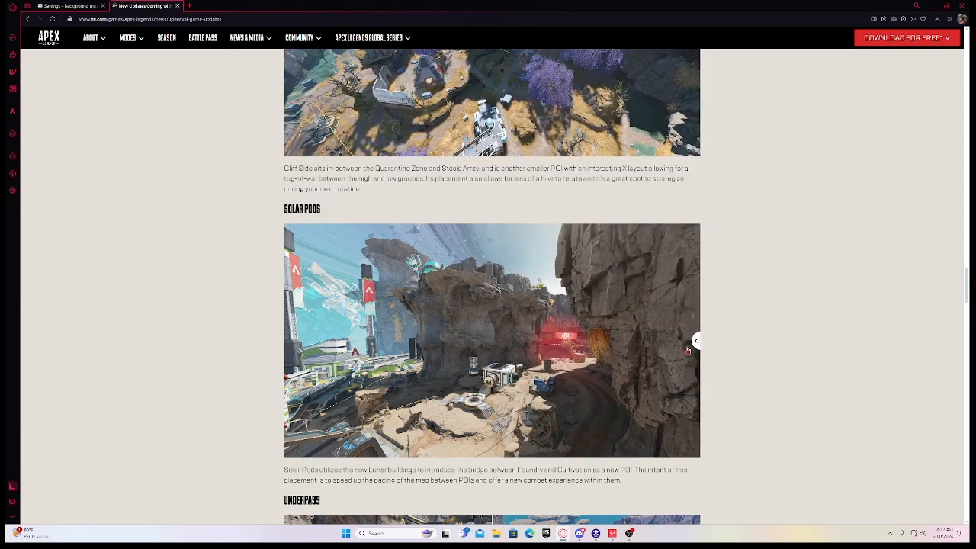
- Toggle the Solar Pods comparison between original and new views, then reach Underpass
{"action": "left_click", "coordinate": [693, 342]}
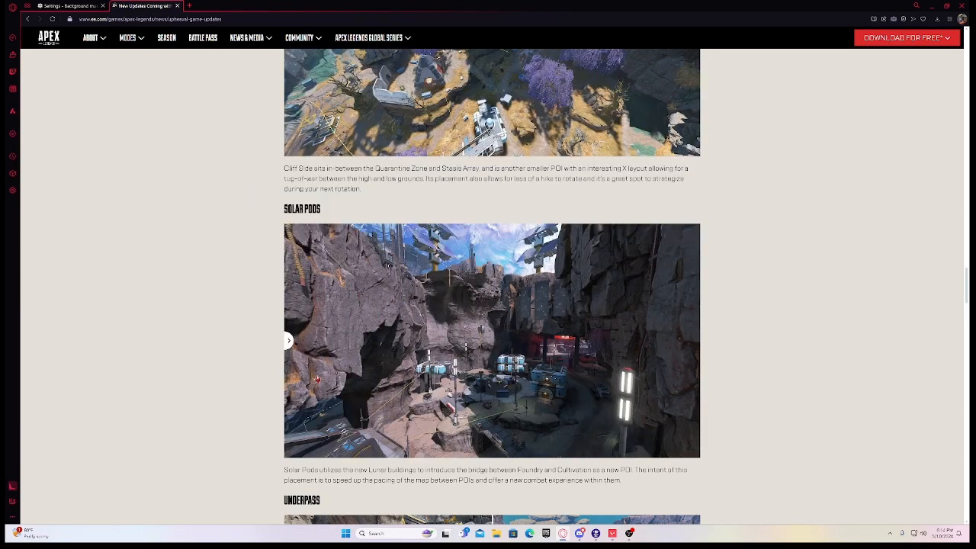
{"action": "left_click", "coordinate": [288, 341]}
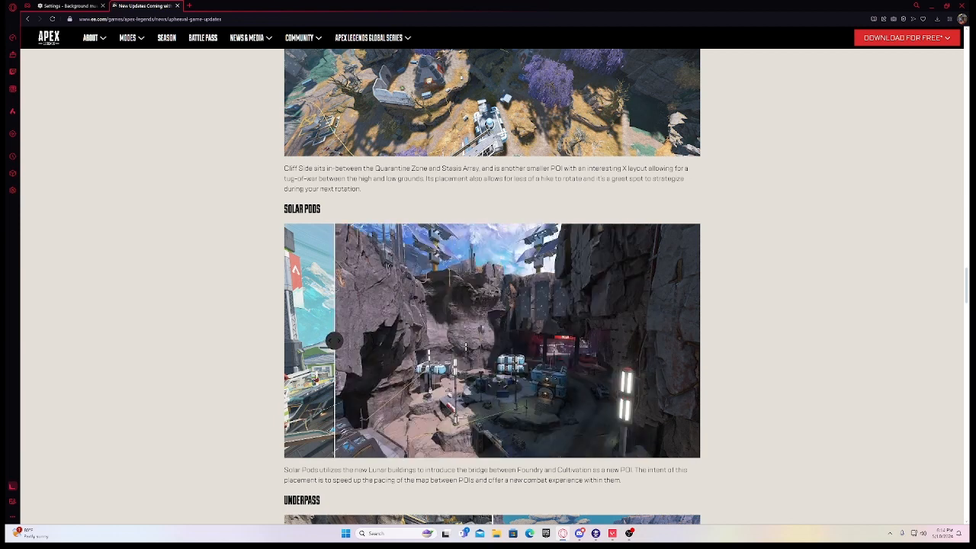
{"action": "left_click", "coordinate": [334, 341]}
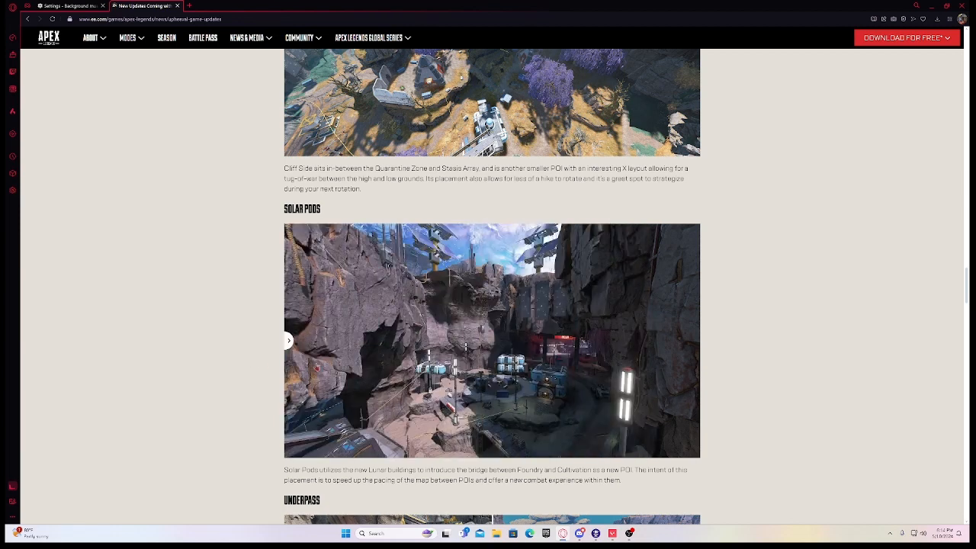
{"action": "left_click", "coordinate": [288, 340]}
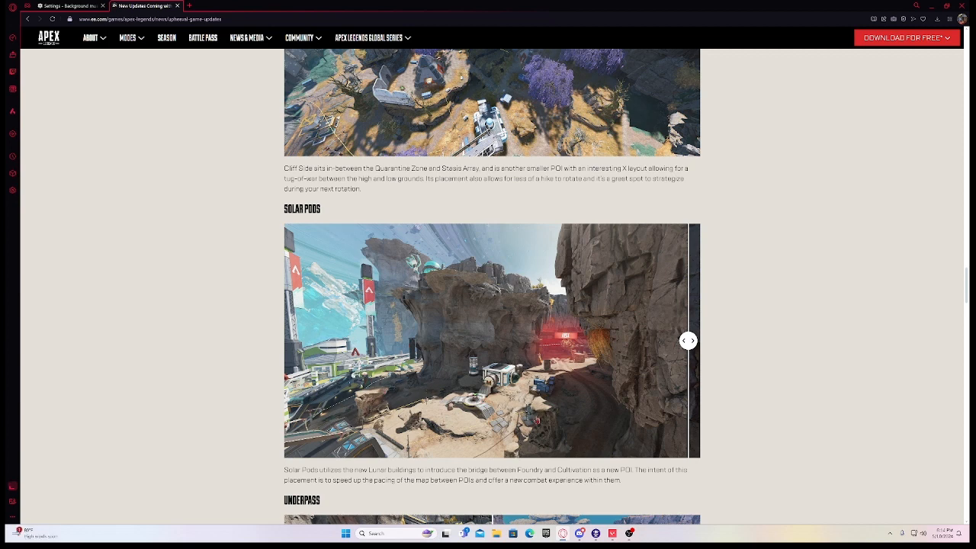
{"action": "mouse_move", "coordinate": [614, 369]}
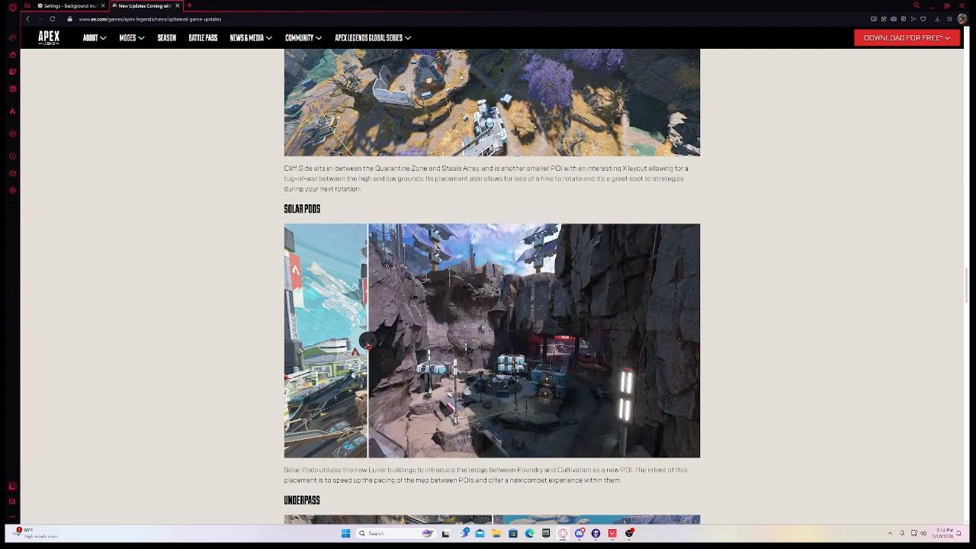
{"action": "scroll", "scroll_direction": "down", "scroll_amount": 3}
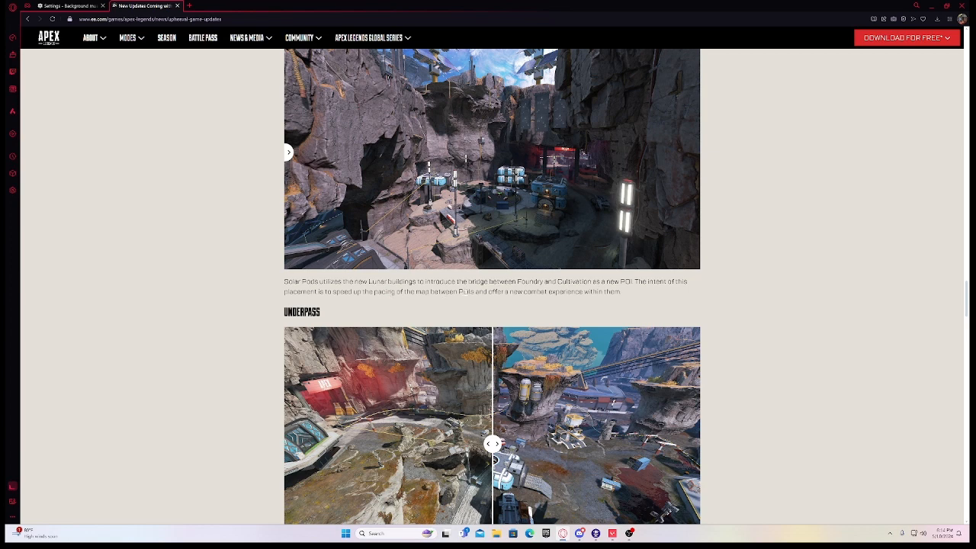
- Reveal the updated Underpass map view on its comparison slider
{"action": "scroll", "scroll_direction": "down", "scroll_amount": 3}
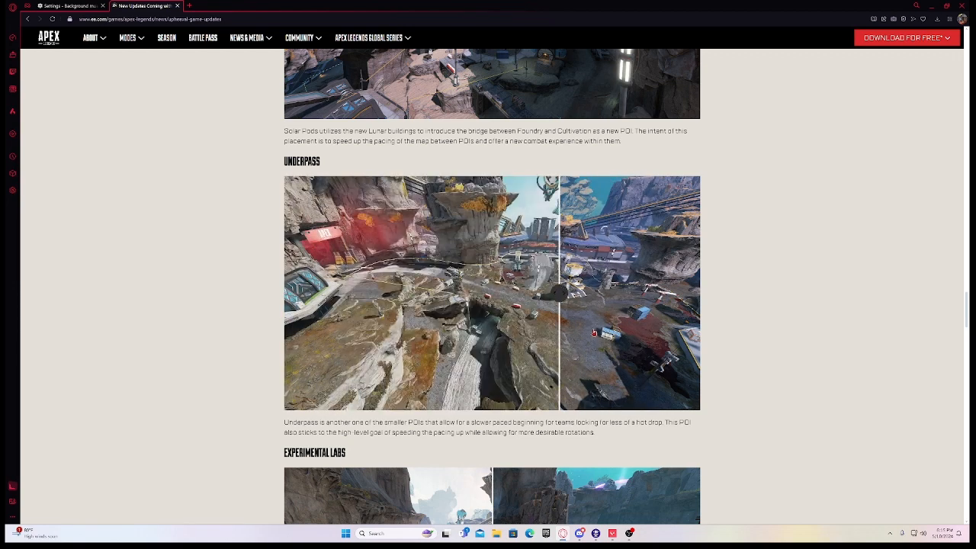
{"action": "left_click_drag", "start_coordinate": [558, 293], "coordinate": [473, 293]}
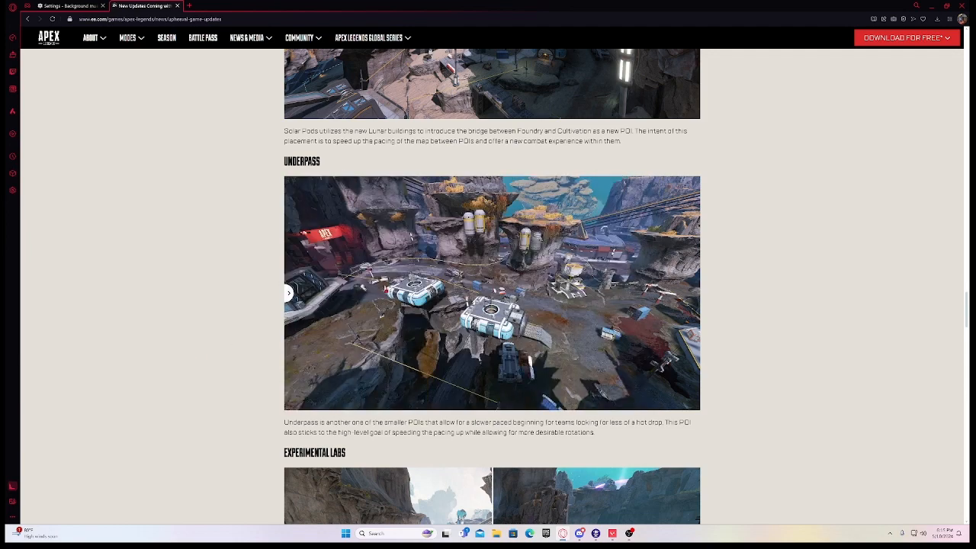
{"action": "scroll", "scroll_direction": "up", "scroll_amount": 3}
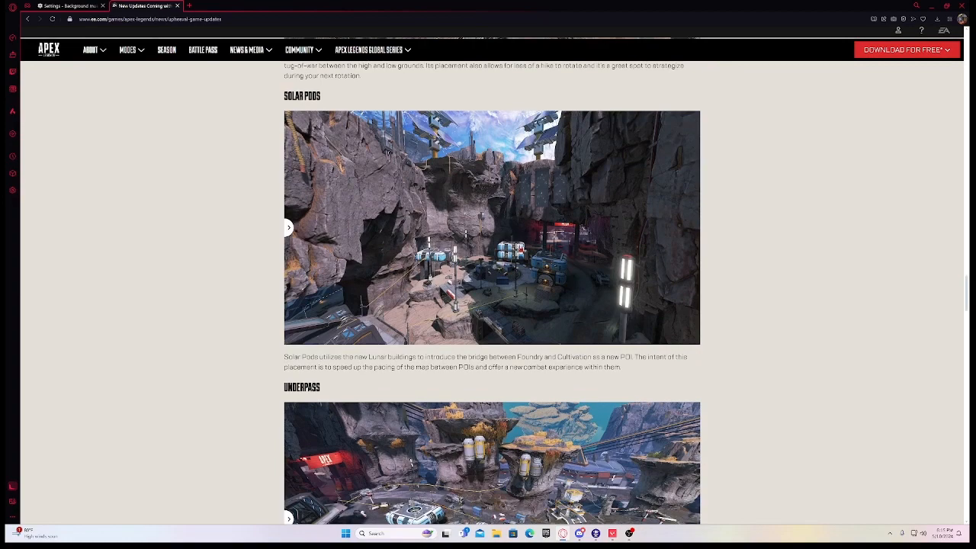
{"action": "scroll", "scroll_direction": "down", "scroll_amount": 3}
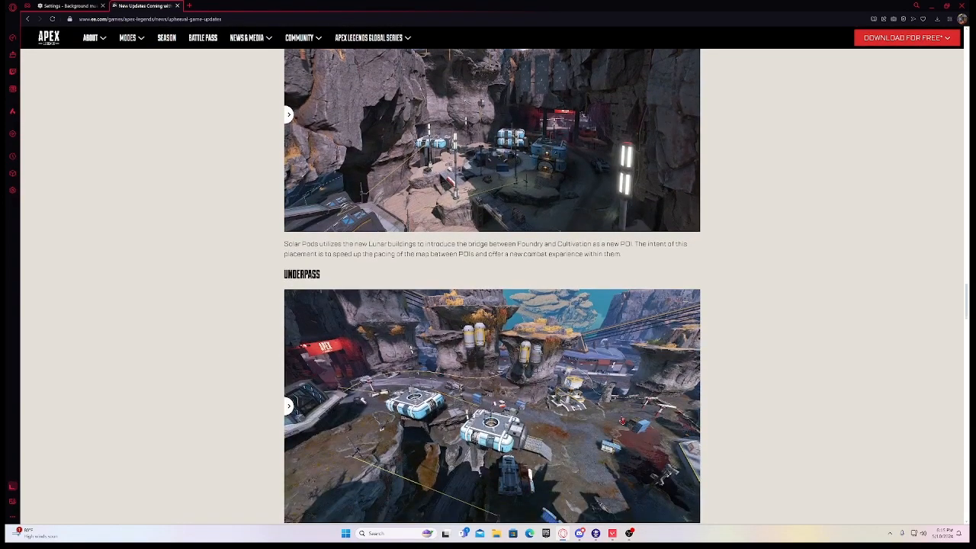
- Read down to the Experimental Labs comparison and clear the stray text highlight
{"action": "scroll", "scroll_direction": "down", "scroll_amount": 3}
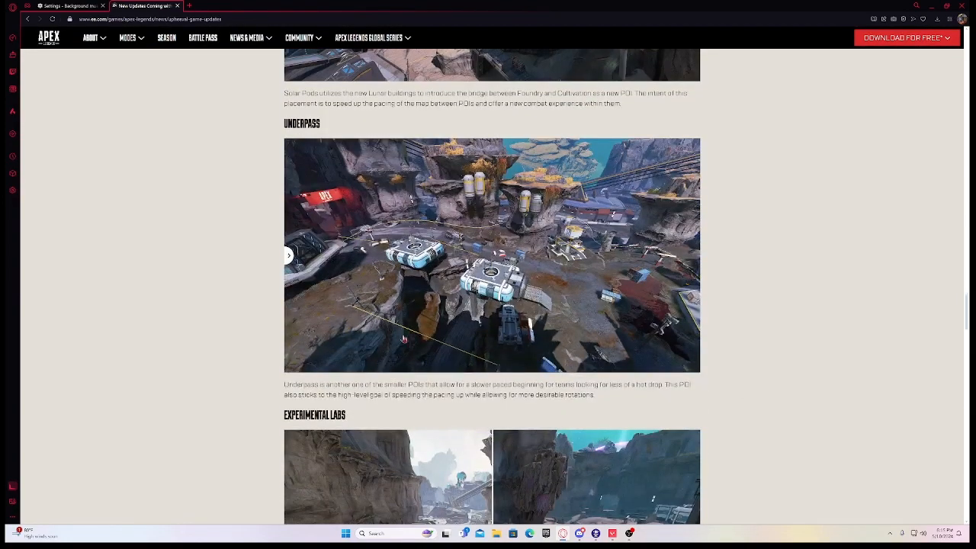
{"action": "scroll", "scroll_direction": "down", "scroll_amount": 3}
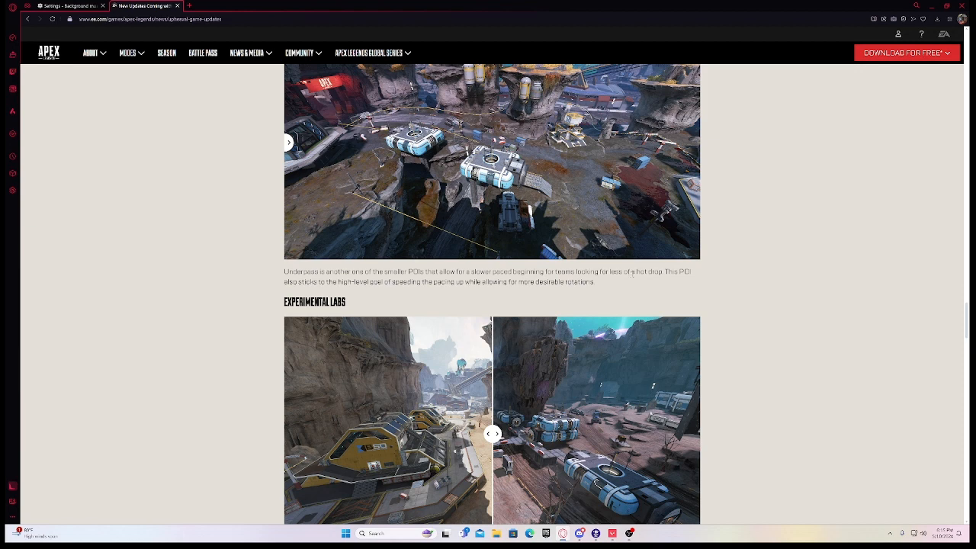
{"action": "mouse_move", "coordinate": [412, 217]}
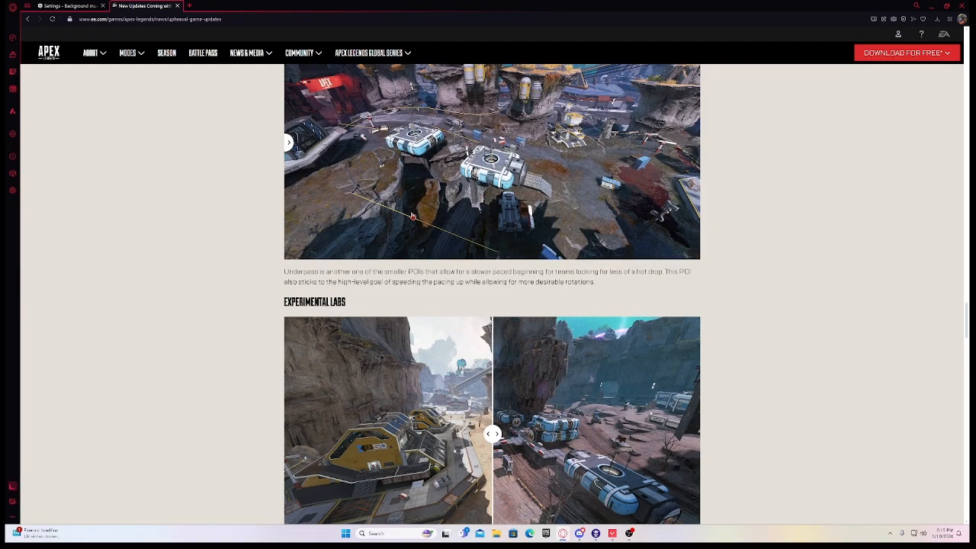
{"action": "scroll", "scroll_direction": "down", "scroll_amount": 3}
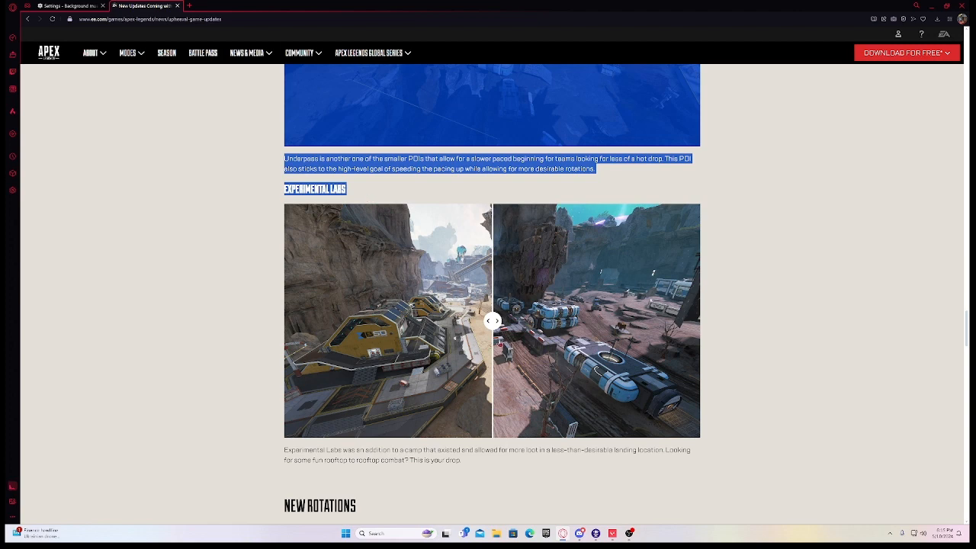
{"action": "left_click", "coordinate": [495, 320]}
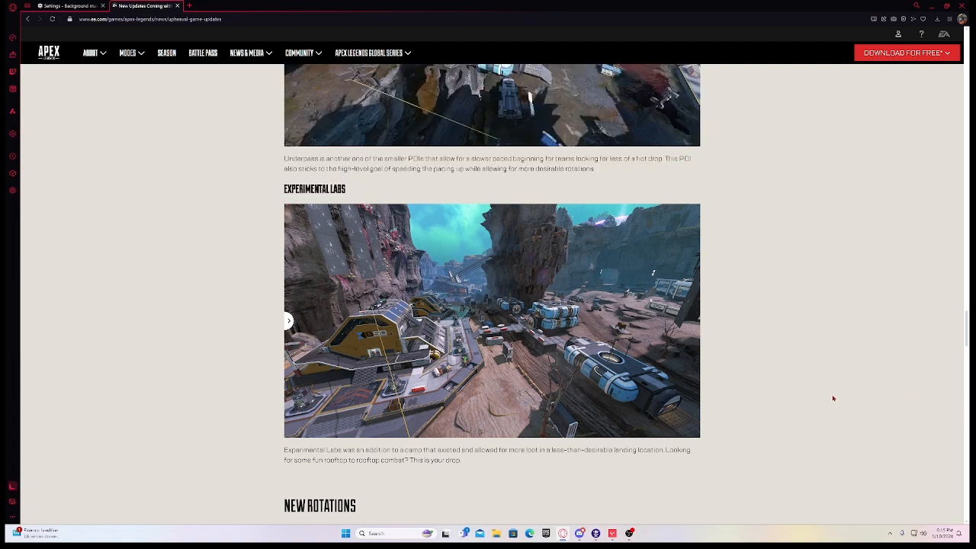
{"action": "scroll", "scroll_direction": "down", "scroll_amount": 3}
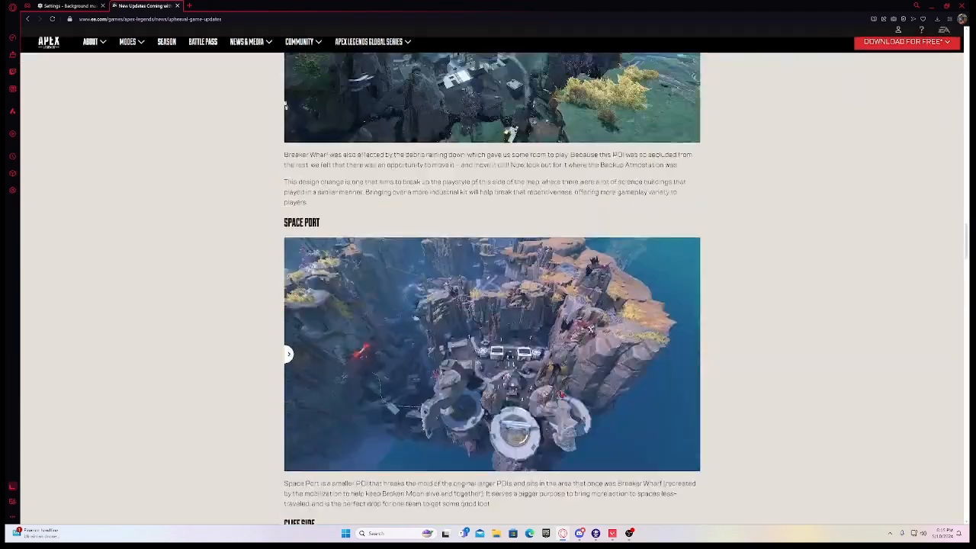
{"action": "scroll", "scroll_direction": "up", "scroll_amount": 3}
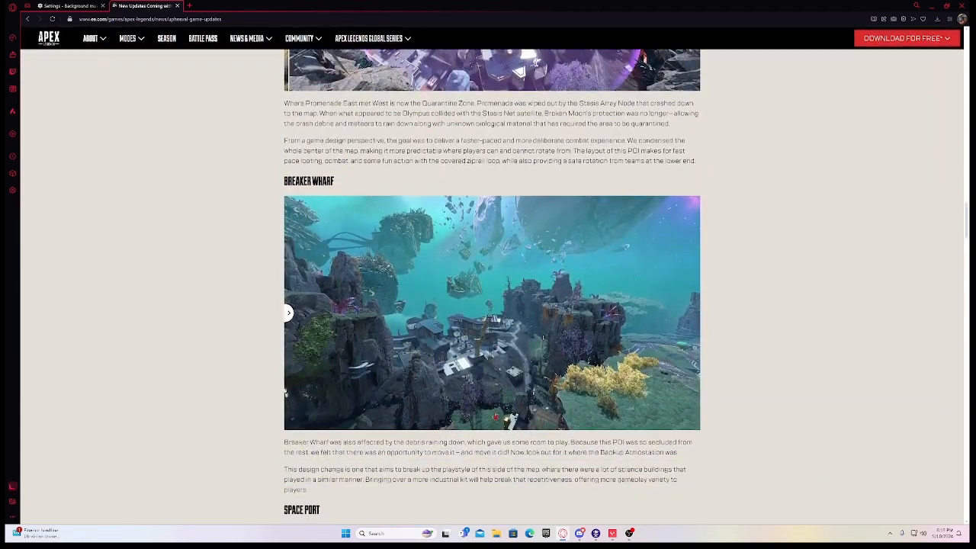
{"action": "scroll", "scroll_direction": "down", "scroll_amount": 3}
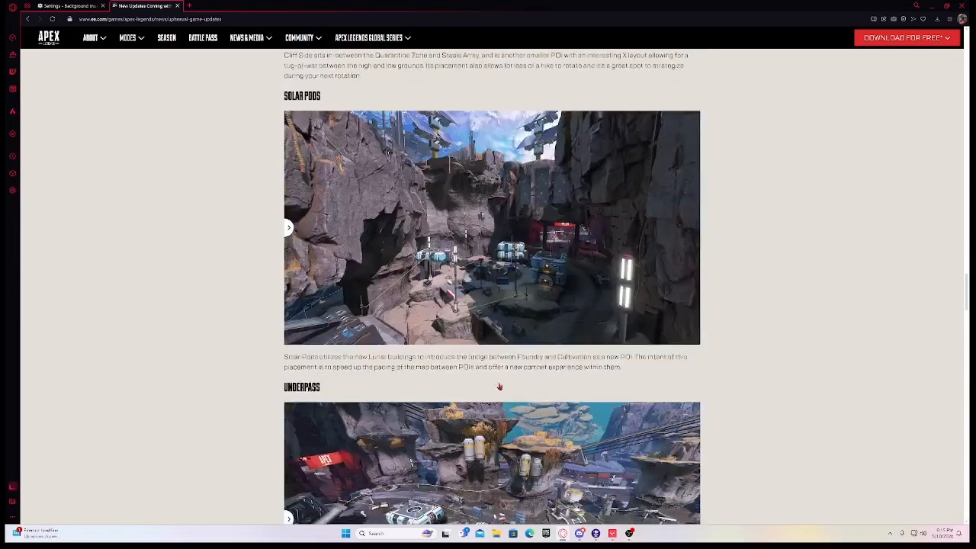
{"action": "scroll", "scroll_direction": "down", "scroll_amount": 3}
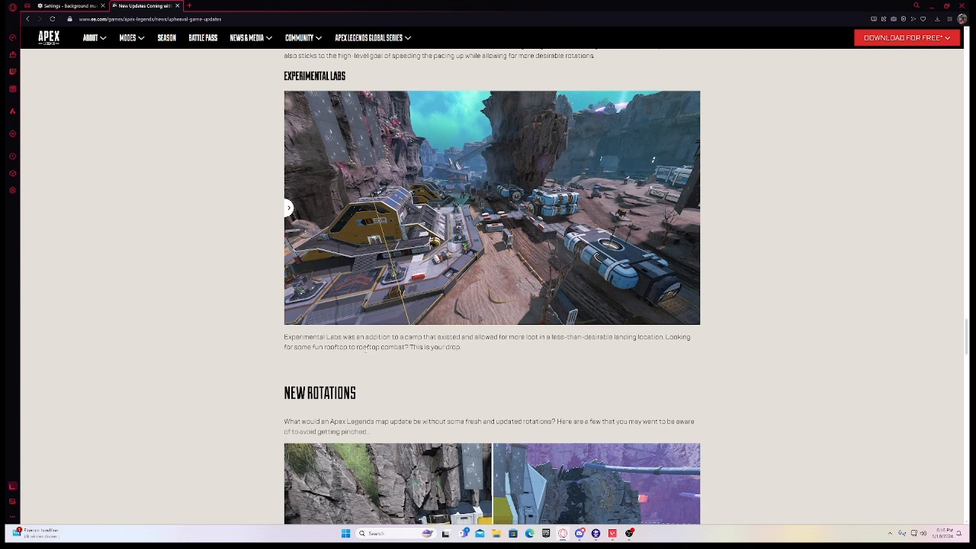
- Compare the first New Rotations image's left- and right-hand views
{"action": "scroll", "scroll_direction": "down", "scroll_amount": 3}
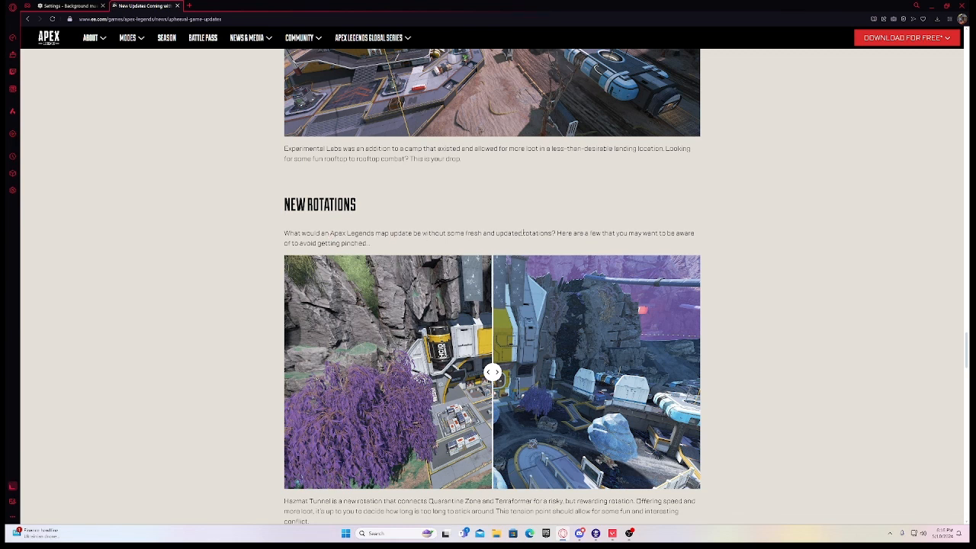
{"action": "mouse_move", "coordinate": [380, 244]}
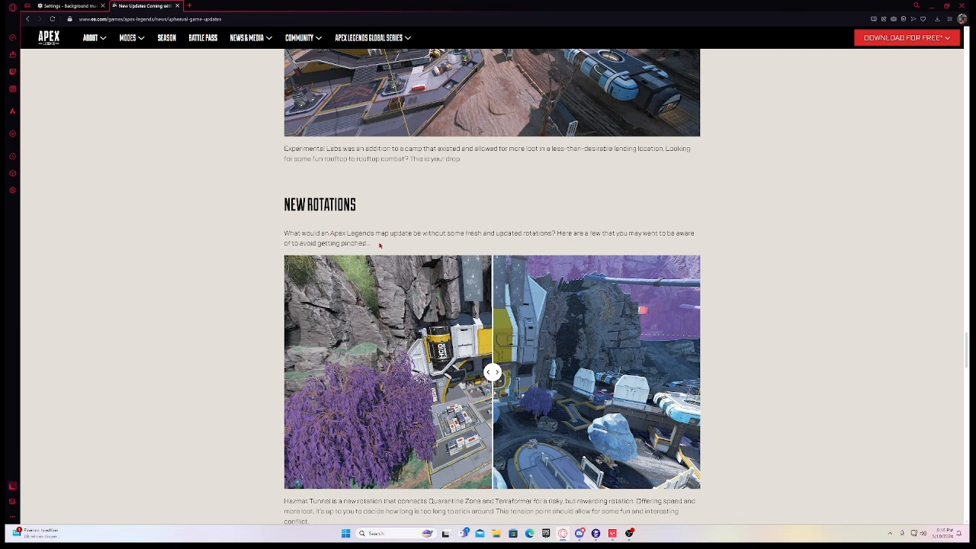
{"action": "mouse_move", "coordinate": [339, 269]}
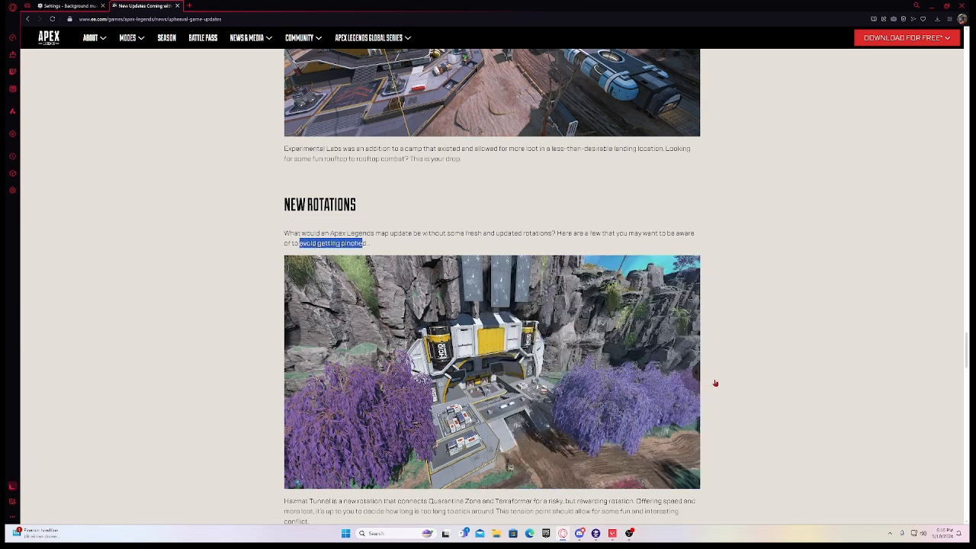
{"action": "left_click", "coordinate": [628, 372]}
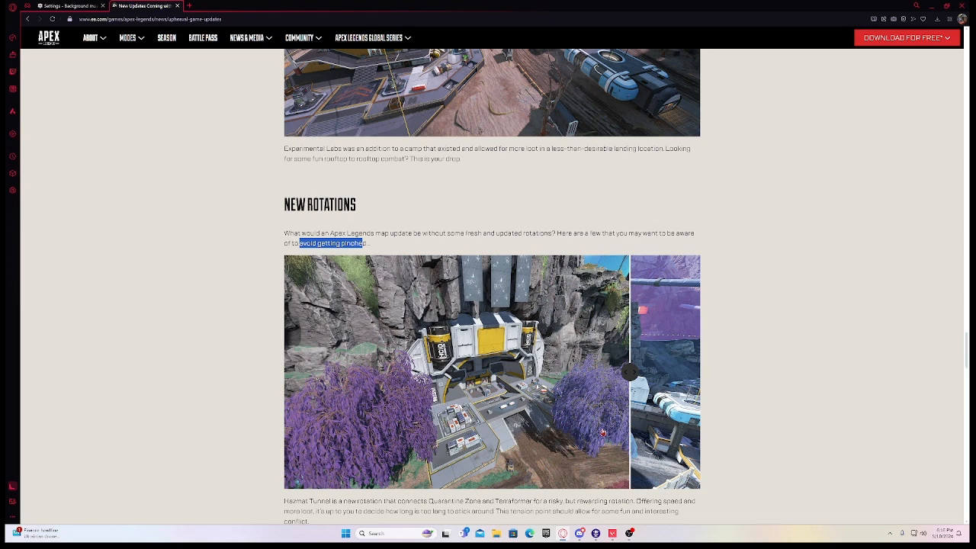
{"action": "left_click", "coordinate": [630, 373]}
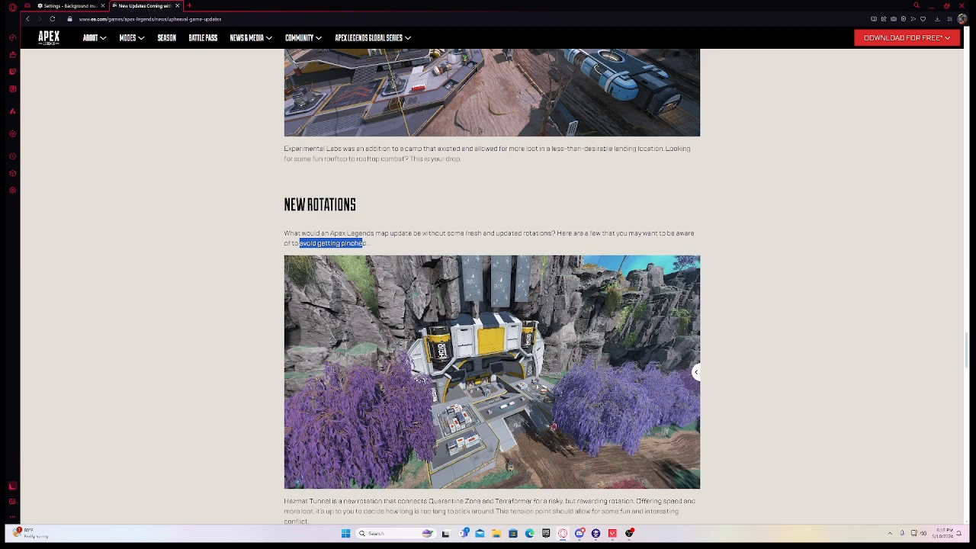
{"action": "scroll", "scroll_direction": "down", "scroll_amount": 3}
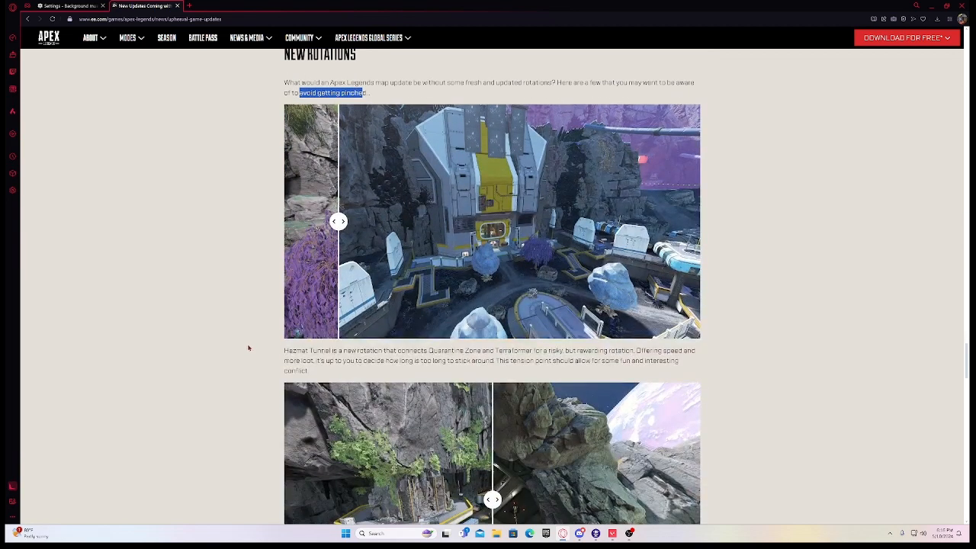
{"action": "mouse_move", "coordinate": [342, 360]}
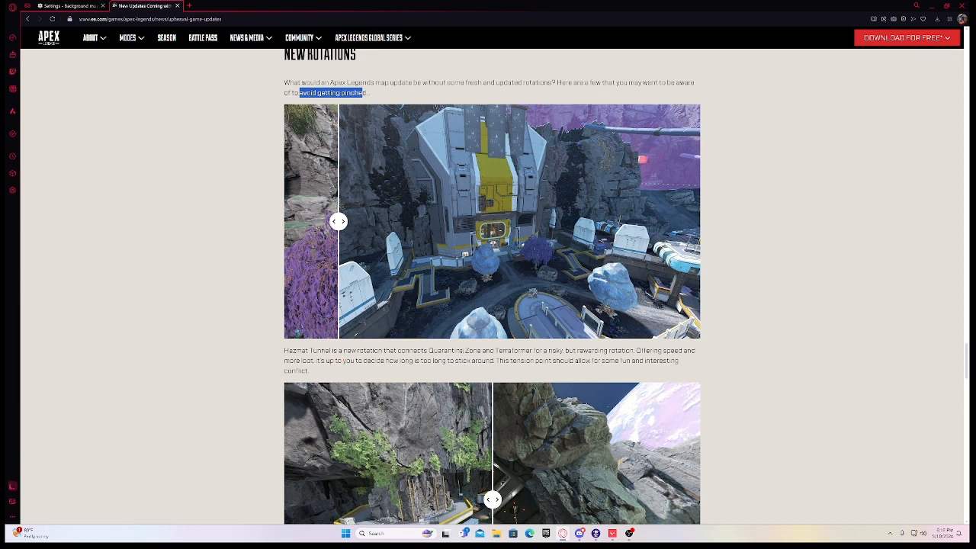
{"action": "left_click", "coordinate": [340, 221]}
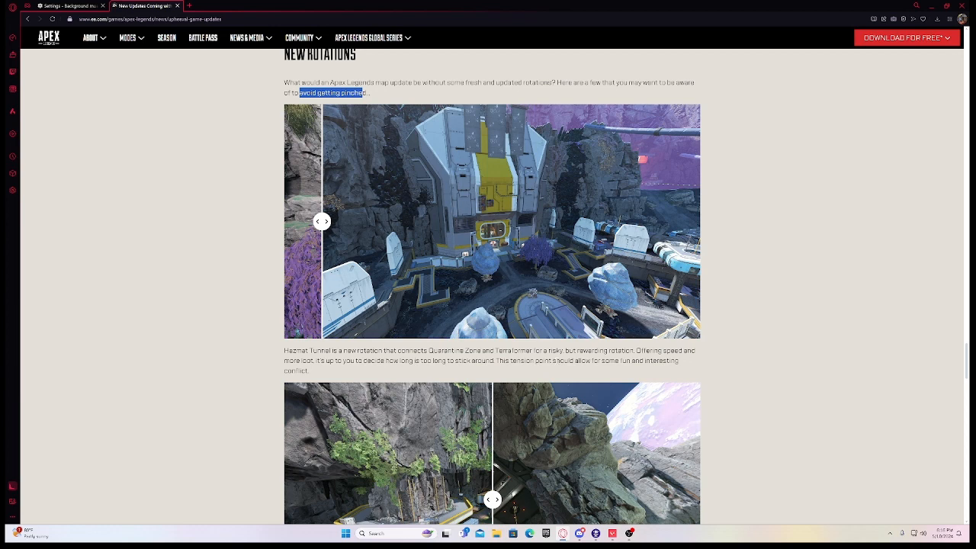
- Compare the second rotation image's views and continue reading downward
{"action": "scroll", "scroll_direction": "down", "scroll_amount": 3}
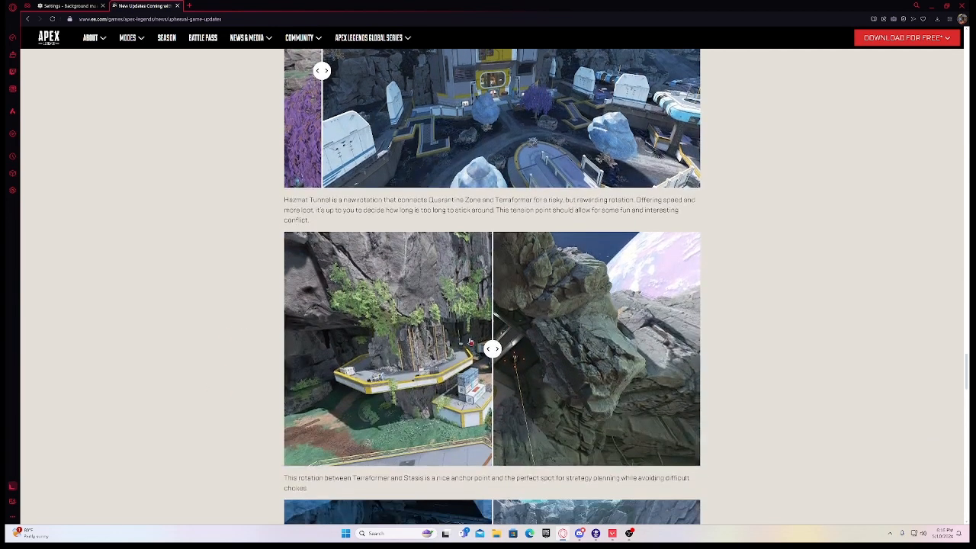
{"action": "left_click", "coordinate": [494, 349]}
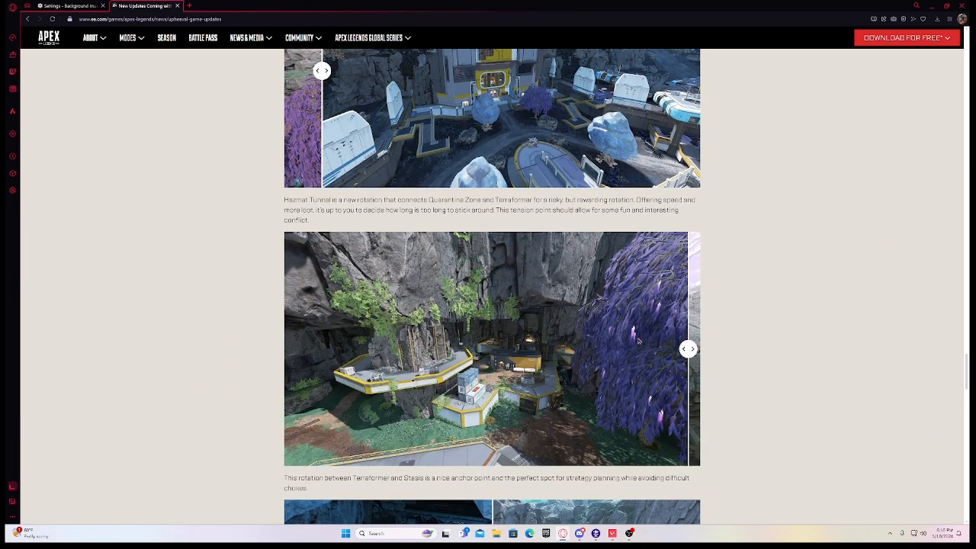
{"action": "left_click", "coordinate": [687, 348]}
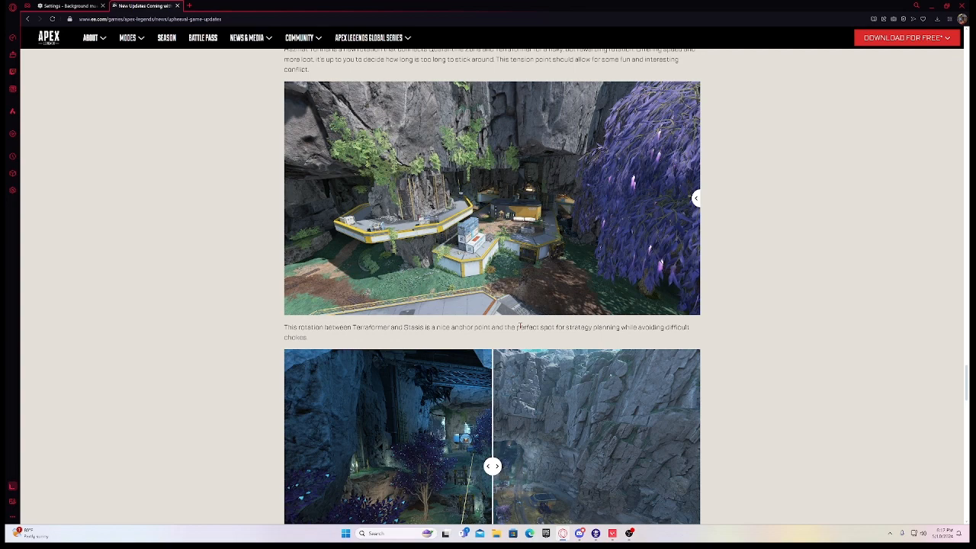
{"action": "mouse_move", "coordinate": [705, 328]}
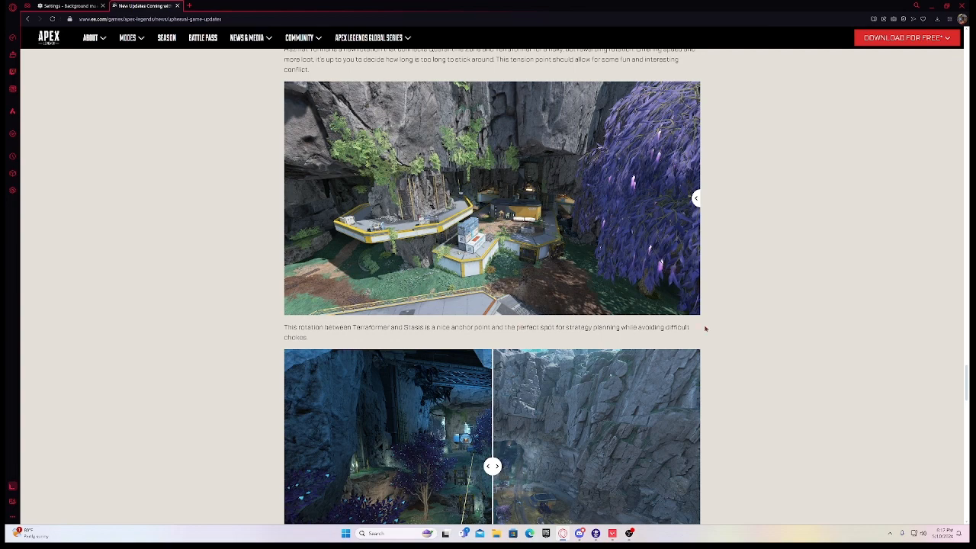
{"action": "scroll", "scroll_direction": "down", "scroll_amount": 3}
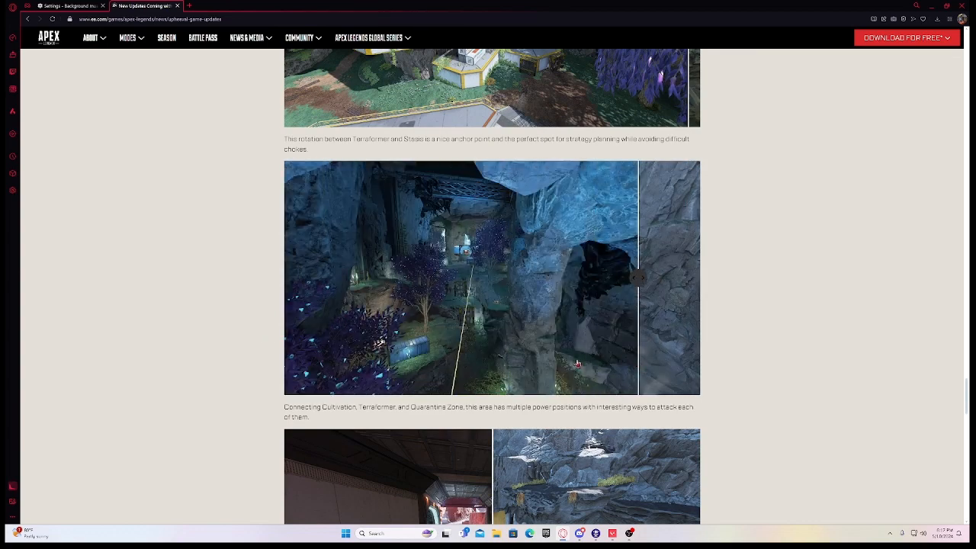
{"action": "scroll", "scroll_direction": "down", "scroll_amount": 3}
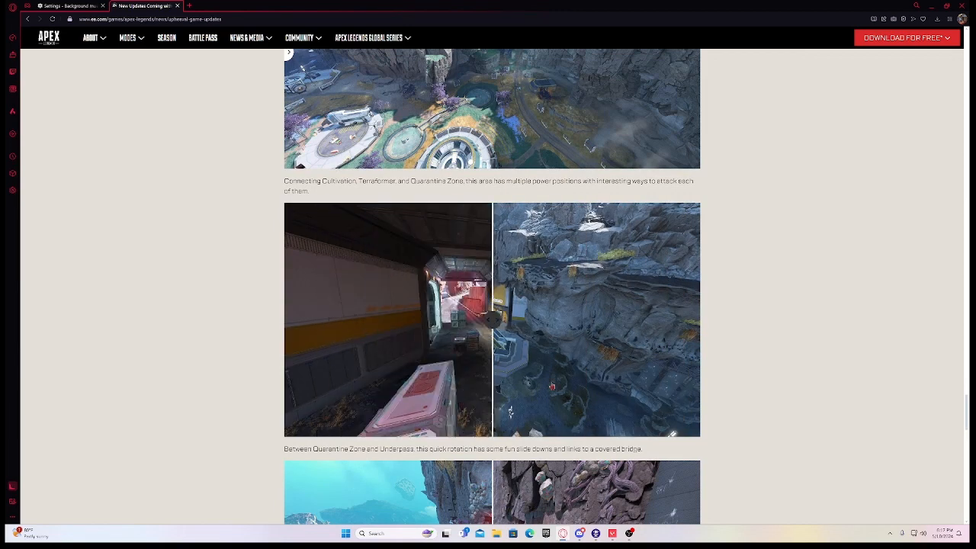
- View the lower comparison's left-hand side and read to the See You on the Dropship section
{"action": "scroll", "scroll_direction": "down", "scroll_amount": 3}
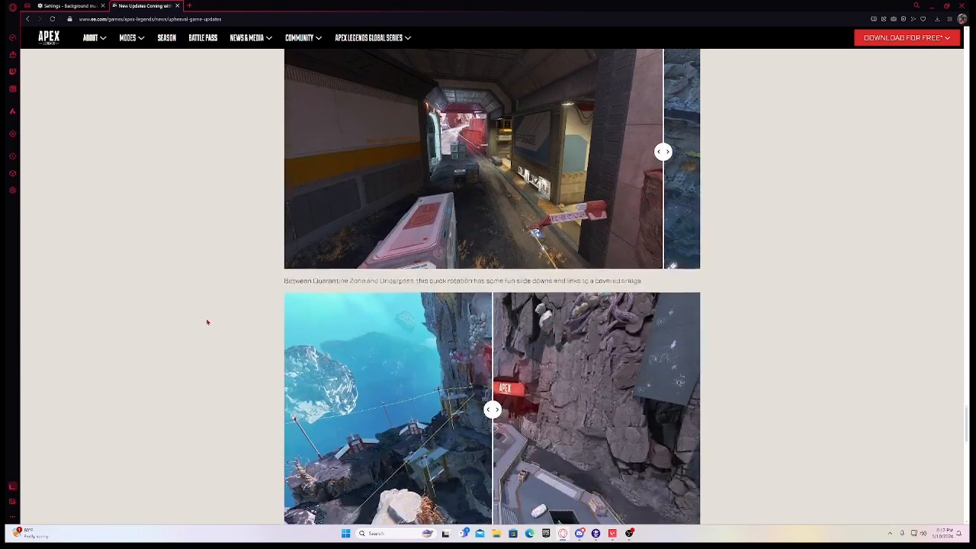
{"action": "scroll", "scroll_direction": "down", "scroll_amount": 3}
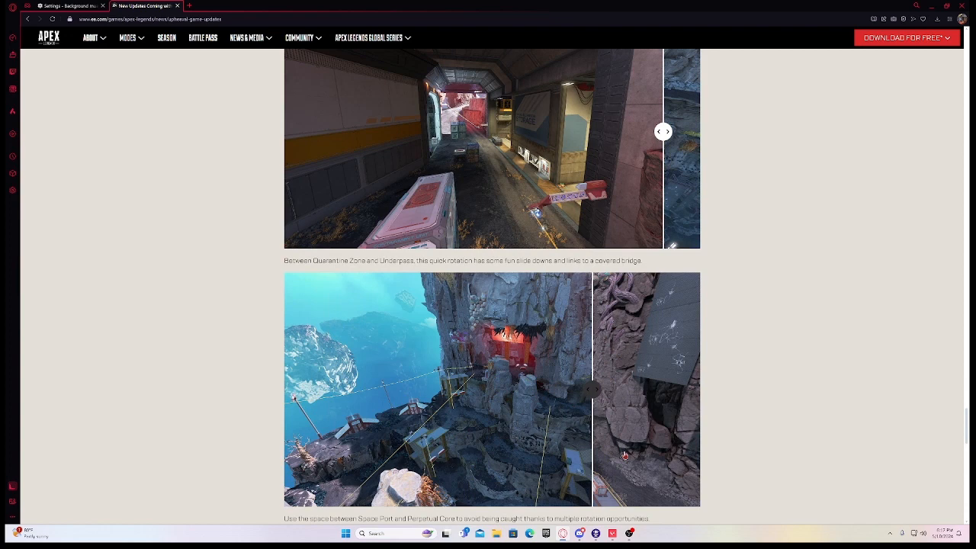
{"action": "left_click", "coordinate": [674, 389]}
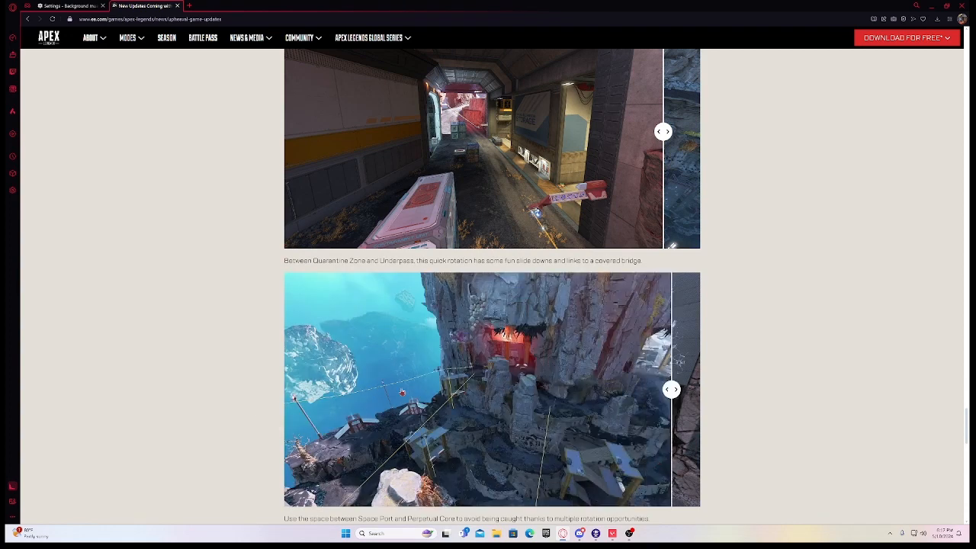
{"action": "scroll", "scroll_direction": "down", "scroll_amount": 3}
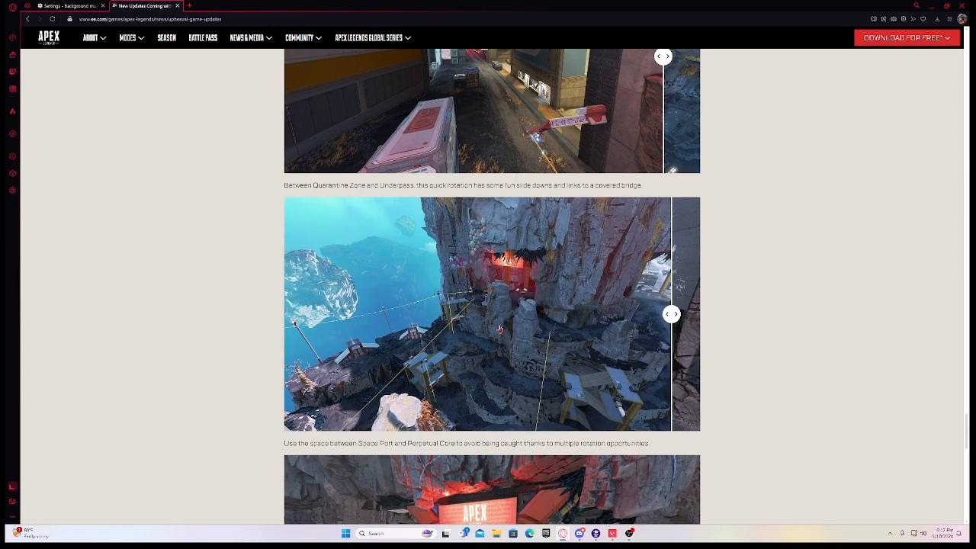
{"action": "scroll", "scroll_direction": "down", "scroll_amount": 3}
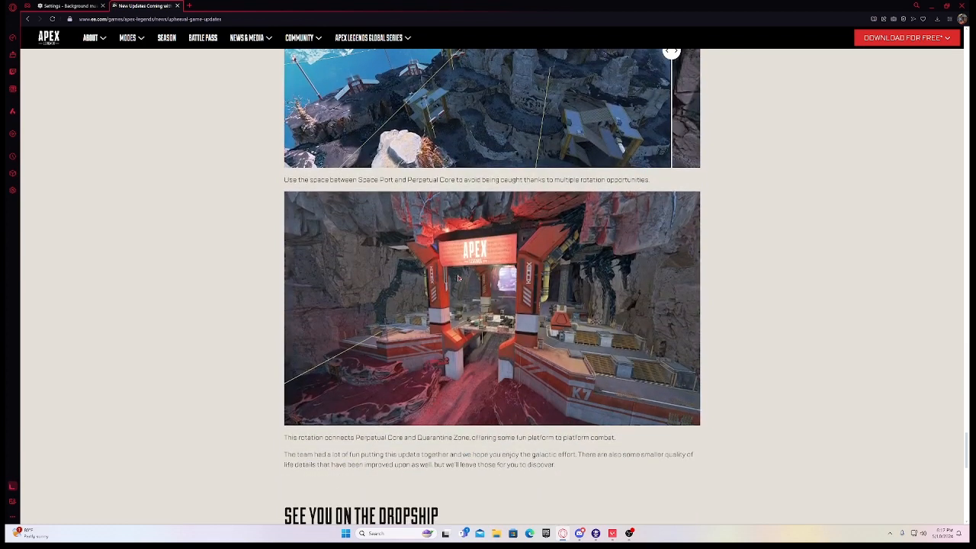
{"action": "mouse_move", "coordinate": [488, 363]}
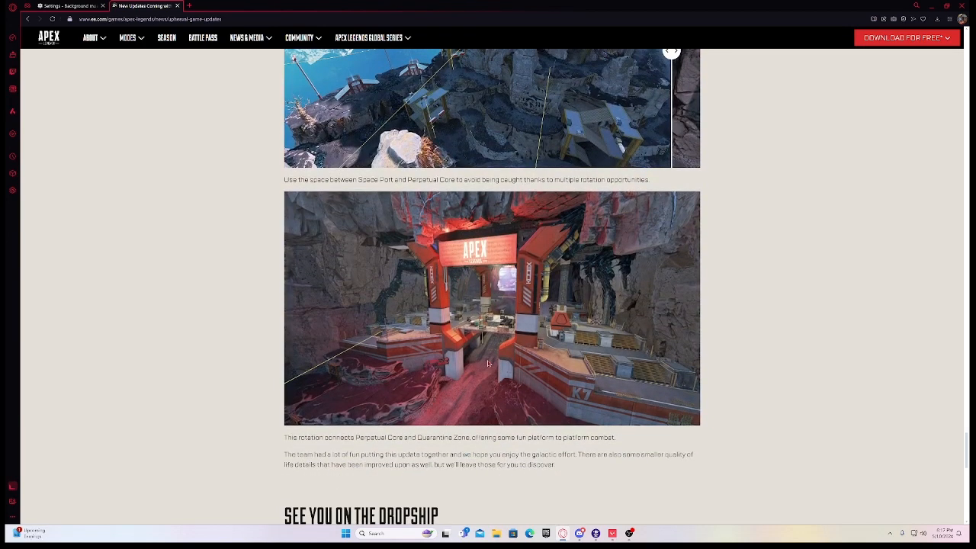
{"action": "mouse_move", "coordinate": [666, 354]}
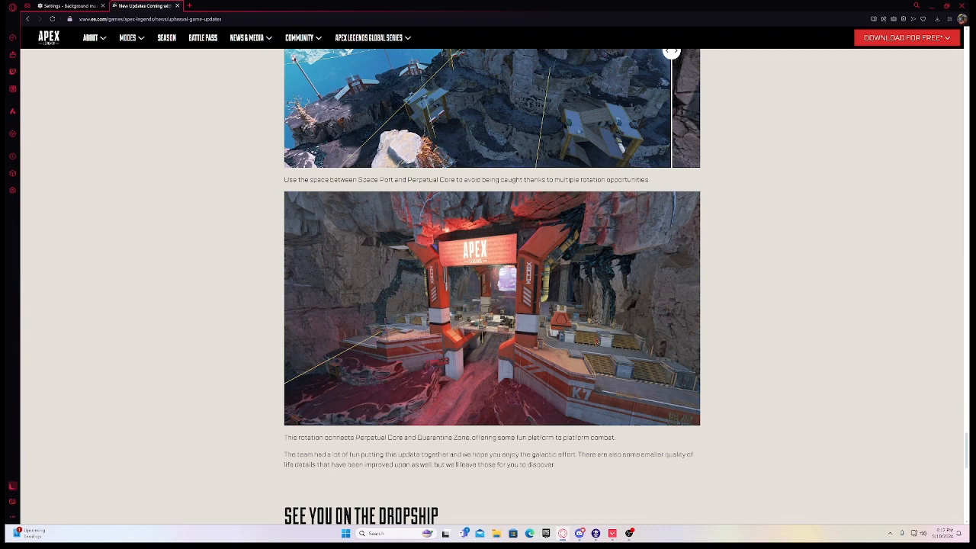
{"action": "scroll", "scroll_direction": "down", "scroll_amount": 3}
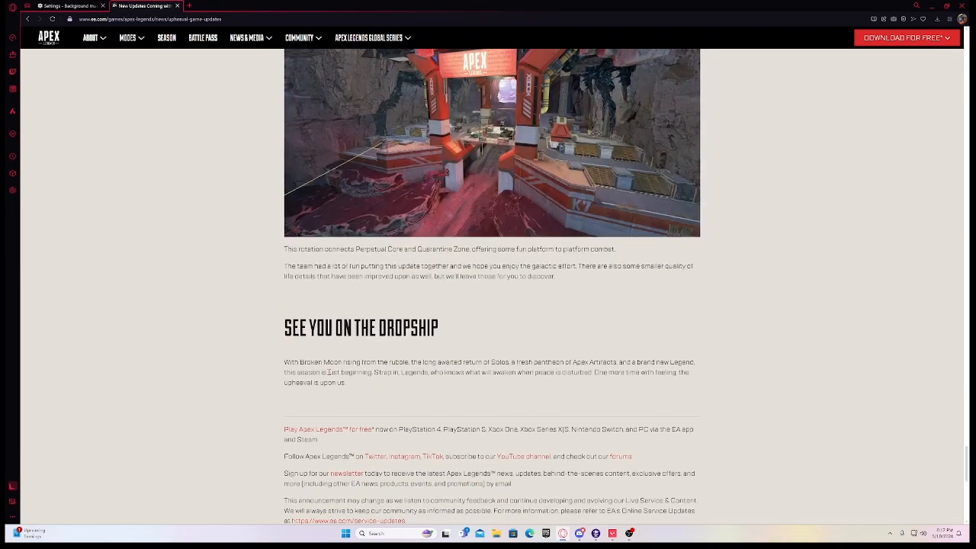
{"action": "scroll", "scroll_direction": "down", "scroll_amount": 3}
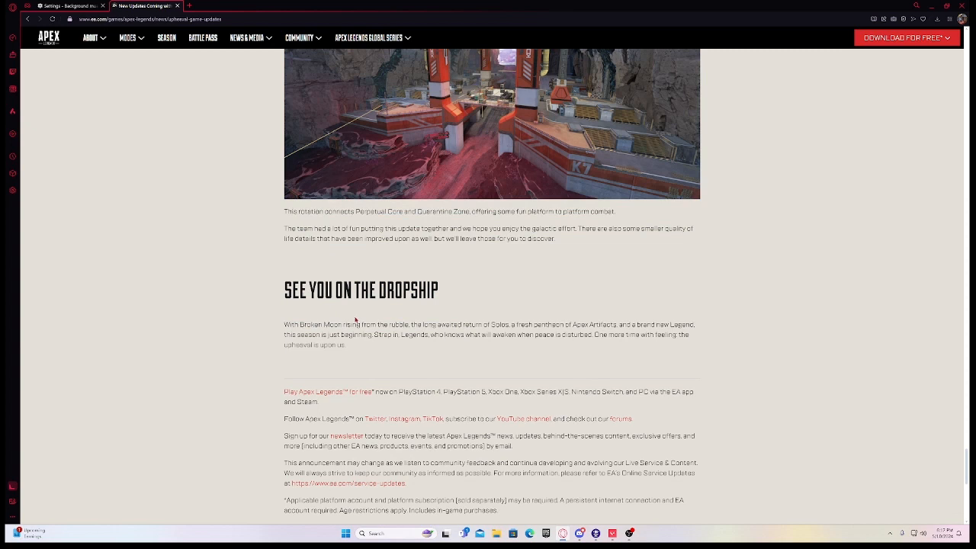
{"action": "mouse_move", "coordinate": [357, 320]}
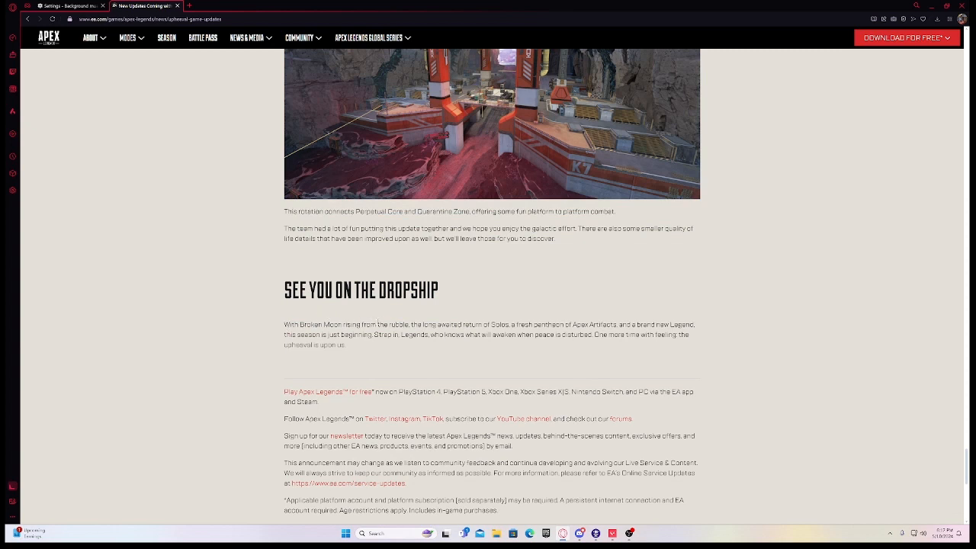
{"action": "double_click", "coordinate": [473, 323]}
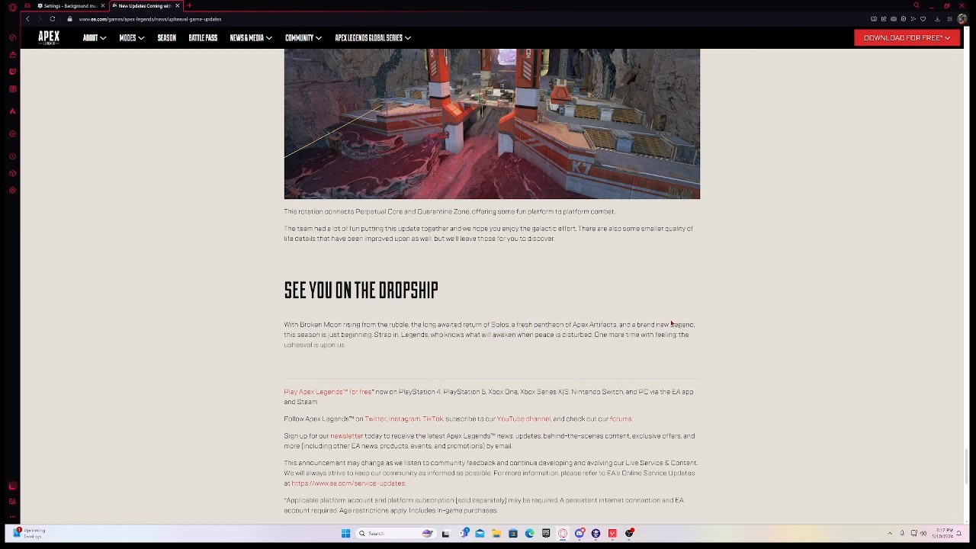
{"action": "mouse_move", "coordinate": [235, 343]}
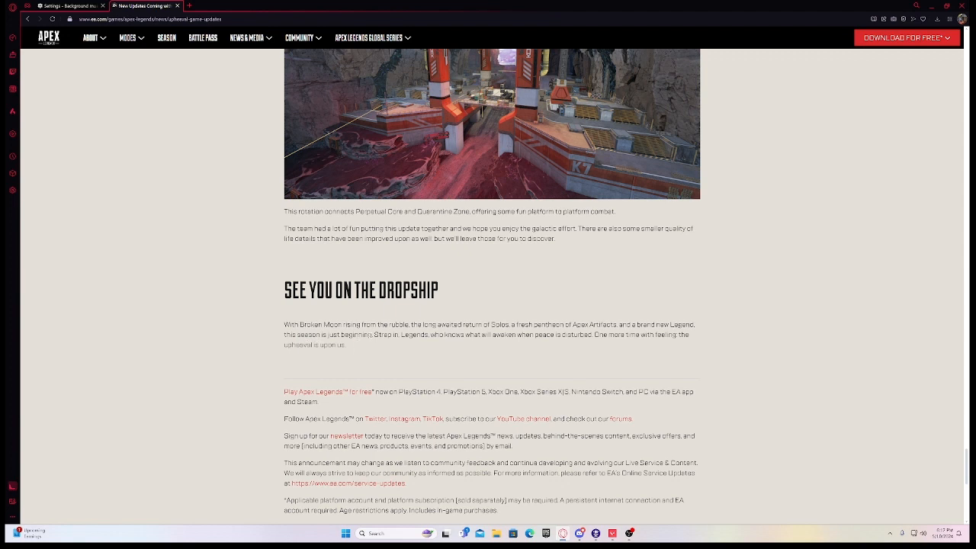
{"action": "mouse_move", "coordinate": [448, 348]}
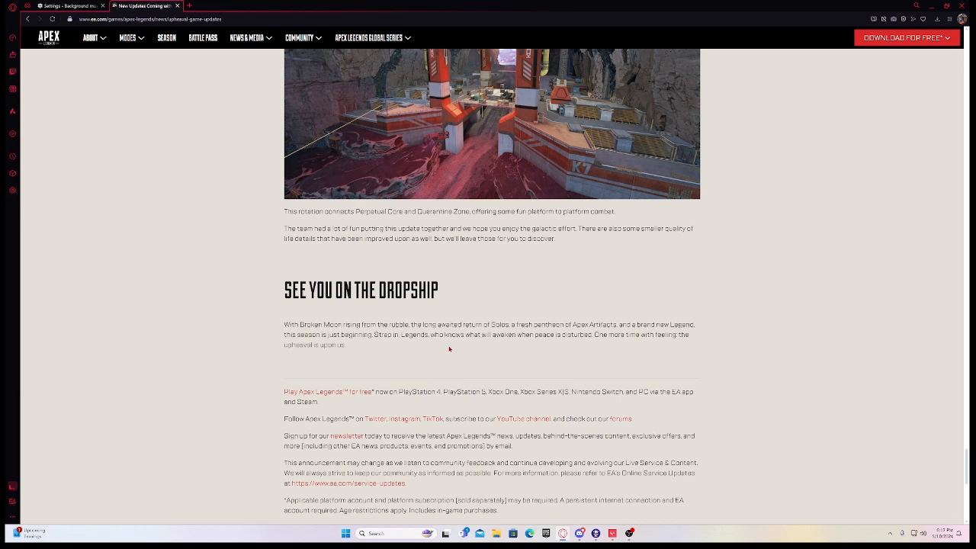
{"action": "mouse_move", "coordinate": [385, 366]}
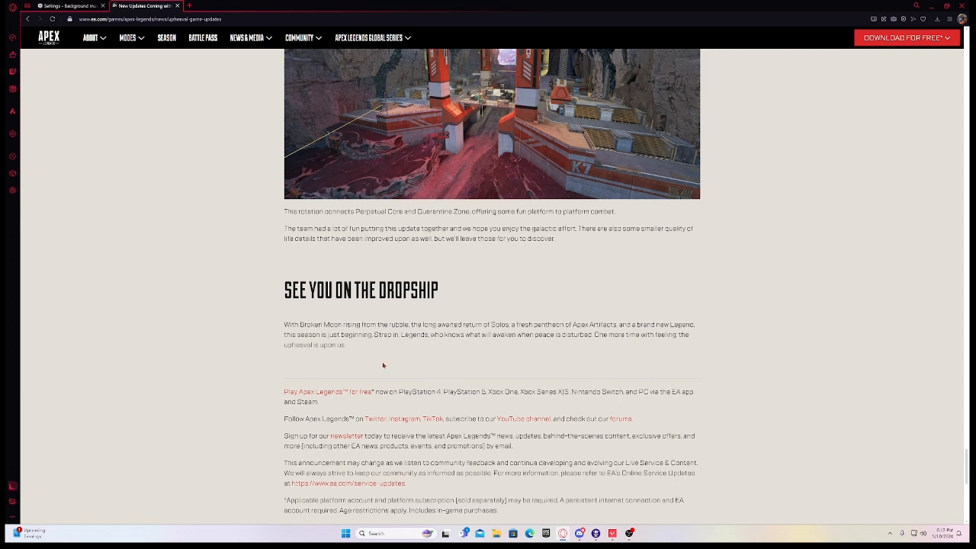
{"action": "mouse_move", "coordinate": [265, 325]}
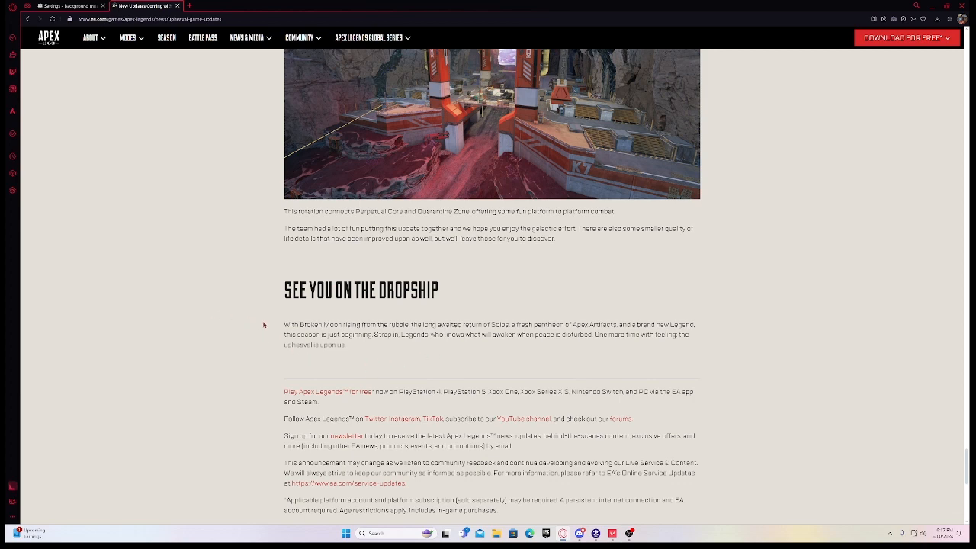
{"action": "scroll", "scroll_direction": "down", "scroll_amount": 3}
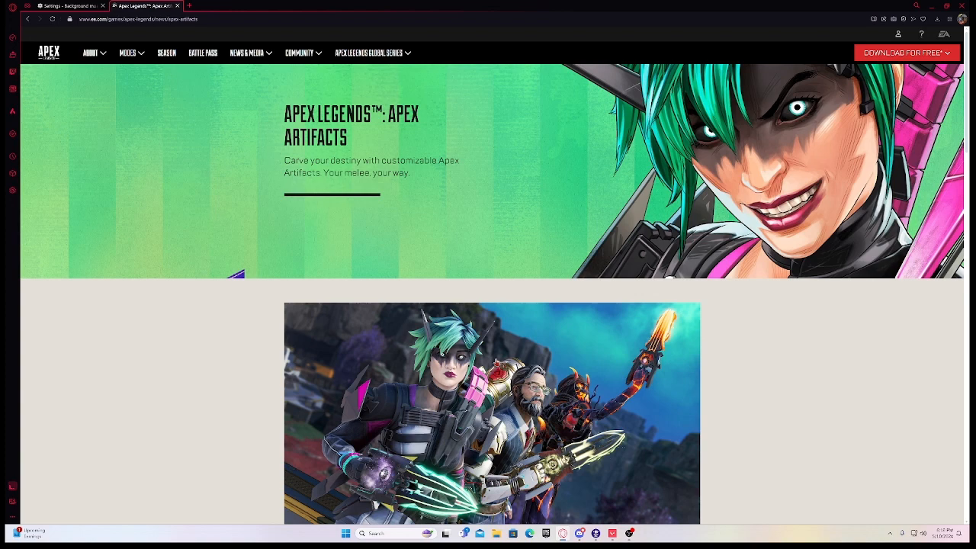
{"action": "mouse_move", "coordinate": [601, 312]}
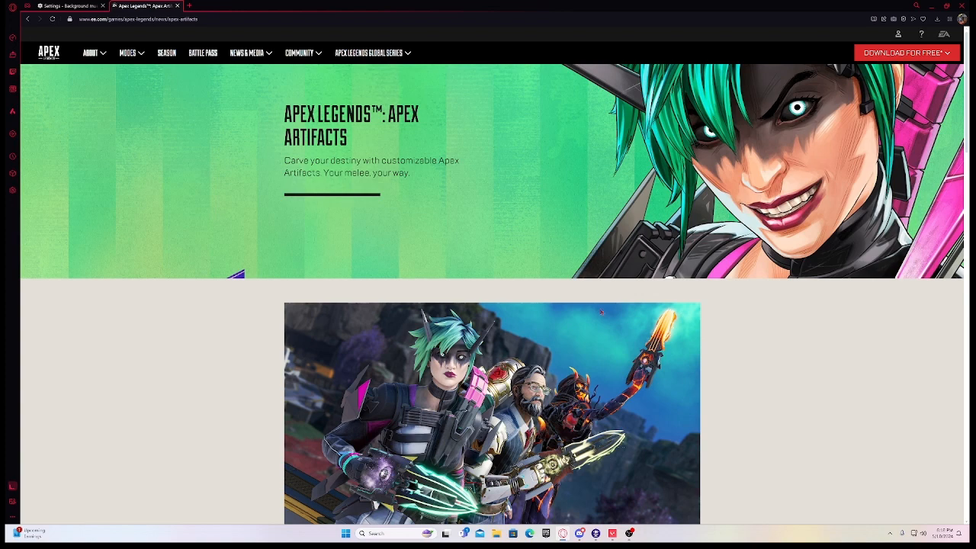
- Read the Apex Artifacts article's introduction down to the Your Melee, Your Way section
{"action": "scroll", "scroll_direction": "down", "scroll_amount": 3}
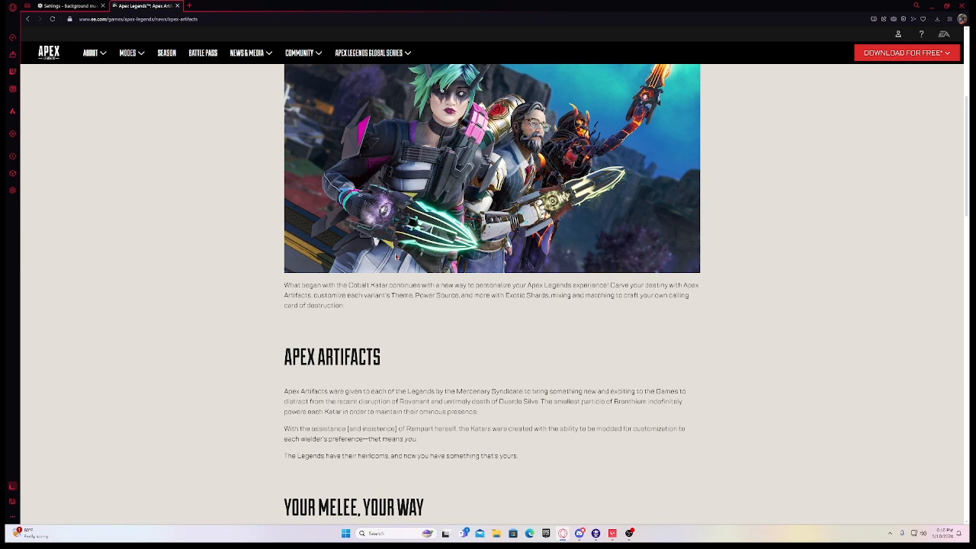
{"action": "mouse_move", "coordinate": [831, 263]}
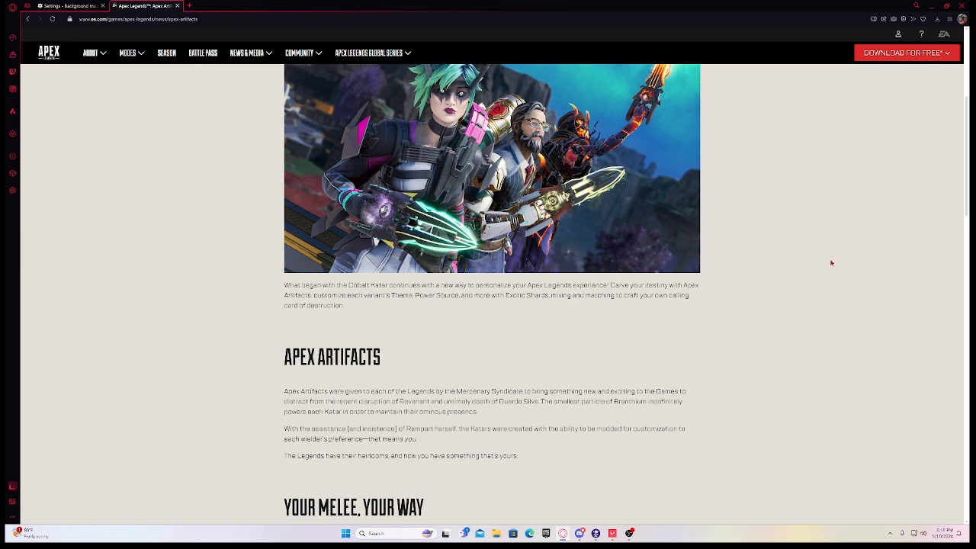
{"action": "scroll", "scroll_direction": "down", "scroll_amount": 3}
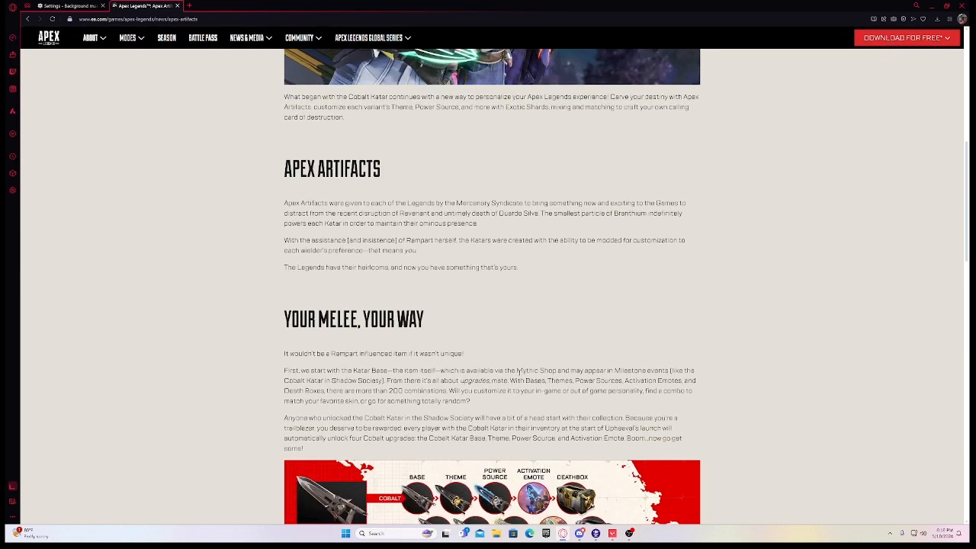
{"action": "mouse_move", "coordinate": [247, 216]}
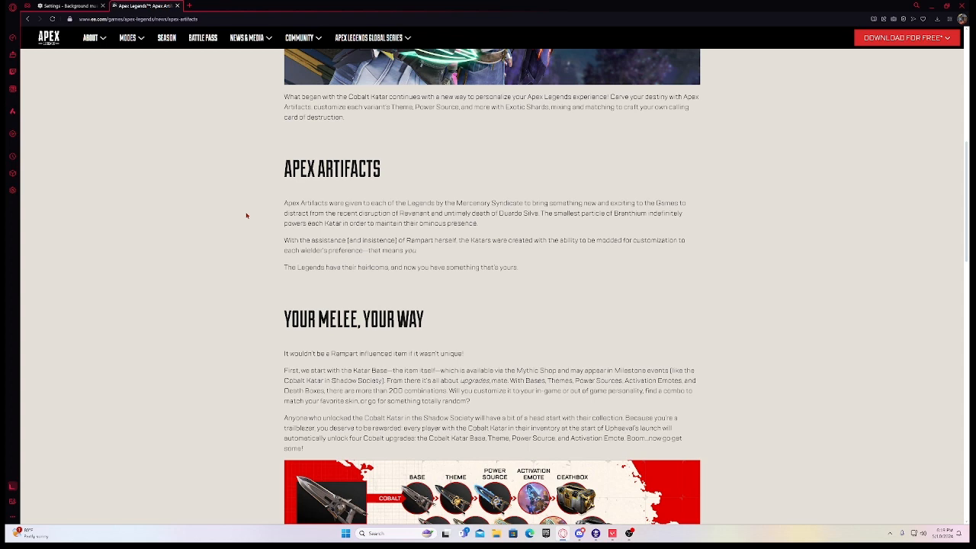
- Read Your Melee, Your Way and the Katar Kitbash customization chart toward Chase Variant: Nitride
{"action": "scroll", "scroll_direction": "down", "scroll_amount": 3}
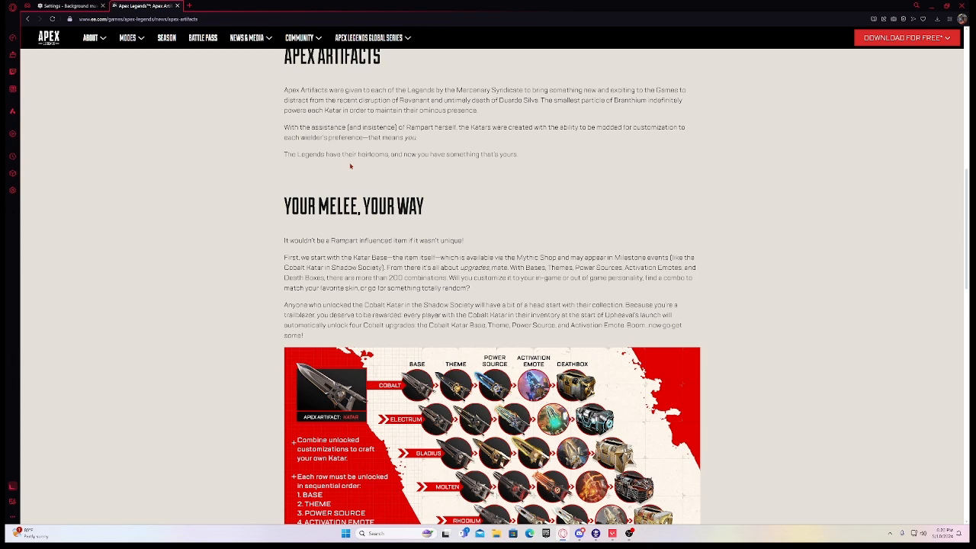
{"action": "scroll", "scroll_direction": "down", "scroll_amount": 3}
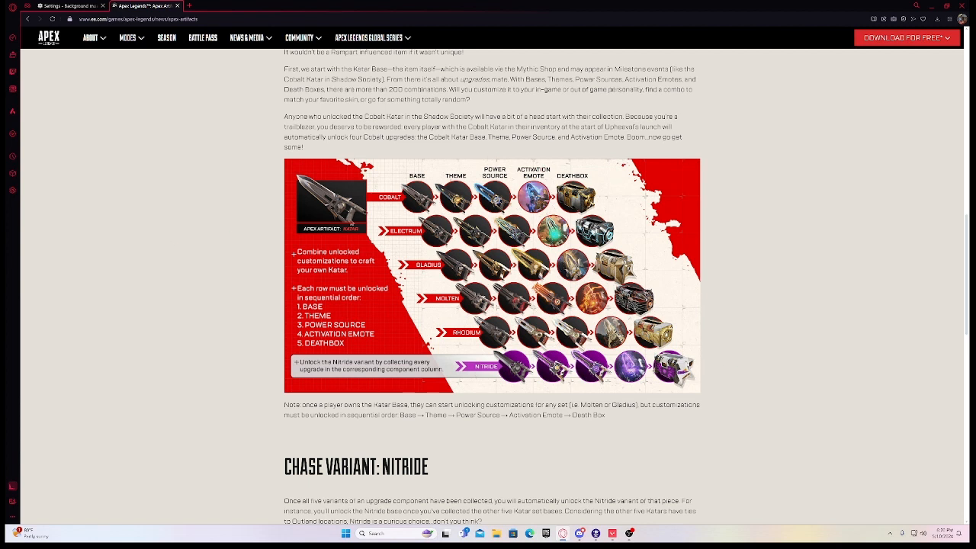
{"action": "mouse_move", "coordinate": [415, 249]}
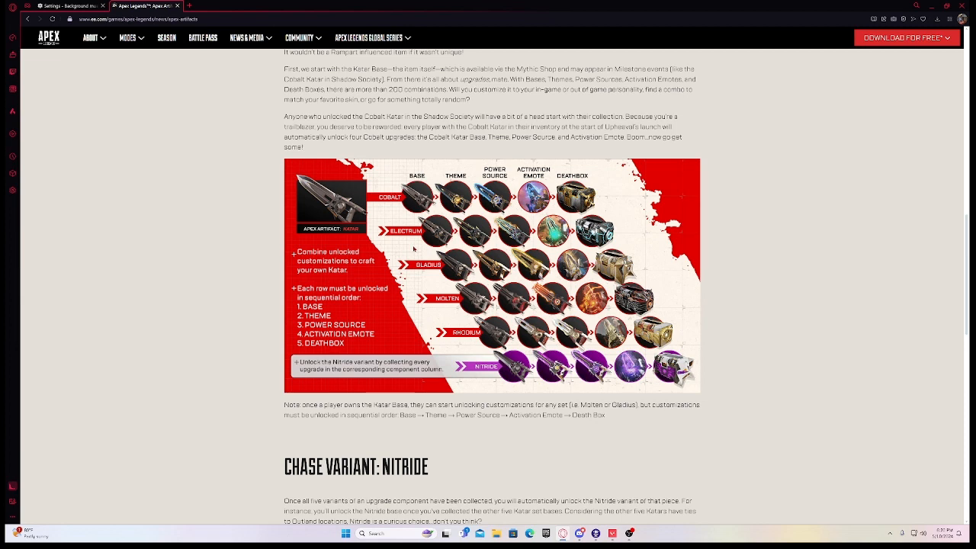
- Read down through the Exotic Shards section, then return to the Apex Artifacts article's opening banner
{"action": "scroll", "scroll_direction": "down", "scroll_amount": 3}
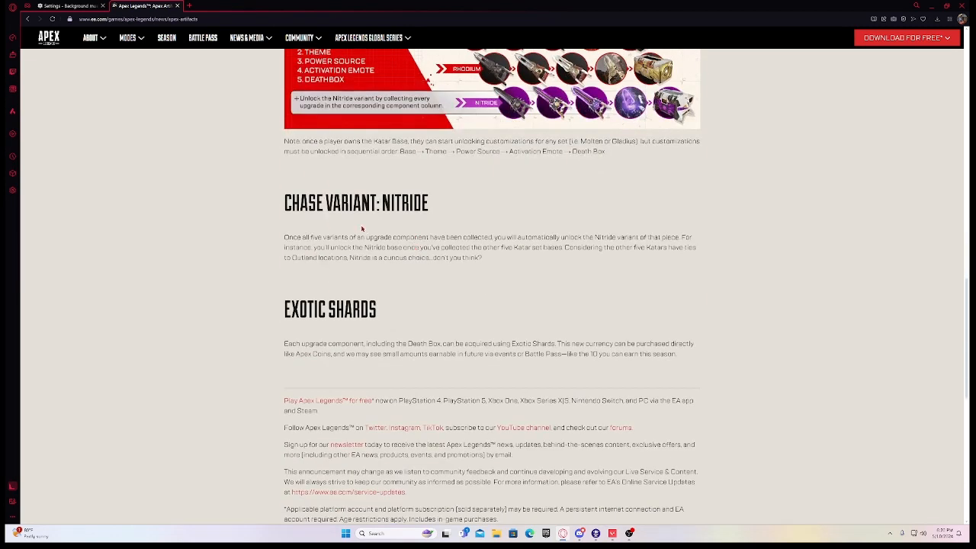
{"action": "mouse_move", "coordinate": [330, 219]}
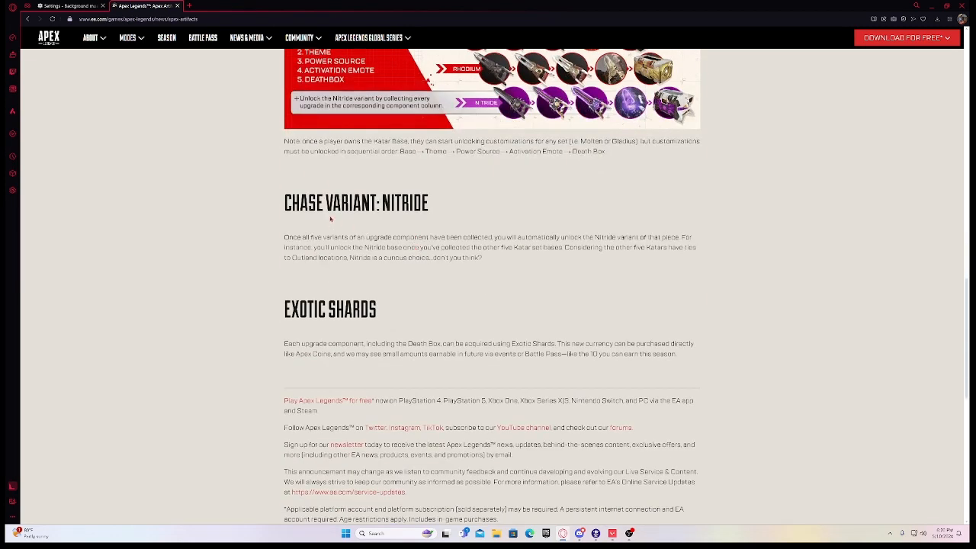
{"action": "scroll", "scroll_direction": "up", "scroll_amount": 3}
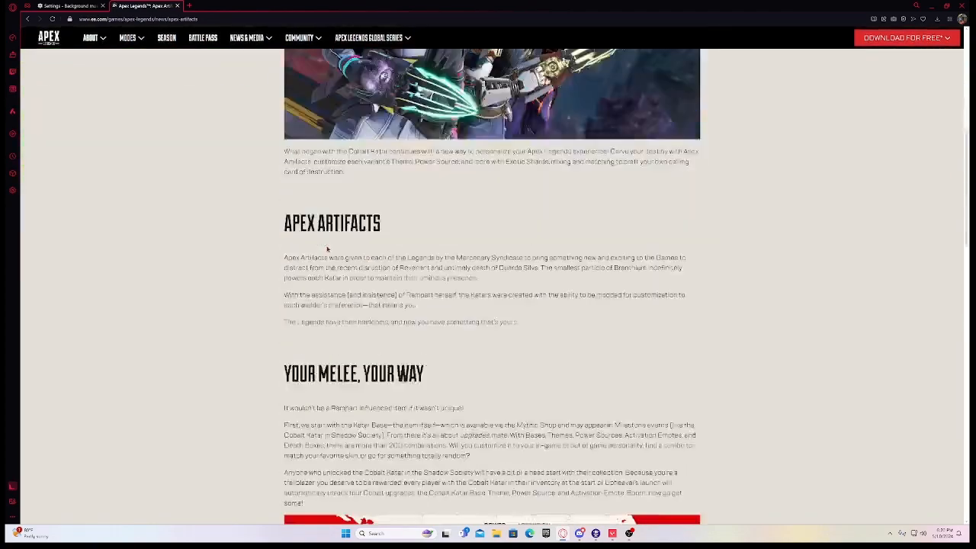
{"action": "scroll", "scroll_direction": "down", "scroll_amount": 3}
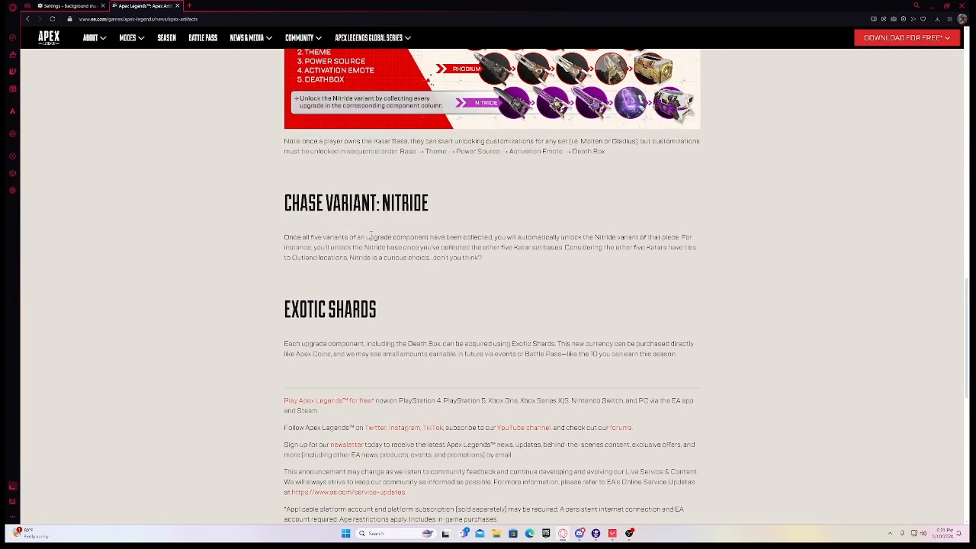
{"action": "scroll", "scroll_direction": "up", "scroll_amount": 3}
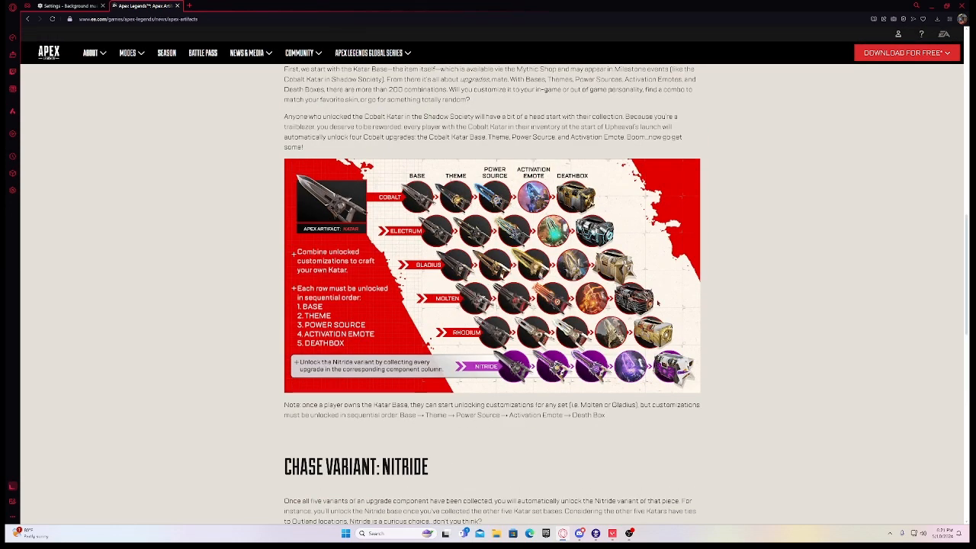
{"action": "scroll", "scroll_direction": "down", "scroll_amount": 3}
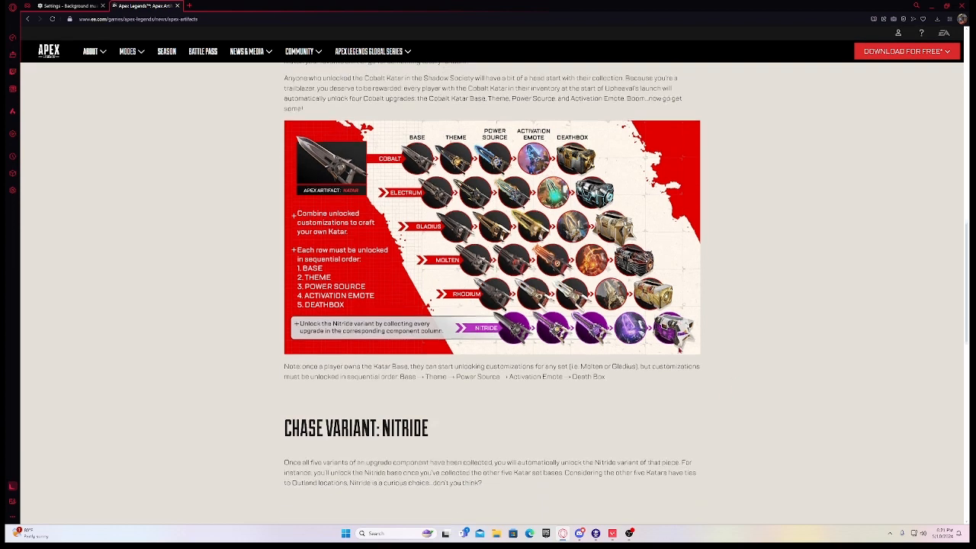
{"action": "scroll", "scroll_direction": "down", "scroll_amount": 3}
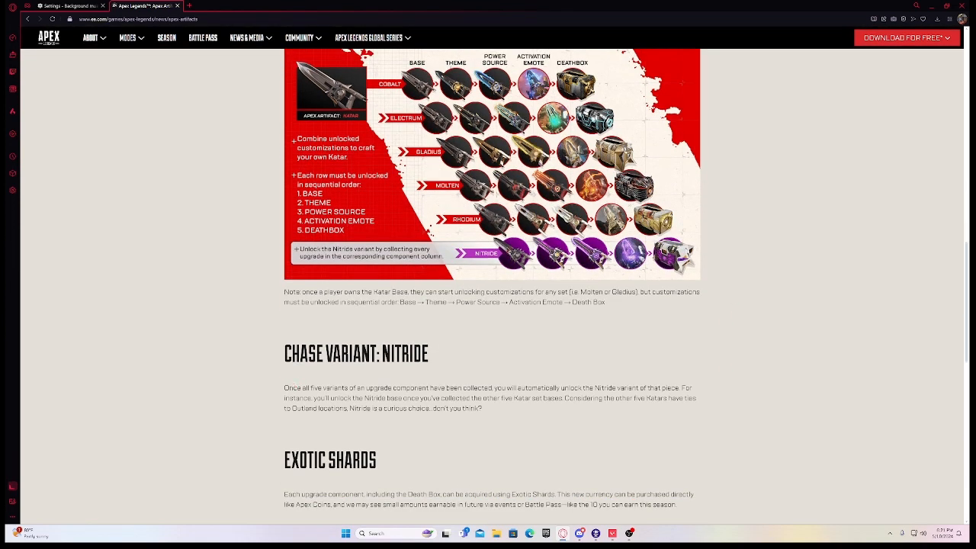
{"action": "scroll", "scroll_direction": "down", "scroll_amount": 3}
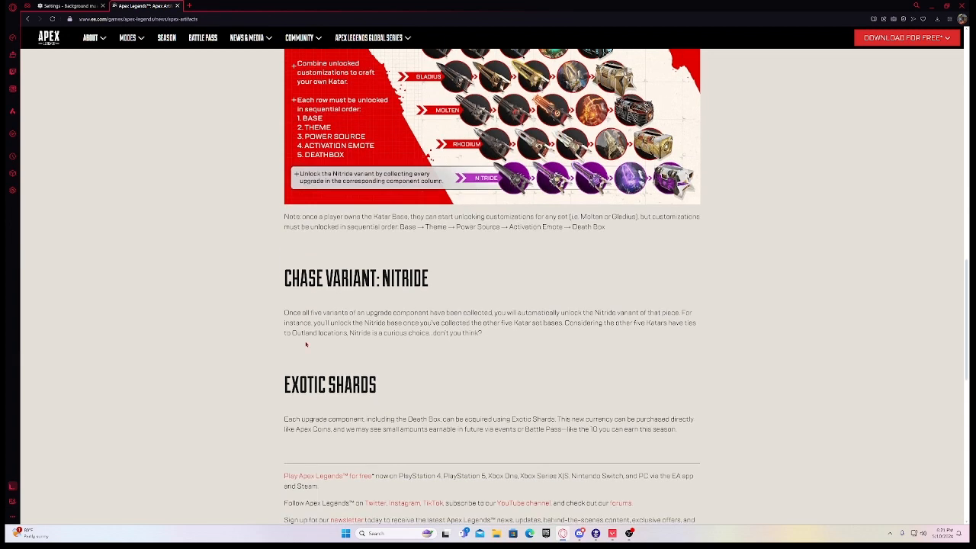
{"action": "scroll", "scroll_direction": "down", "scroll_amount": 3}
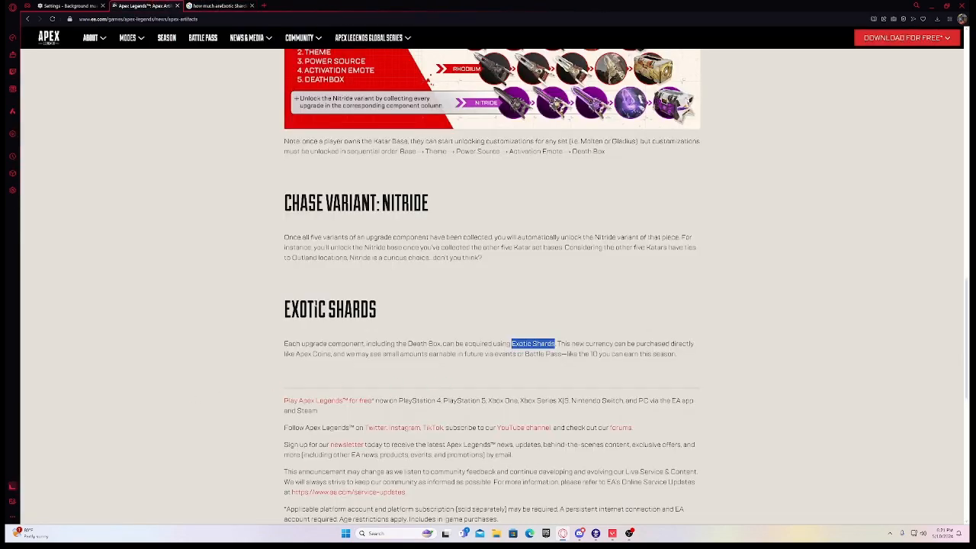
{"action": "scroll", "scroll_direction": "up", "scroll_amount": 3}
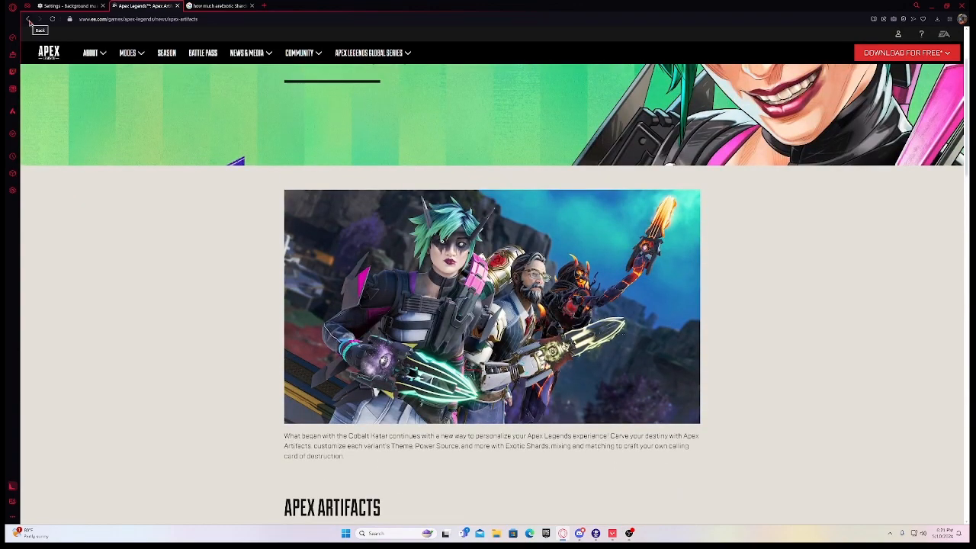
- Go back to the homepage's Latest News and reopen the 'Apex Legends Upheaval Patch Notes' article
{"action": "left_click", "coordinate": [29, 18]}
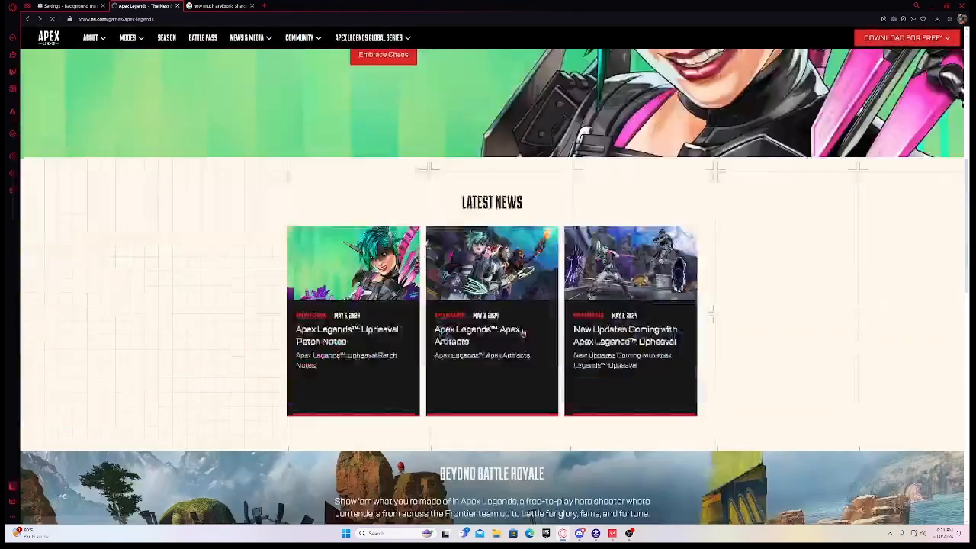
{"action": "scroll", "scroll_direction": "down", "scroll_amount": 3}
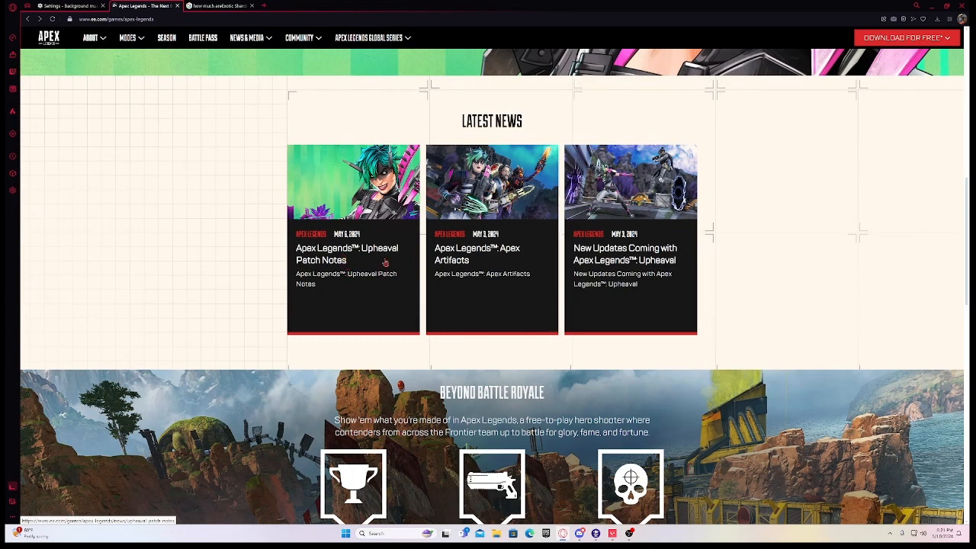
{"action": "left_click", "coordinate": [352, 254]}
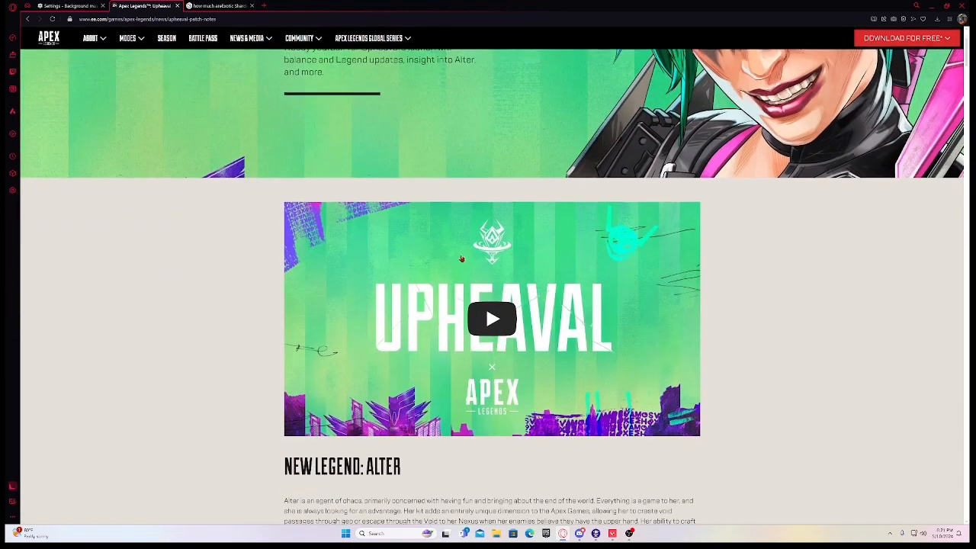
- Read the Upheaval article past New Legend: Alter and the Solos Takeover details
{"action": "scroll", "scroll_direction": "down", "scroll_amount": 3}
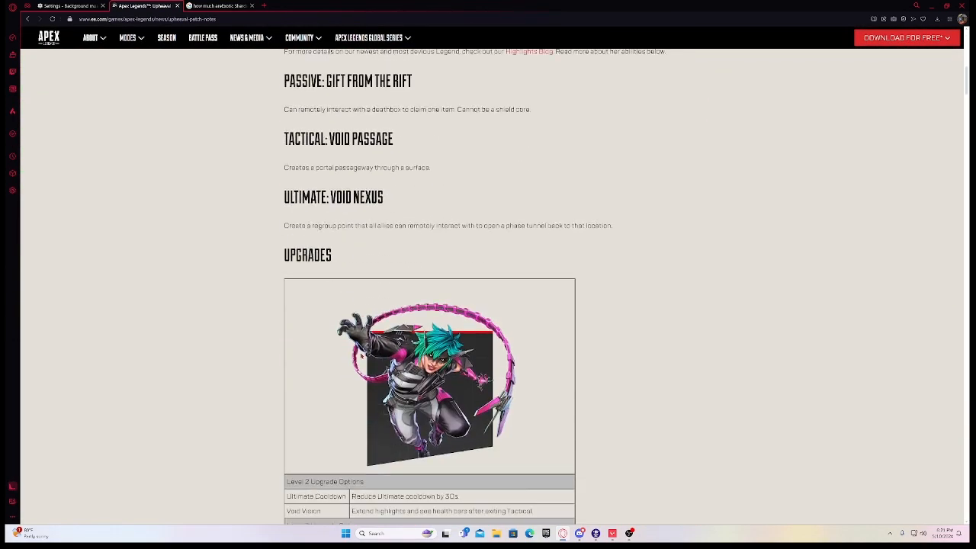
{"action": "scroll", "scroll_direction": "down", "scroll_amount": 3}
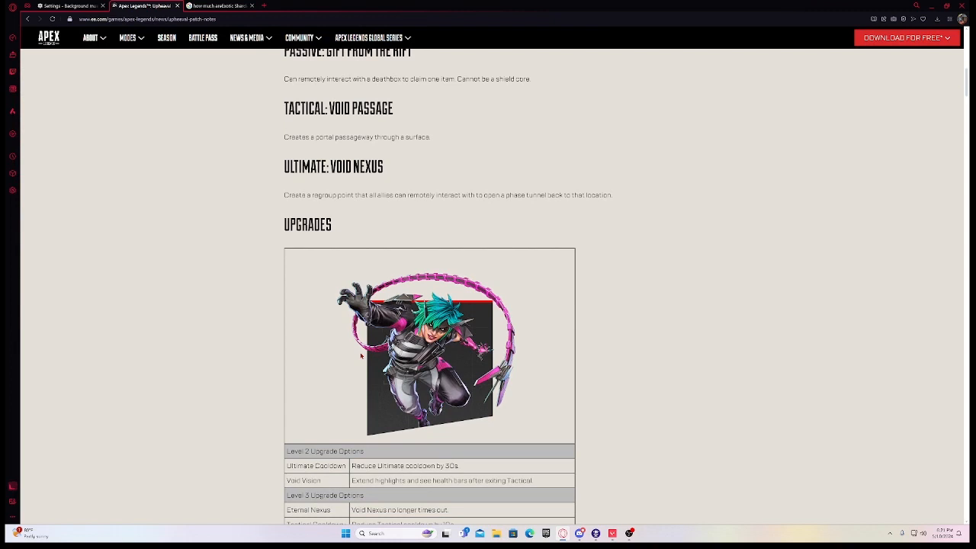
{"action": "scroll", "scroll_direction": "down", "scroll_amount": 3}
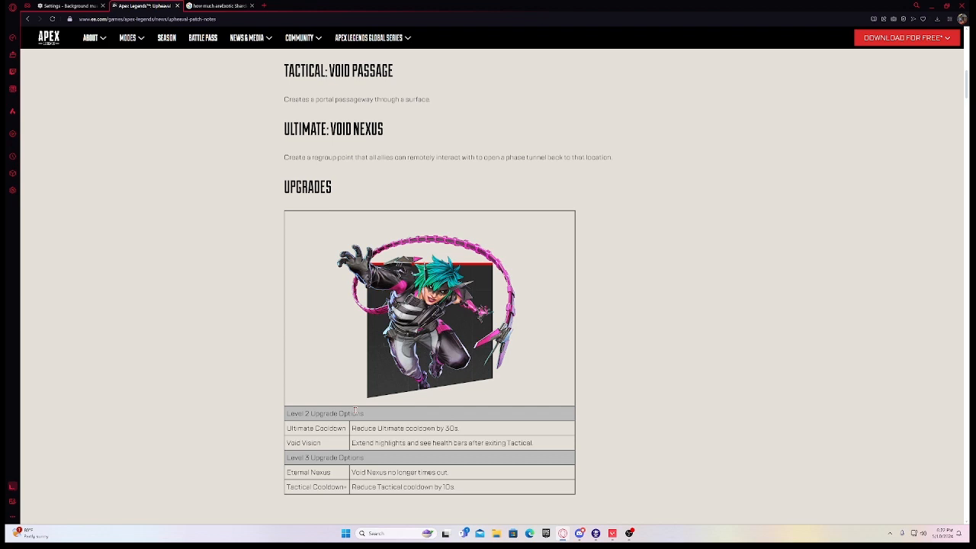
{"action": "scroll", "scroll_direction": "down", "scroll_amount": 3}
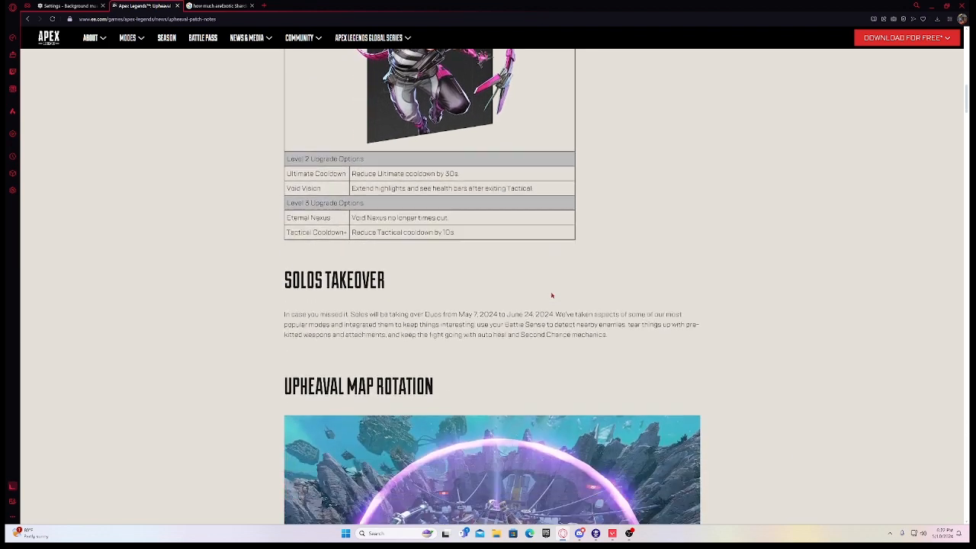
{"action": "scroll", "scroll_direction": "down", "scroll_amount": 3}
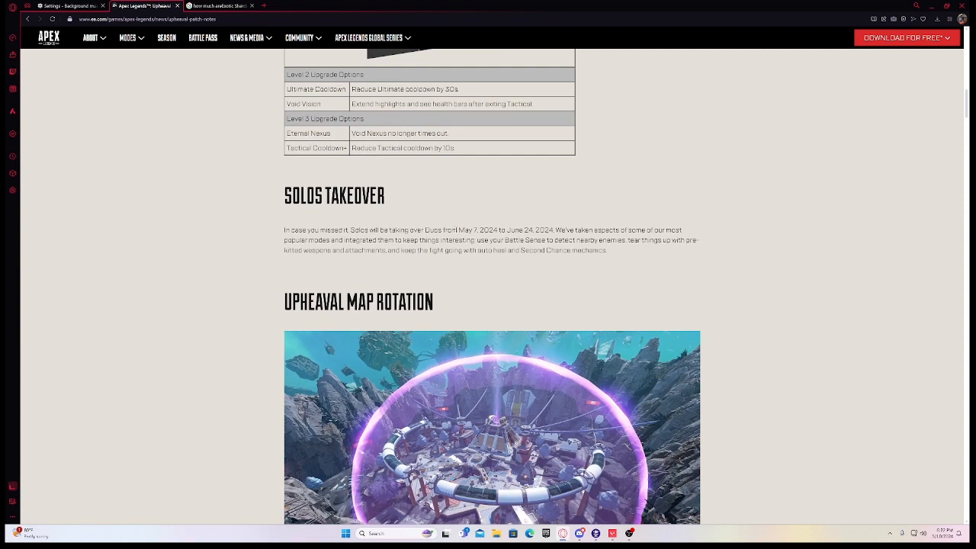
{"action": "mouse_move", "coordinate": [674, 208]}
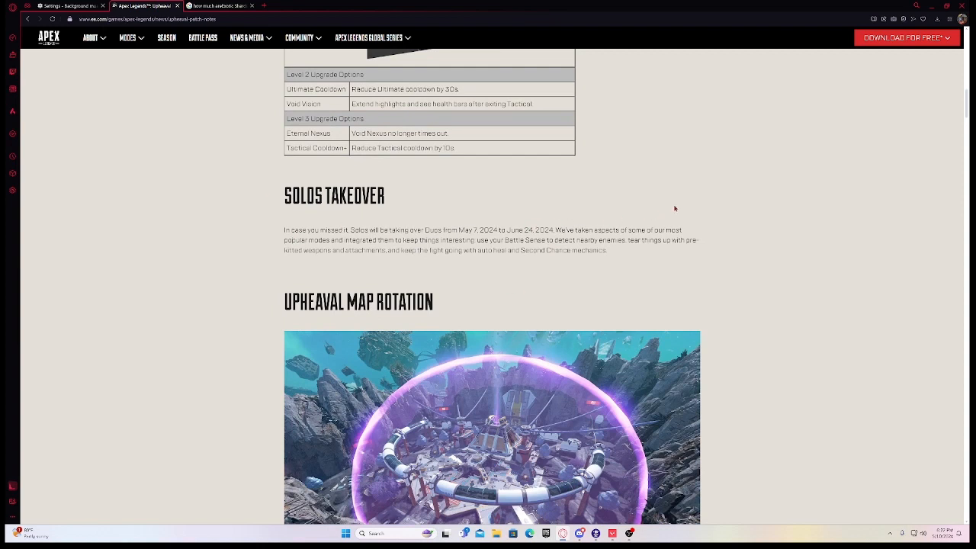
- Continue past Map Rotation and Apex Artifacts to the Patch Notes / Balance Updates heading
{"action": "double_click", "coordinate": [382, 230]}
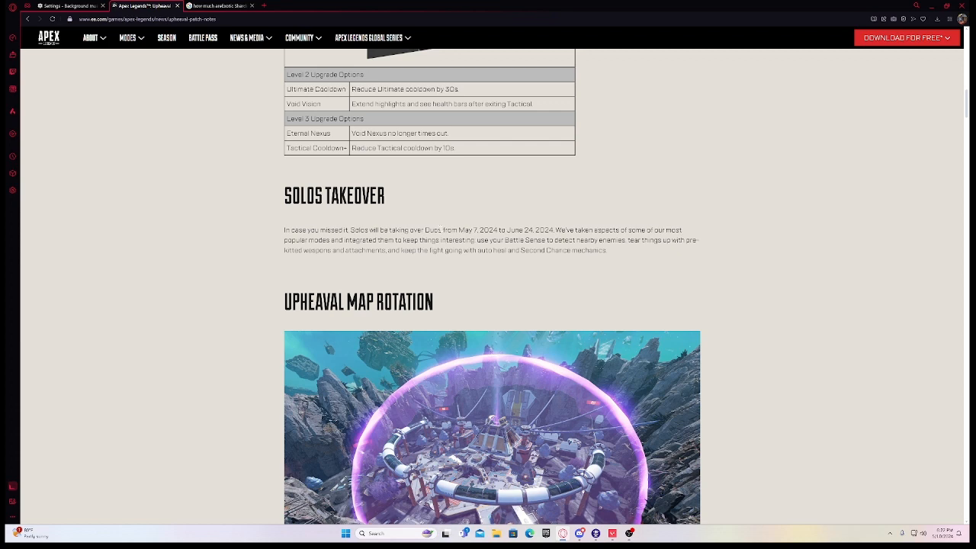
{"action": "scroll", "scroll_direction": "down", "scroll_amount": 3}
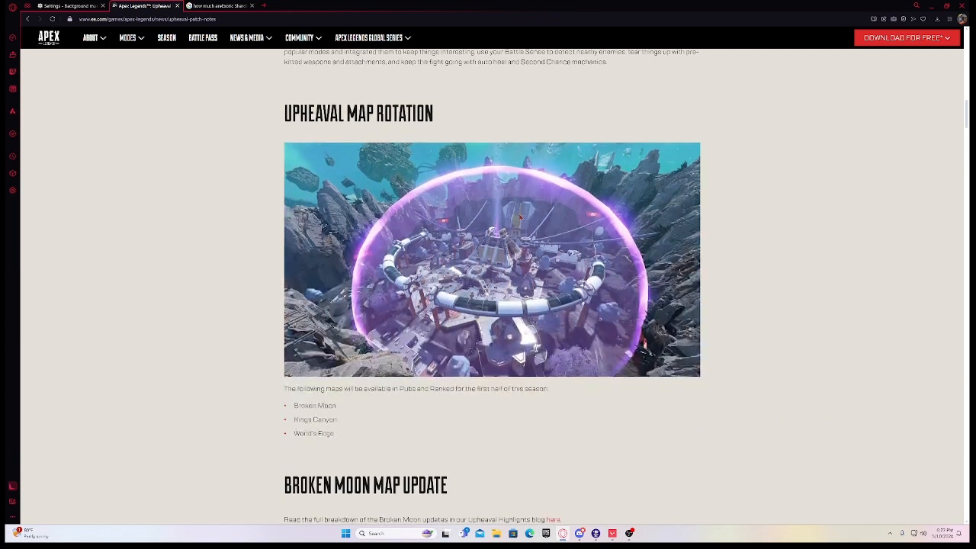
{"action": "scroll", "scroll_direction": "down", "scroll_amount": 3}
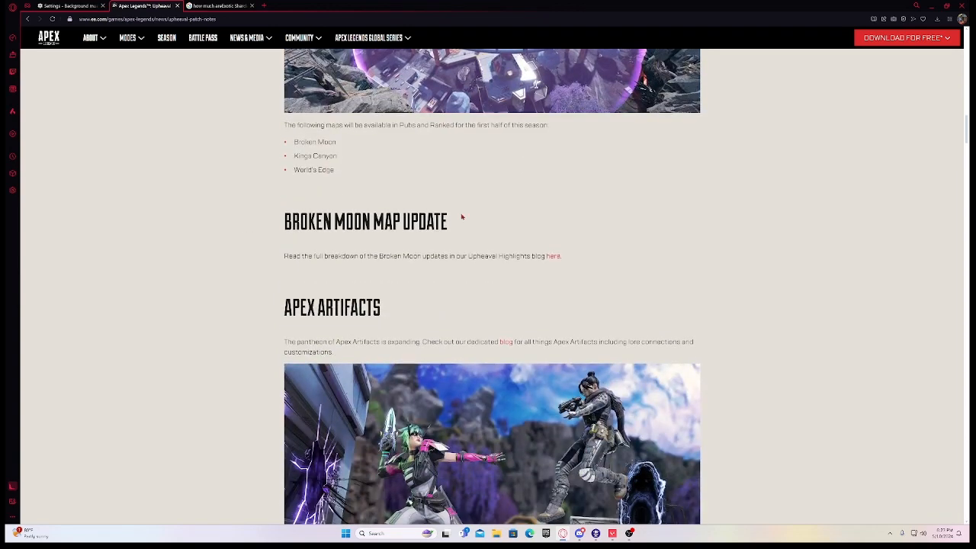
{"action": "scroll", "scroll_direction": "down", "scroll_amount": 3}
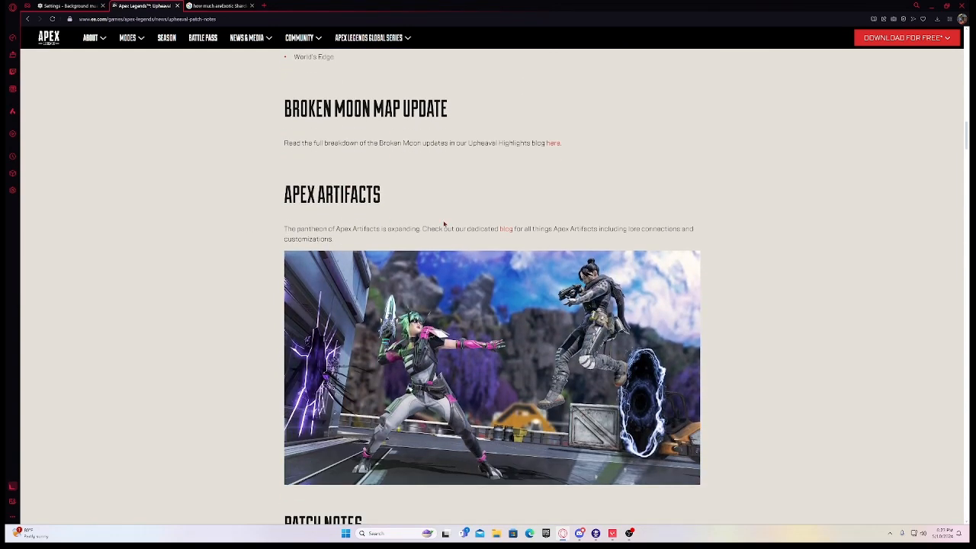
{"action": "scroll", "scroll_direction": "down", "scroll_amount": 3}
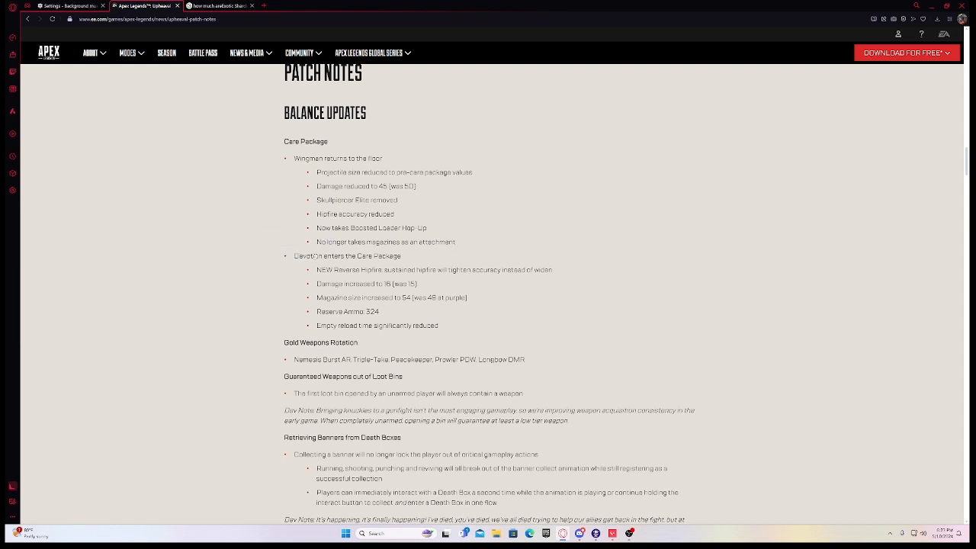
- Look up 'Devotion apex legends' on Google from the patch notes and view its image results
{"action": "double_click", "coordinate": [308, 256]}
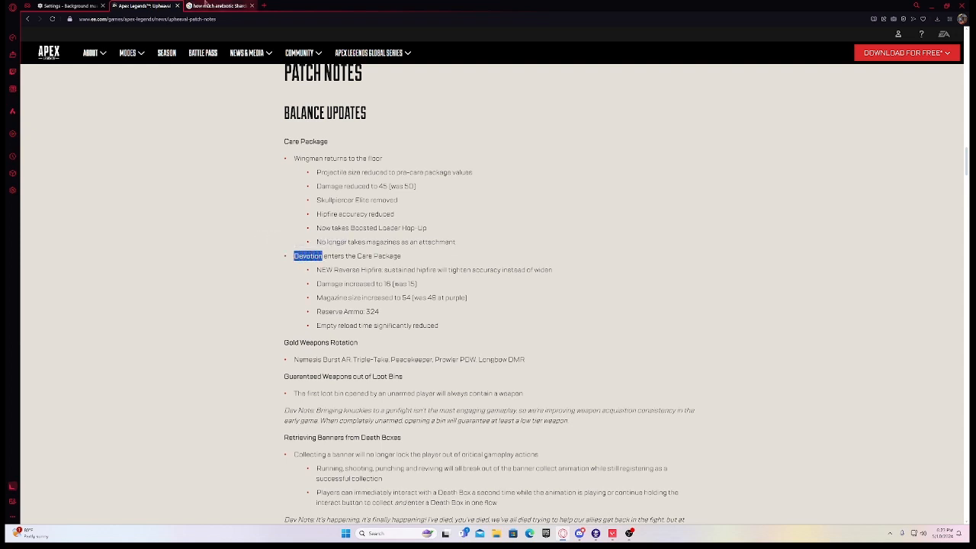
{"action": "left_click", "coordinate": [221, 6]}
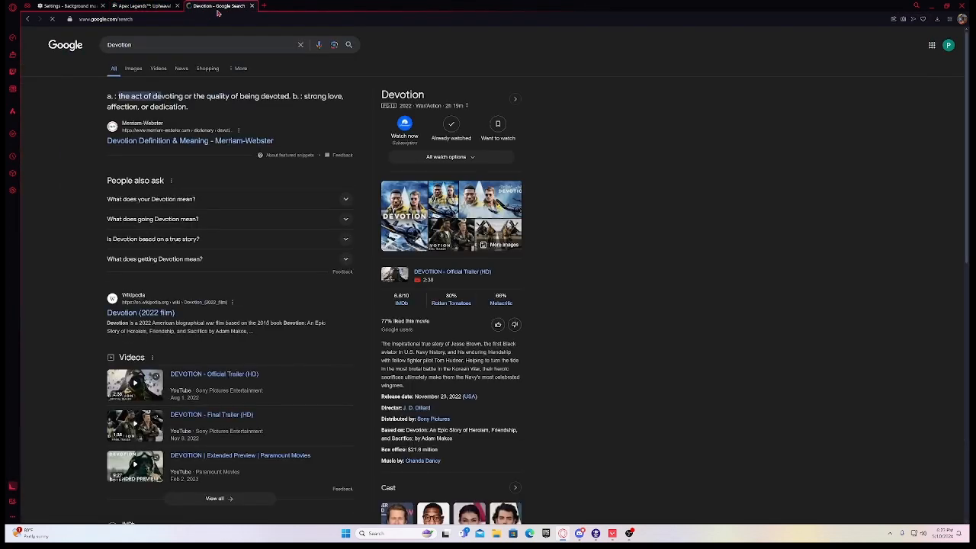
{"action": "left_click", "coordinate": [190, 45]}
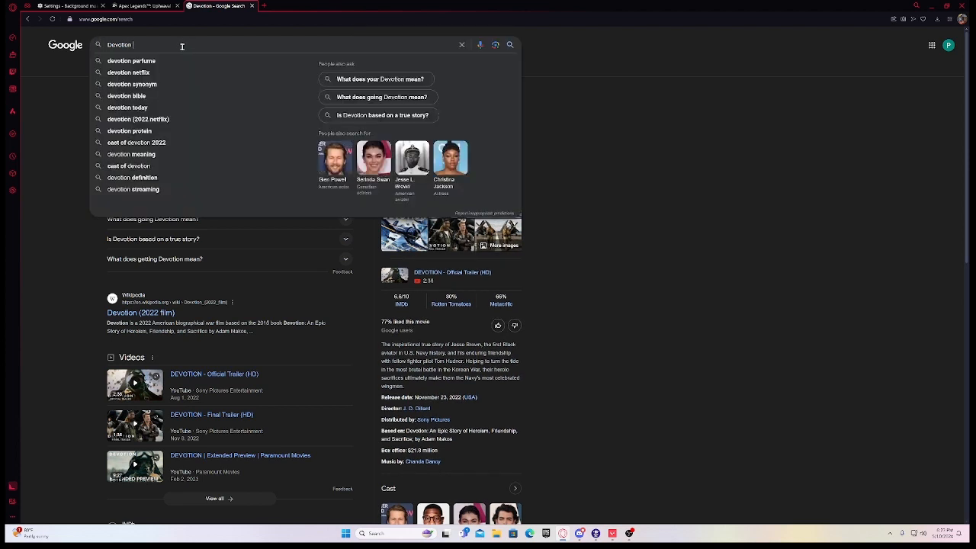
{"action": "type", "text": "app"}
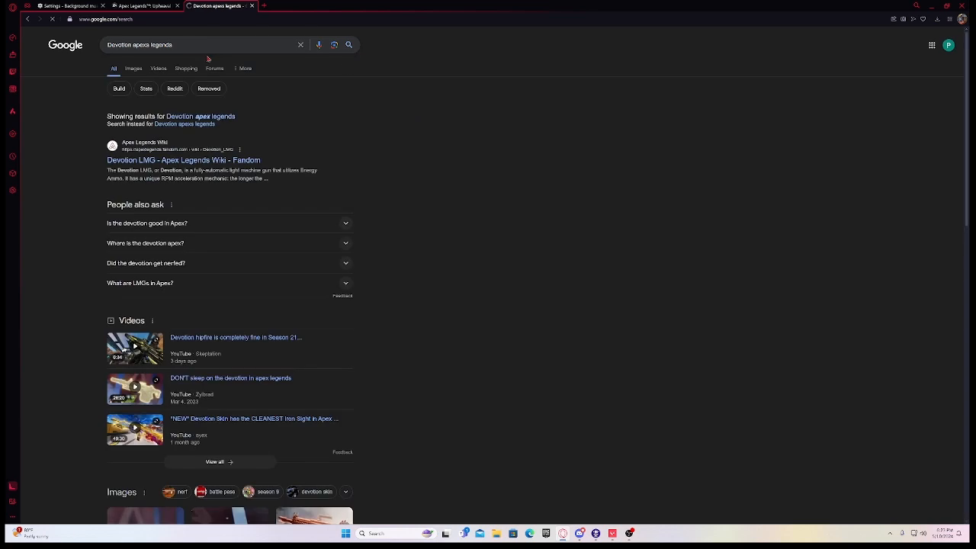
{"action": "left_click", "coordinate": [134, 69]}
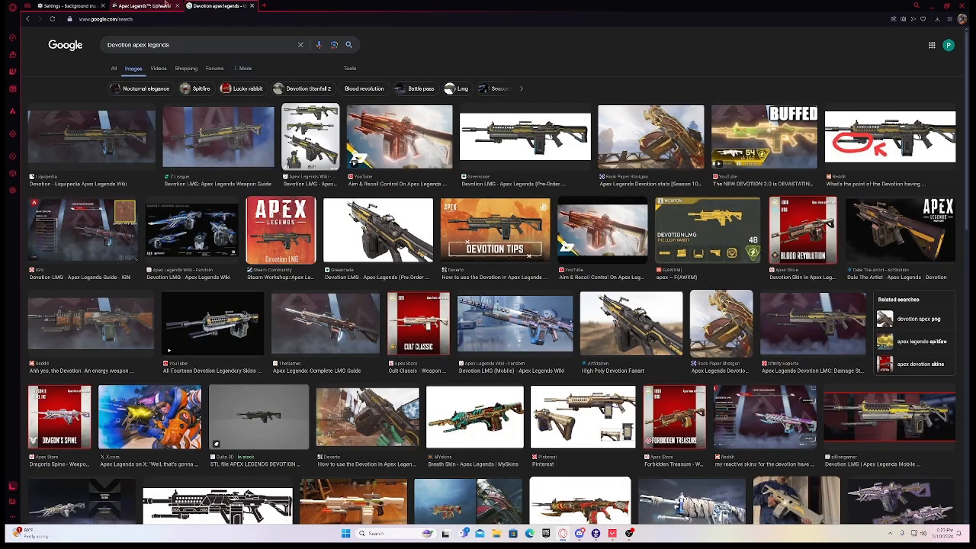
{"action": "mouse_move", "coordinate": [149, 6]}
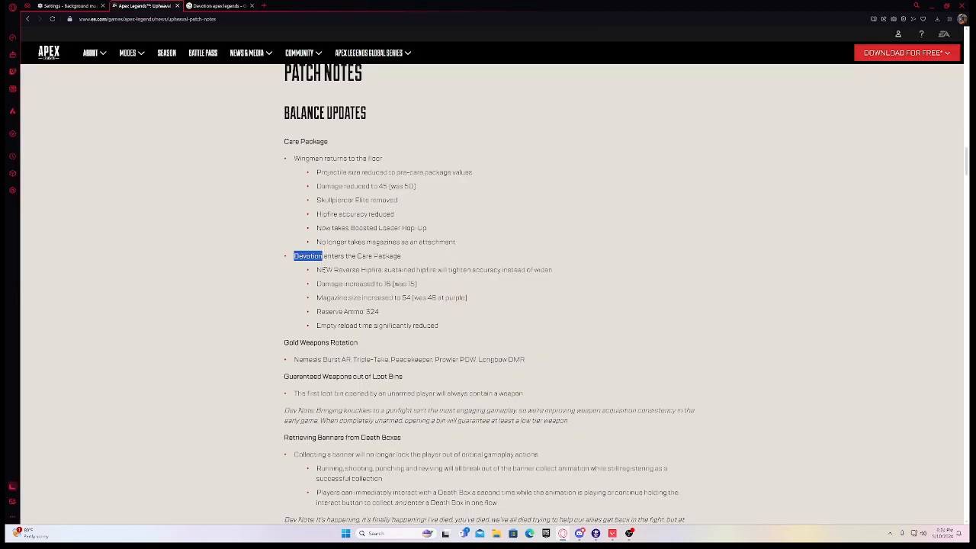
{"action": "mouse_move", "coordinate": [332, 265]}
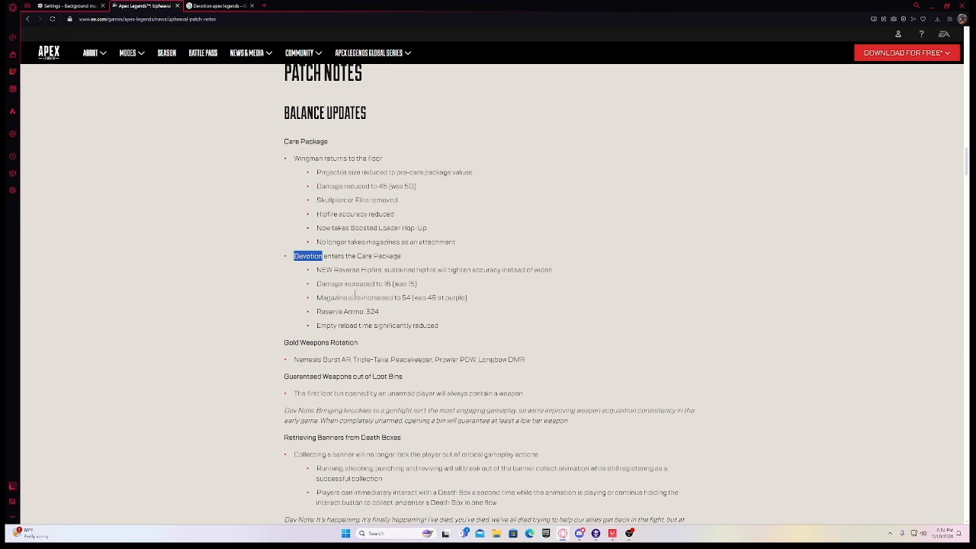
{"action": "mouse_move", "coordinate": [427, 333]}
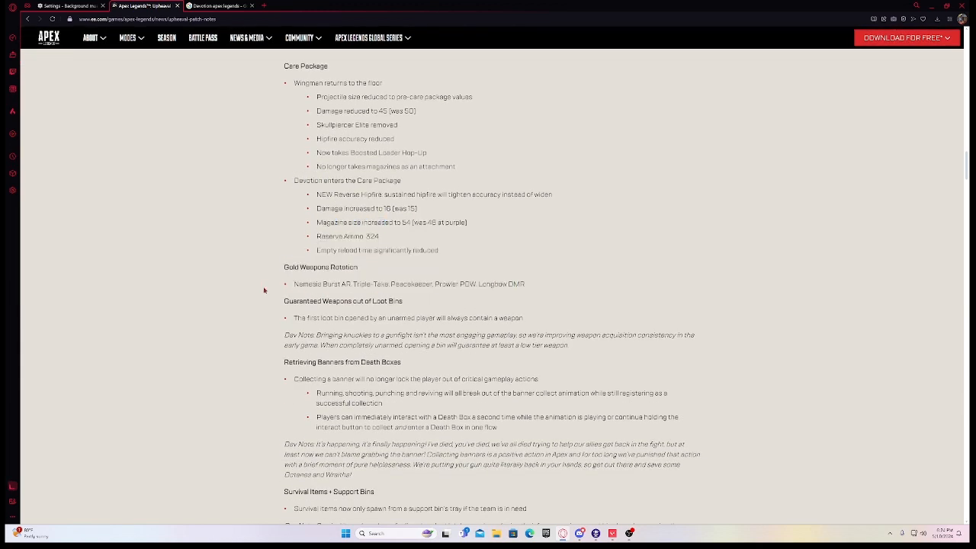
- Read the Weapons & Attachments changes through the 1x Digital Threat Optic until the Legends section on Ash appears
{"action": "scroll", "scroll_direction": "down", "scroll_amount": 3}
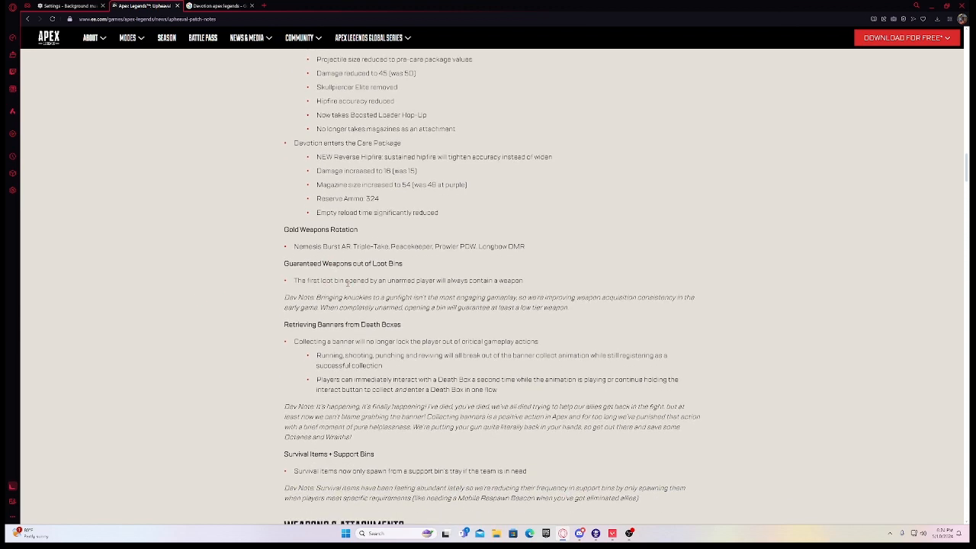
{"action": "mouse_move", "coordinate": [495, 279]}
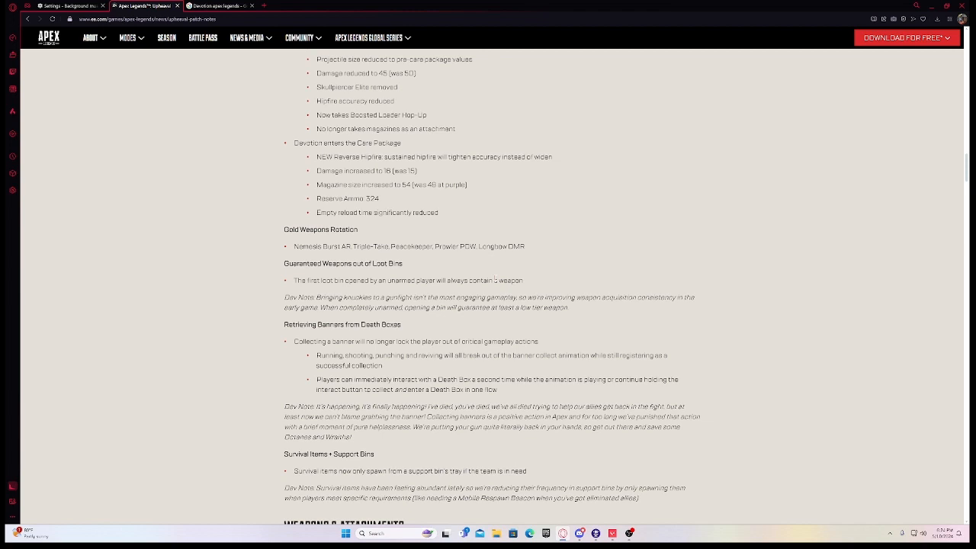
{"action": "mouse_move", "coordinate": [479, 311]}
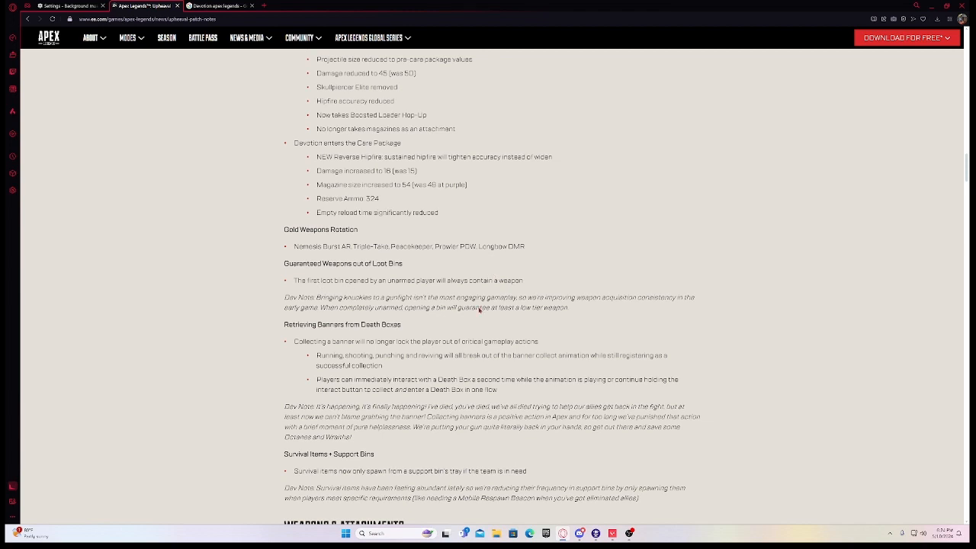
{"action": "scroll", "scroll_direction": "down", "scroll_amount": 3}
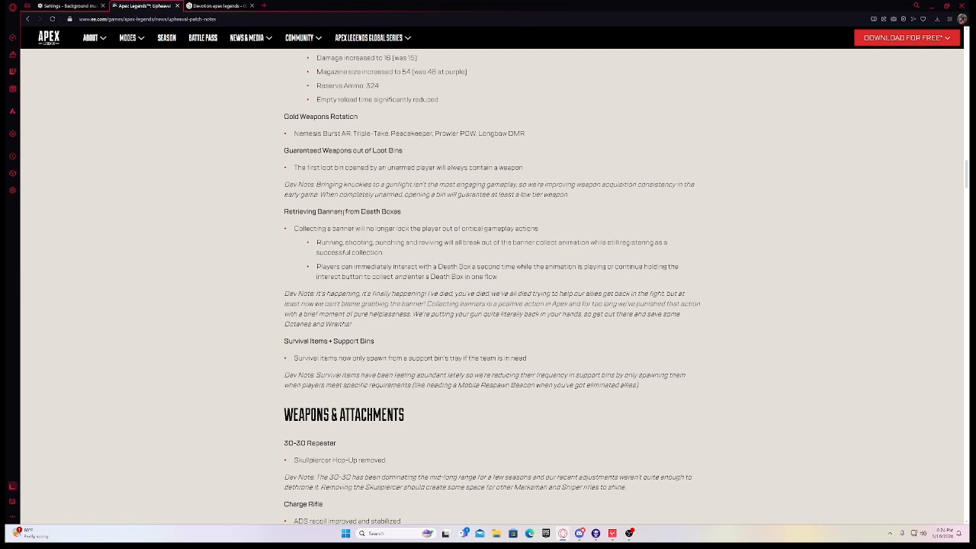
{"action": "mouse_move", "coordinate": [334, 219]}
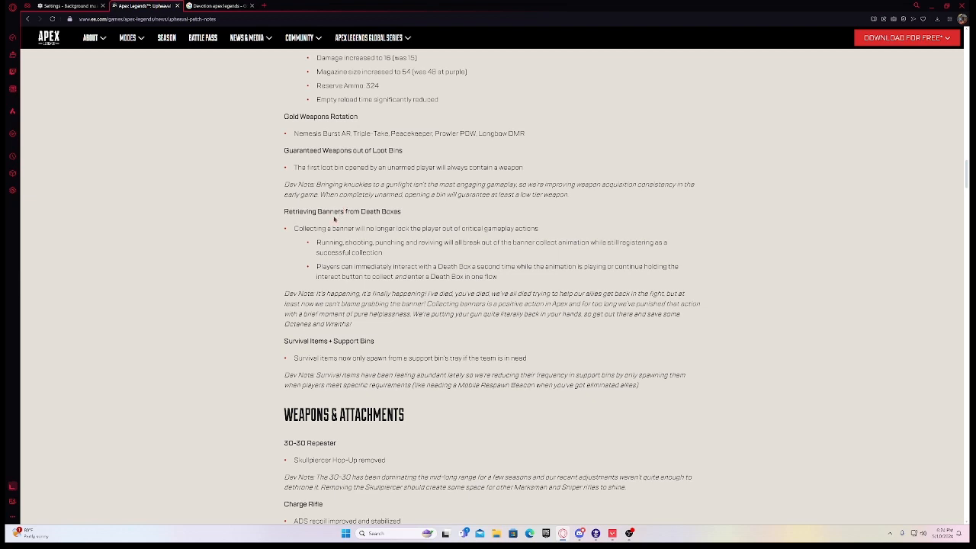
{"action": "mouse_move", "coordinate": [215, 220]}
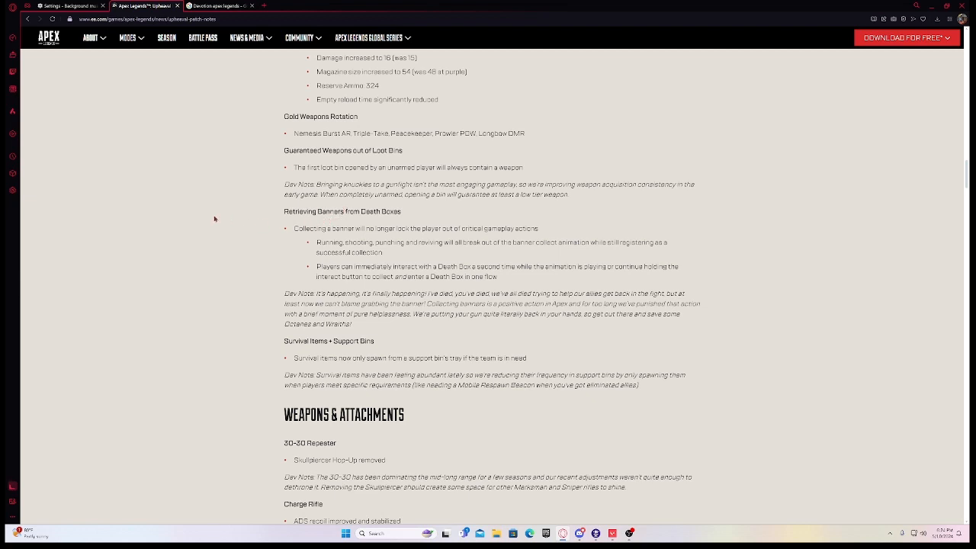
{"action": "mouse_move", "coordinate": [400, 352]}
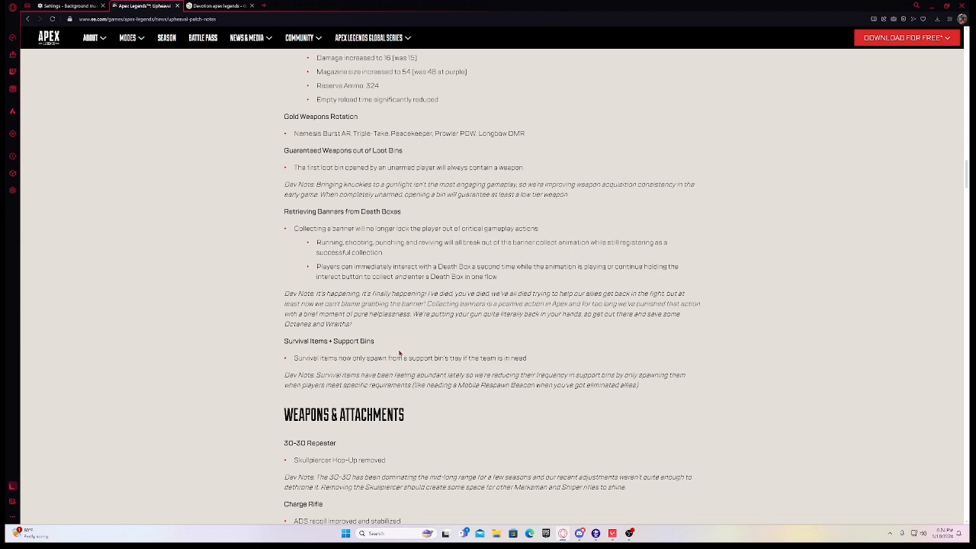
{"action": "scroll", "scroll_direction": "down", "scroll_amount": 3}
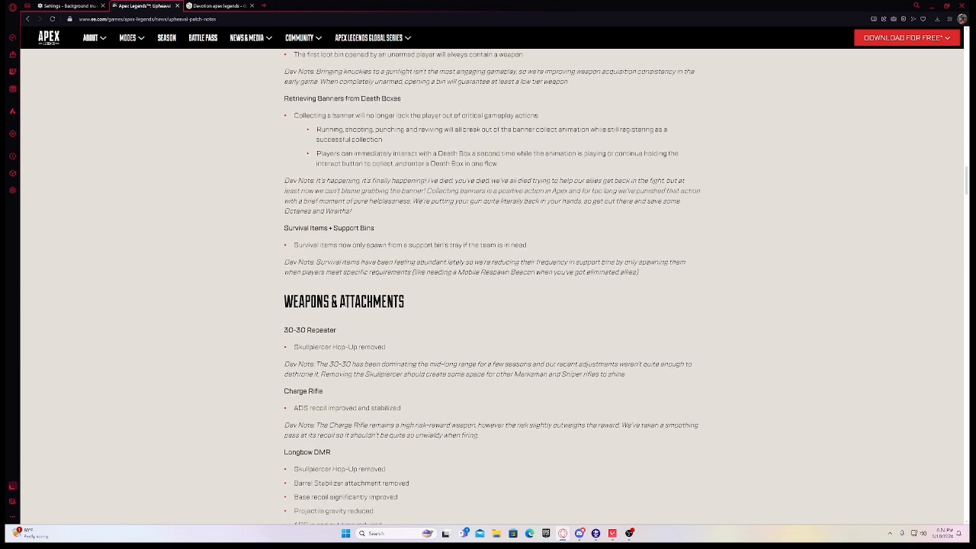
{"action": "scroll", "scroll_direction": "down", "scroll_amount": 3}
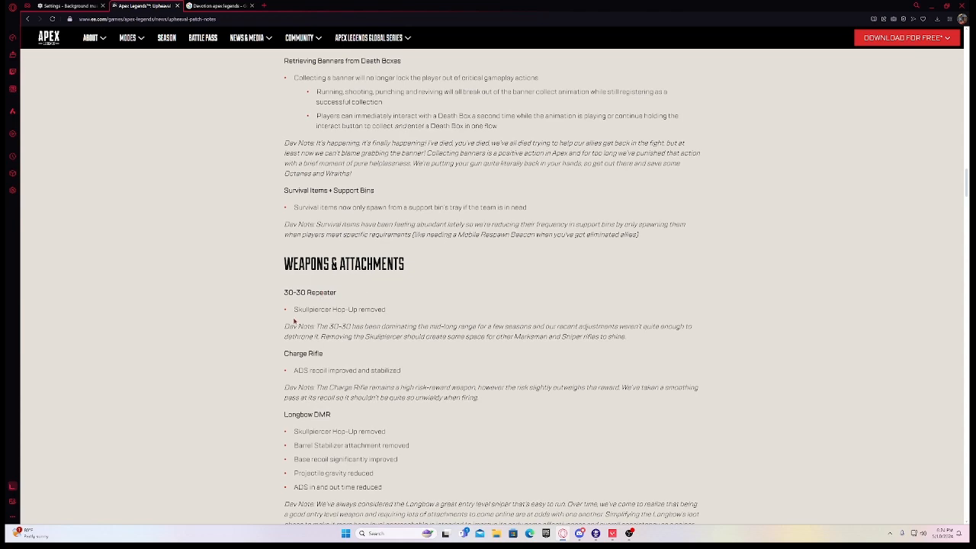
{"action": "scroll", "scroll_direction": "down", "scroll_amount": 3}
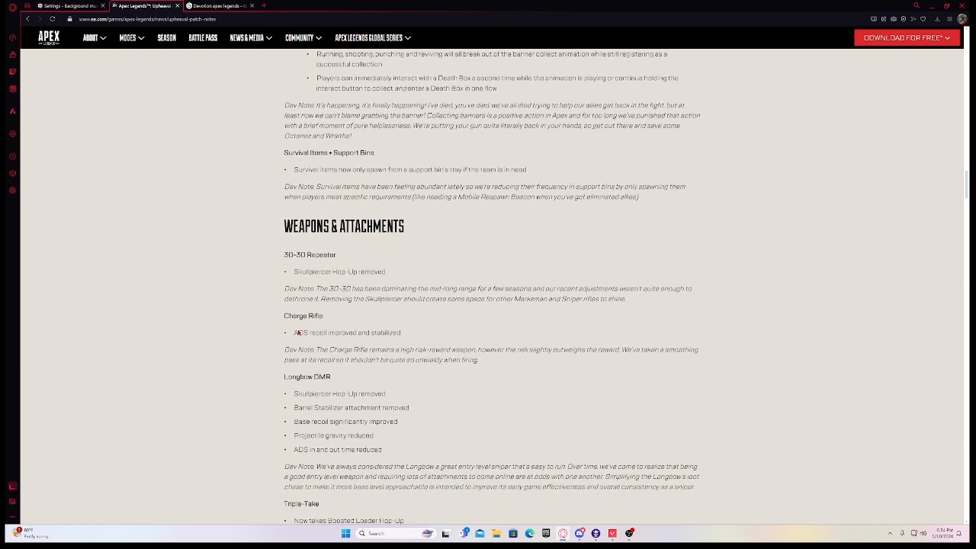
{"action": "scroll", "scroll_direction": "down", "scroll_amount": 3}
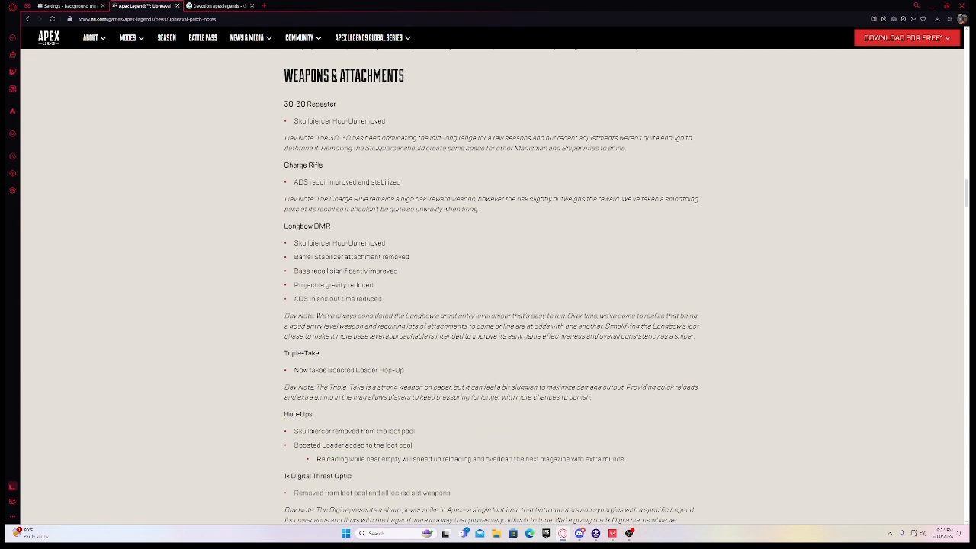
{"action": "scroll", "scroll_direction": "down", "scroll_amount": 3}
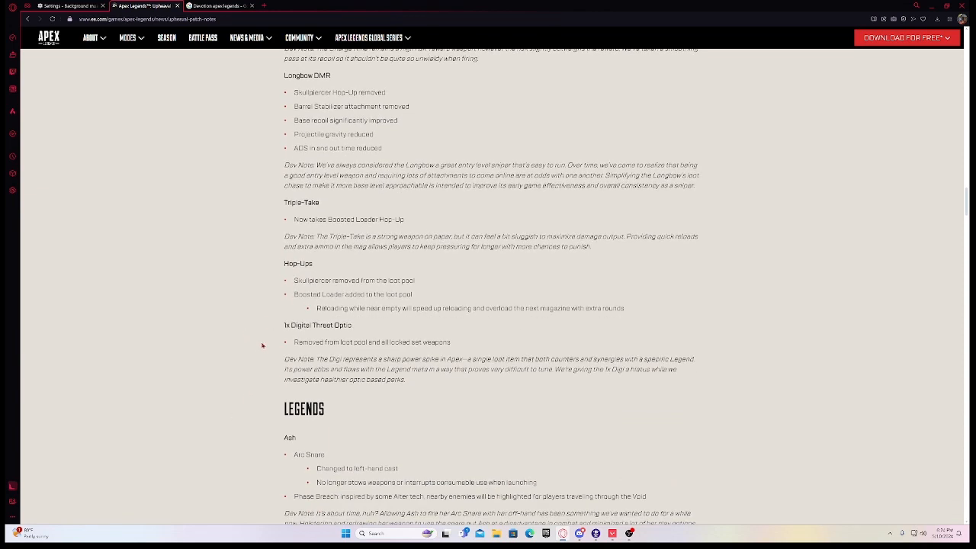
{"action": "scroll", "scroll_direction": "down", "scroll_amount": 3}
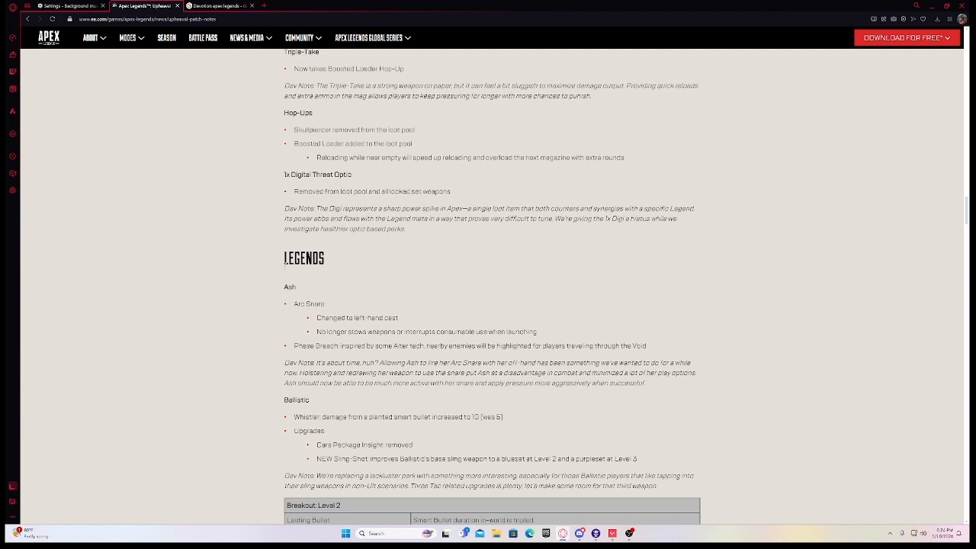
{"action": "mouse_move", "coordinate": [956, 218]}
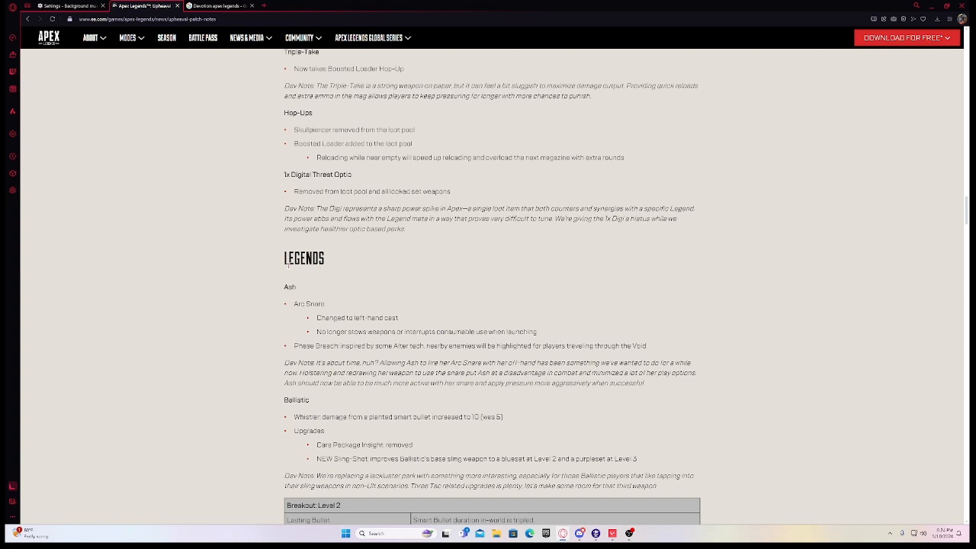
{"action": "mouse_move", "coordinate": [323, 271]}
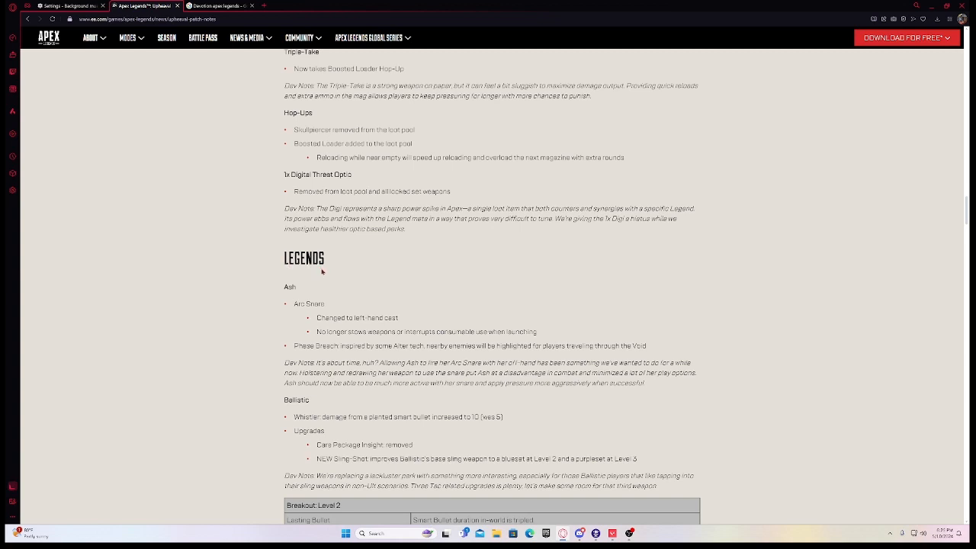
{"action": "mouse_move", "coordinate": [331, 272]}
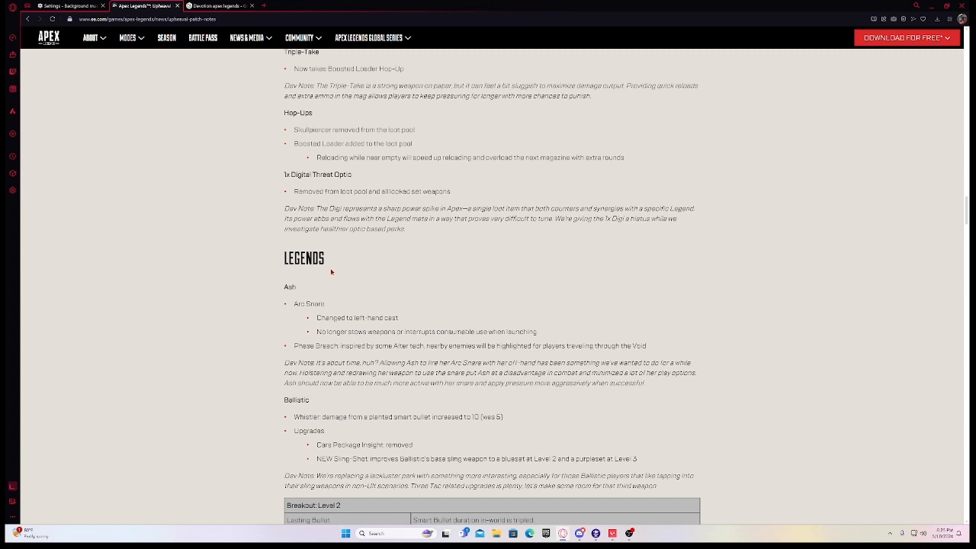
- Read the Legends changes for Ash, Ballistic and the Bloodhound upgrade tables down to Catalyst
{"action": "scroll", "scroll_direction": "down", "scroll_amount": 3}
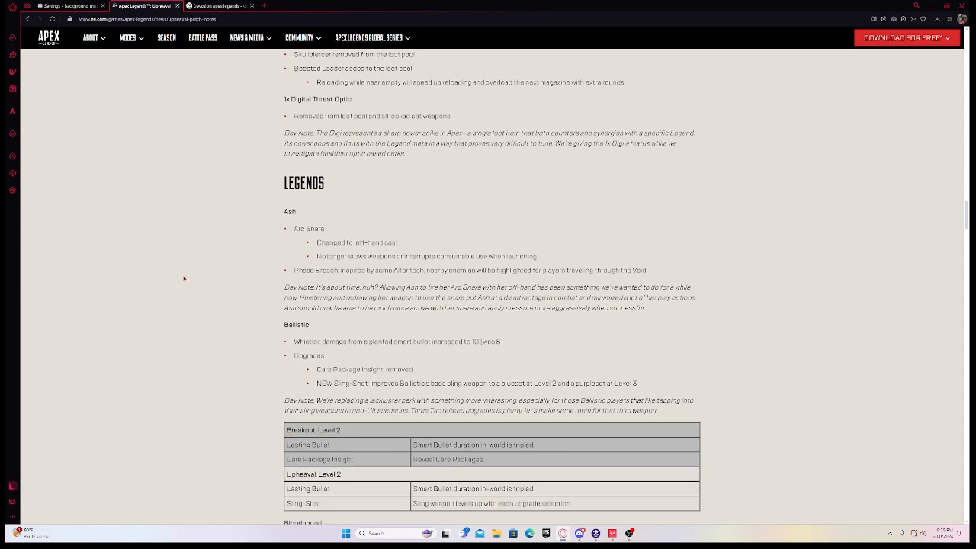
{"action": "mouse_move", "coordinate": [168, 269]}
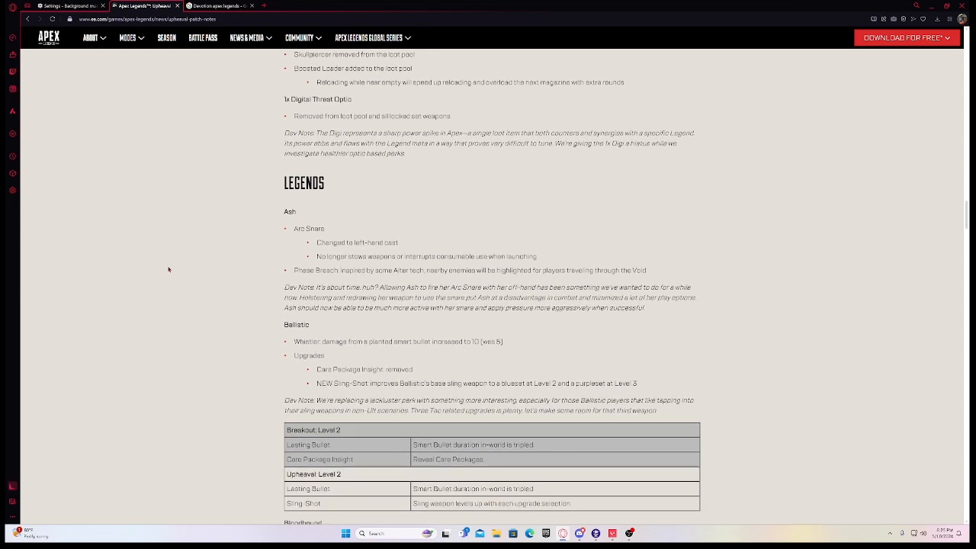
{"action": "scroll", "scroll_direction": "down", "scroll_amount": 3}
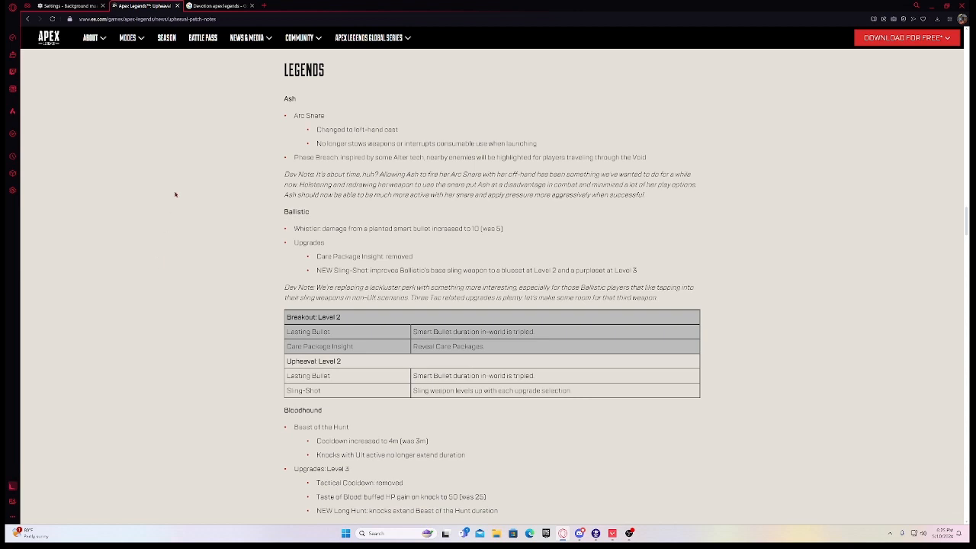
{"action": "mouse_move", "coordinate": [168, 170]}
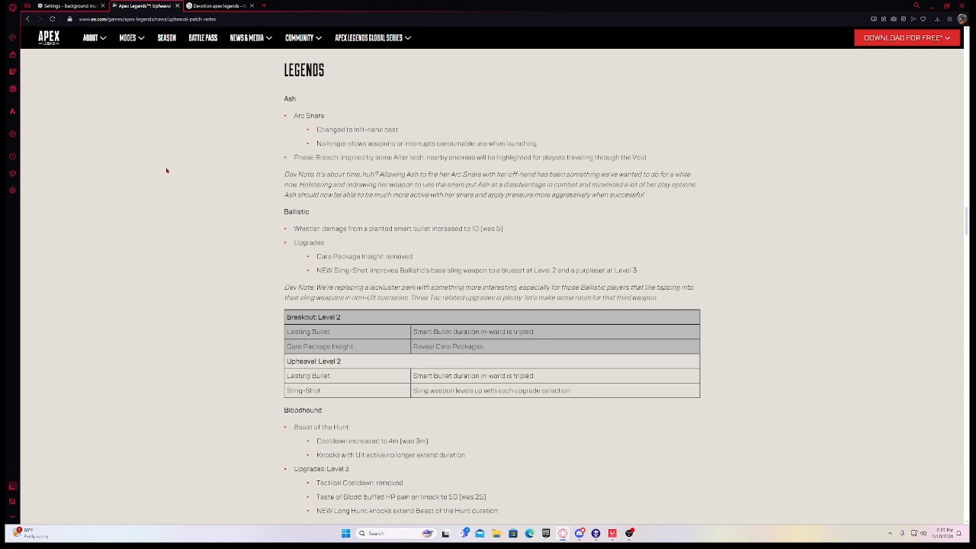
{"action": "mouse_move", "coordinate": [146, 161]}
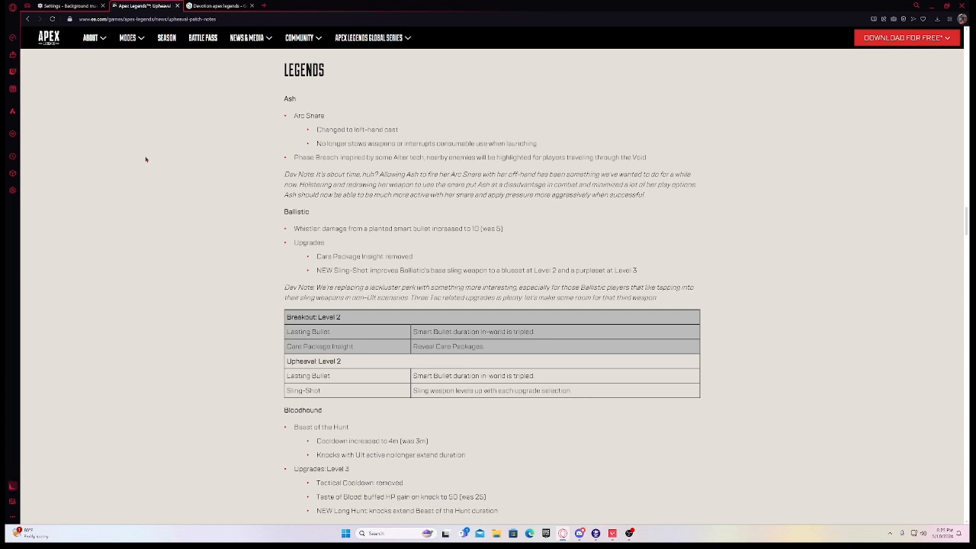
{"action": "mouse_move", "coordinate": [254, 372]}
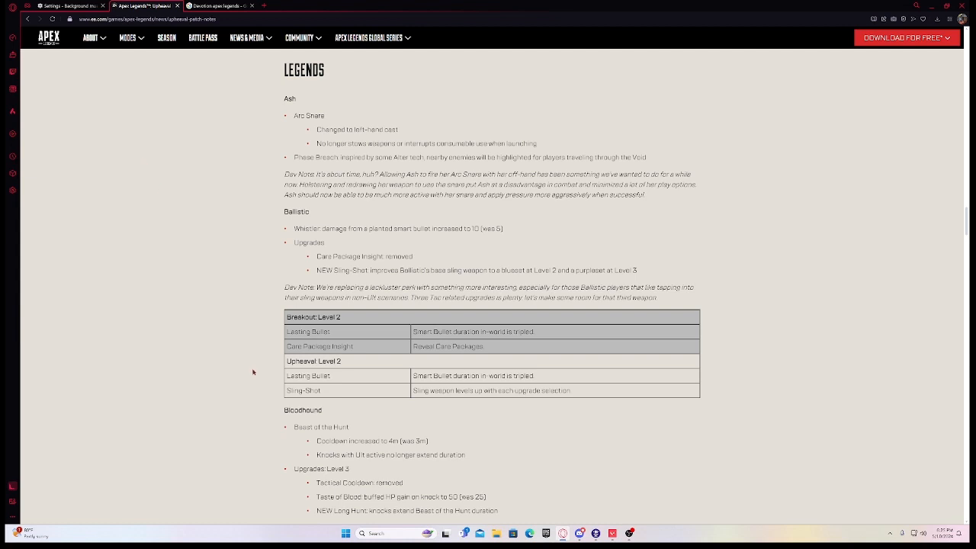
{"action": "mouse_move", "coordinate": [383, 222]}
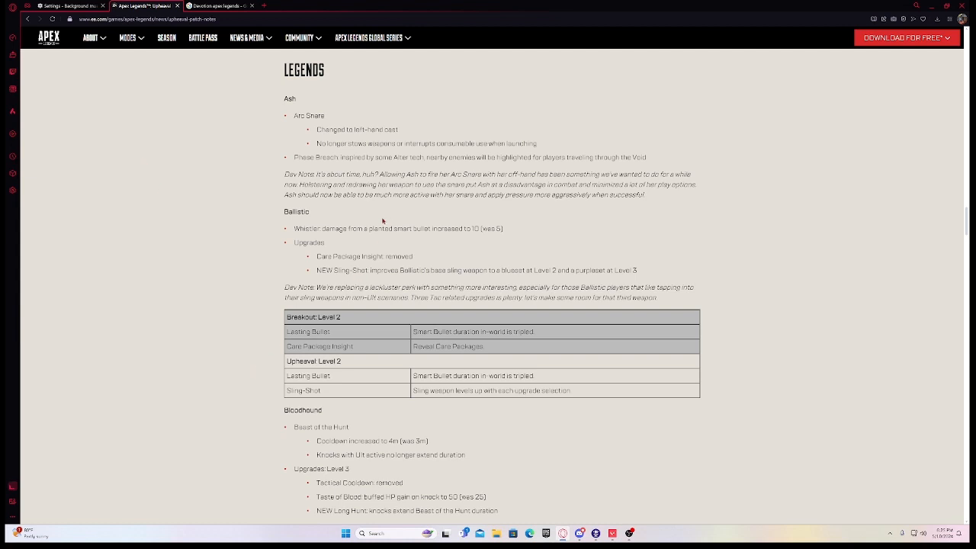
{"action": "mouse_move", "coordinate": [238, 185]}
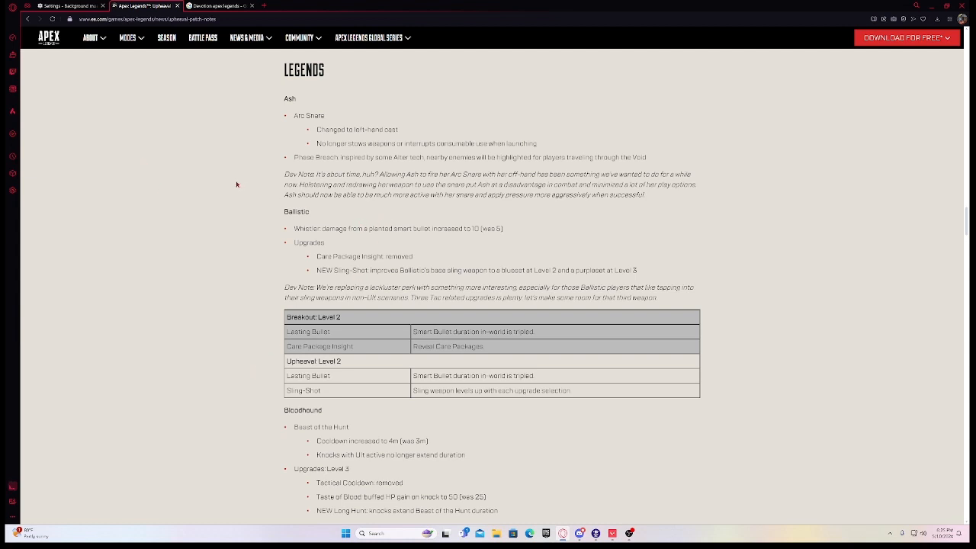
{"action": "mouse_move", "coordinate": [245, 170]}
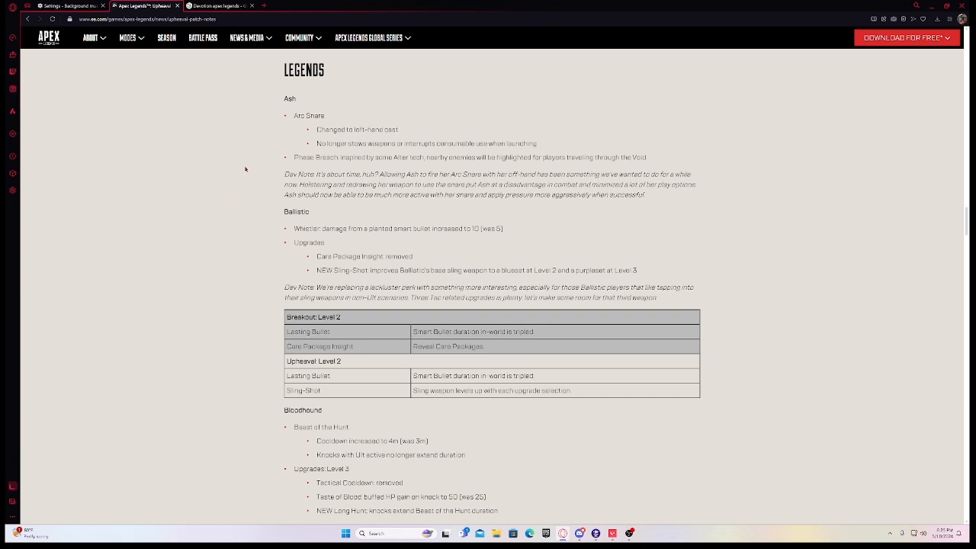
{"action": "mouse_move", "coordinate": [235, 233]}
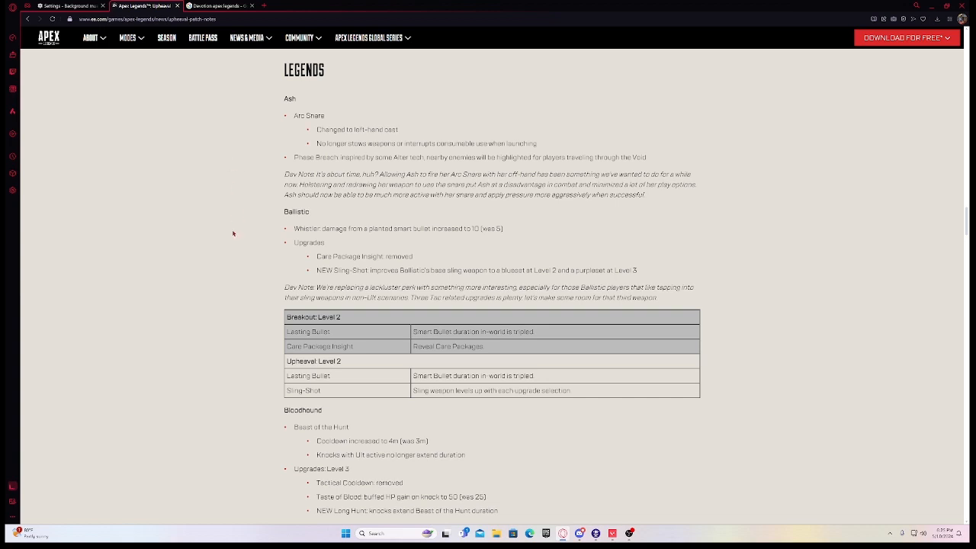
{"action": "mouse_move", "coordinate": [208, 243]}
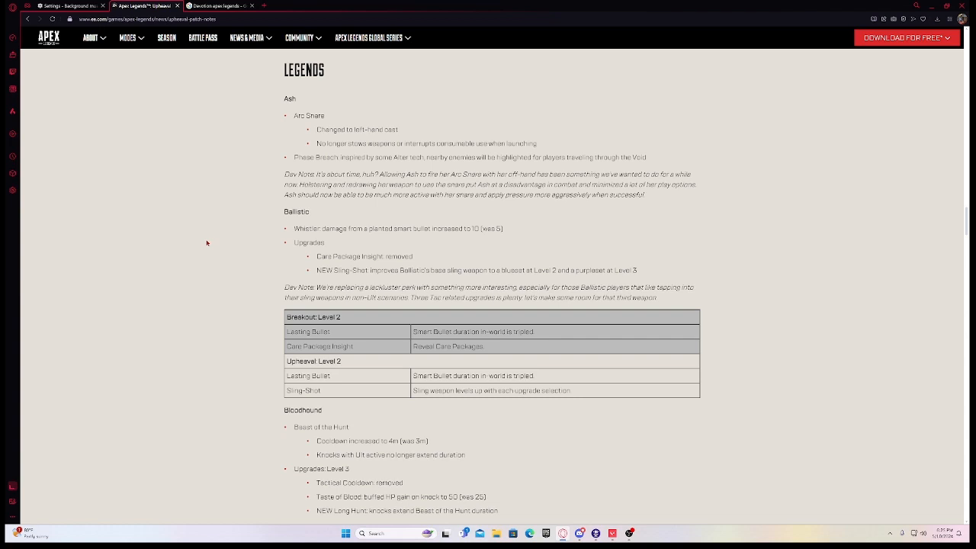
{"action": "mouse_move", "coordinate": [272, 332]}
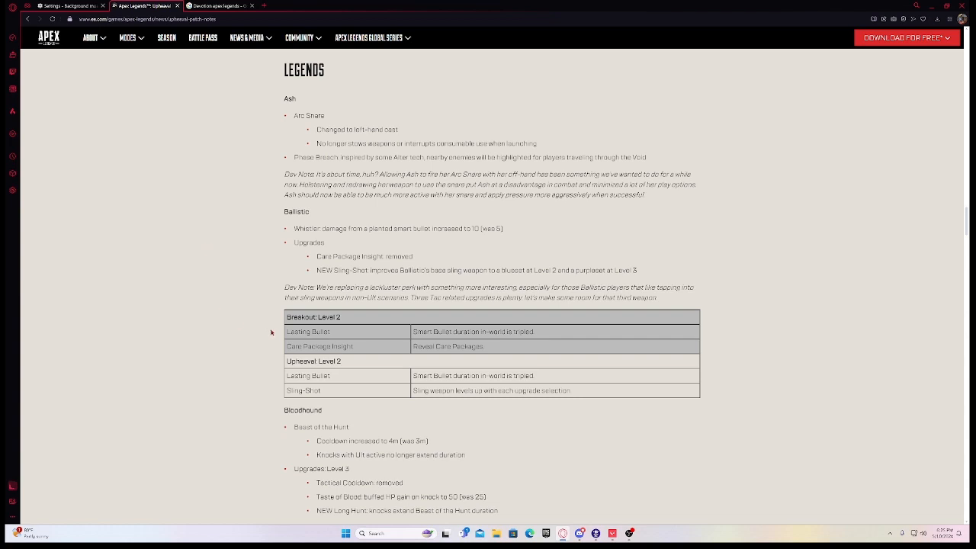
{"action": "mouse_move", "coordinate": [376, 332]}
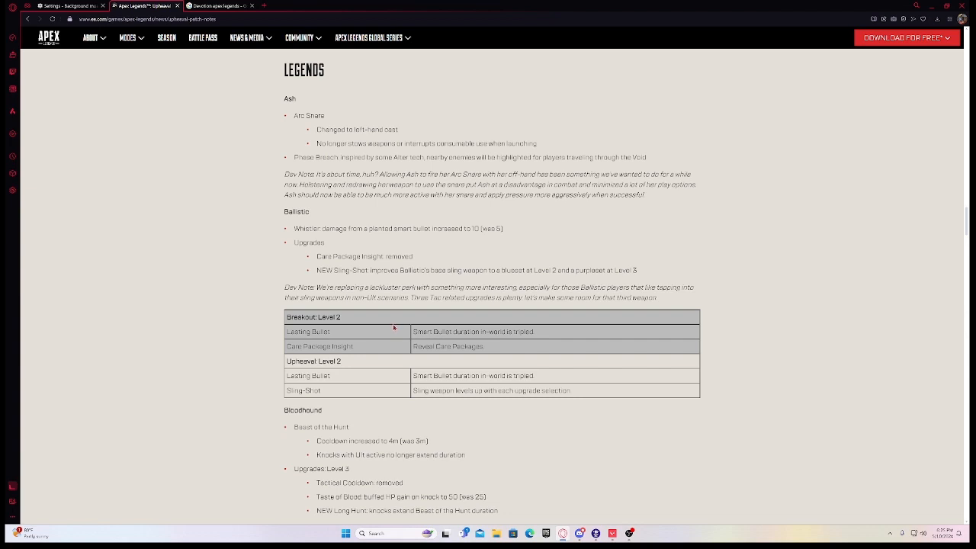
{"action": "mouse_move", "coordinate": [399, 322]}
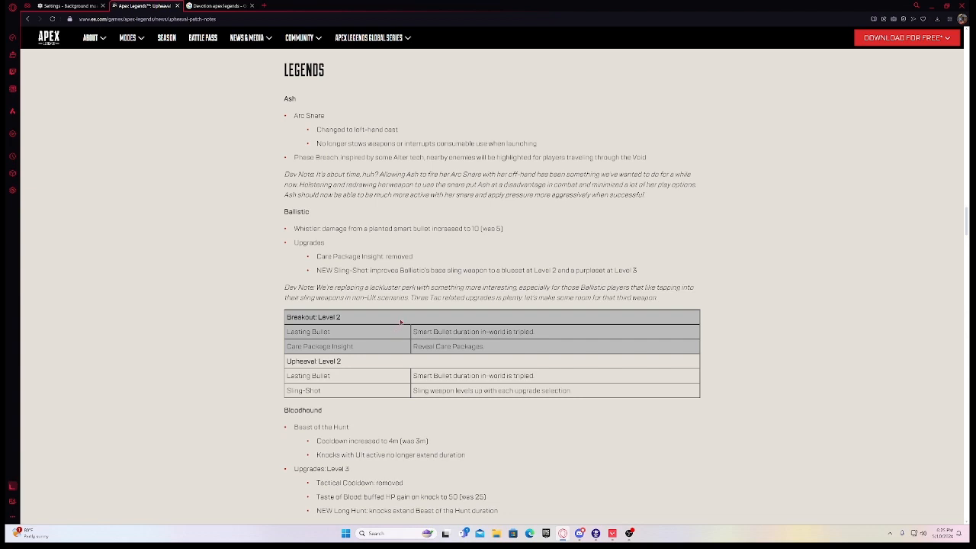
{"action": "scroll", "scroll_direction": "down", "scroll_amount": 3}
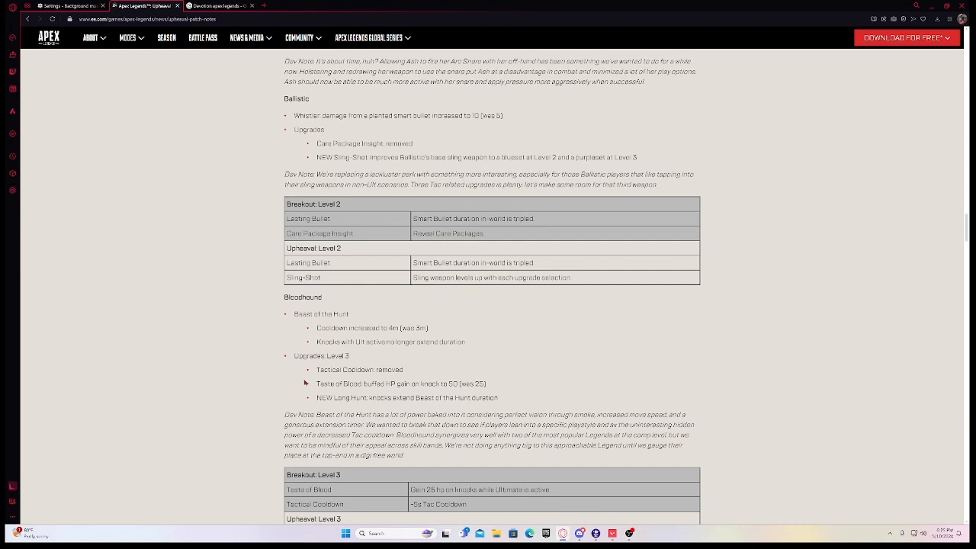
{"action": "mouse_move", "coordinate": [288, 385]}
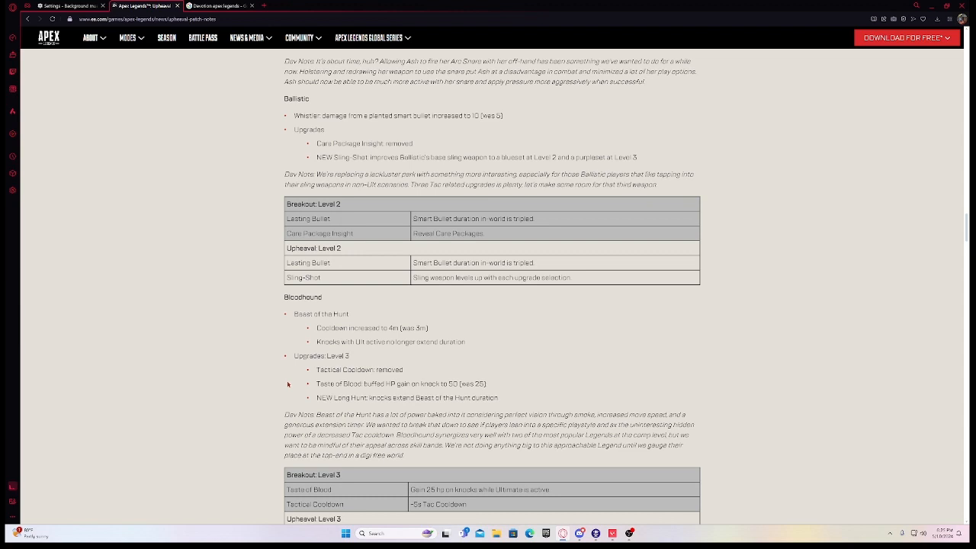
{"action": "mouse_move", "coordinate": [263, 389]}
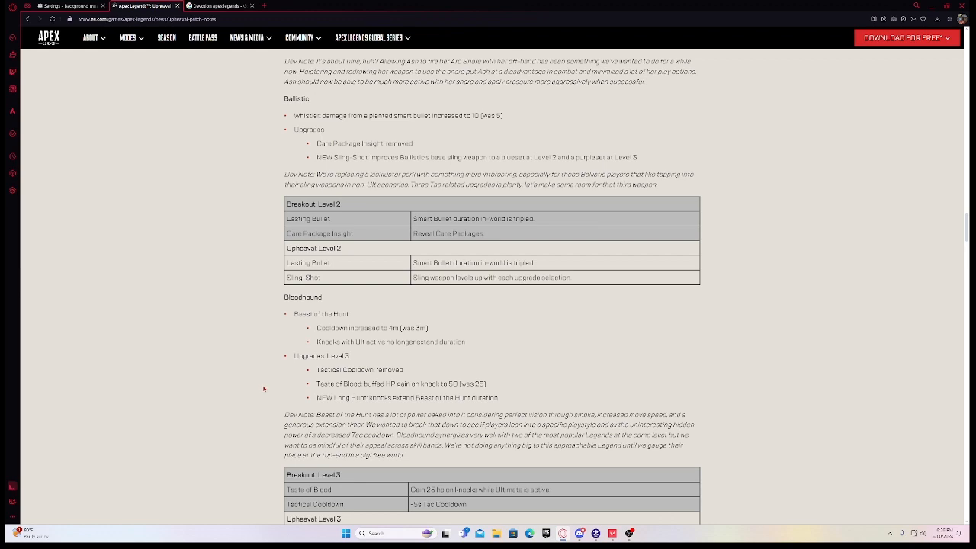
{"action": "scroll", "scroll_direction": "down", "scroll_amount": 3}
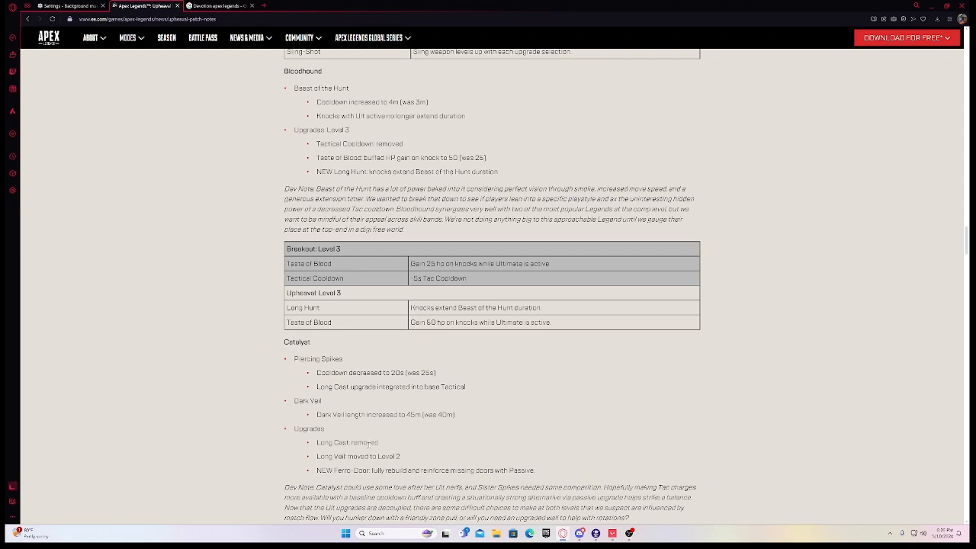
- Read Catalyst's upgrade tables down to the Caustic and Conduit entries
{"action": "scroll", "scroll_direction": "down", "scroll_amount": 3}
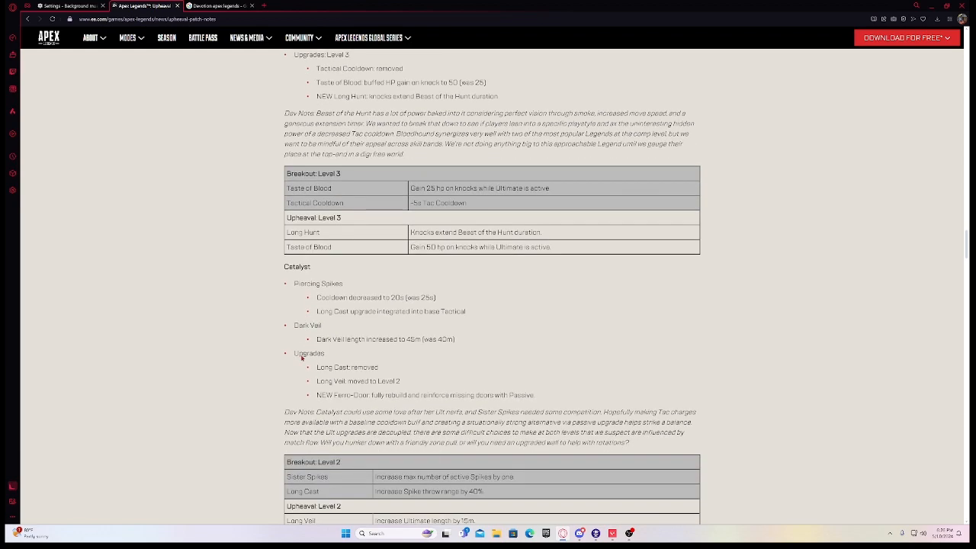
{"action": "scroll", "scroll_direction": "down", "scroll_amount": 3}
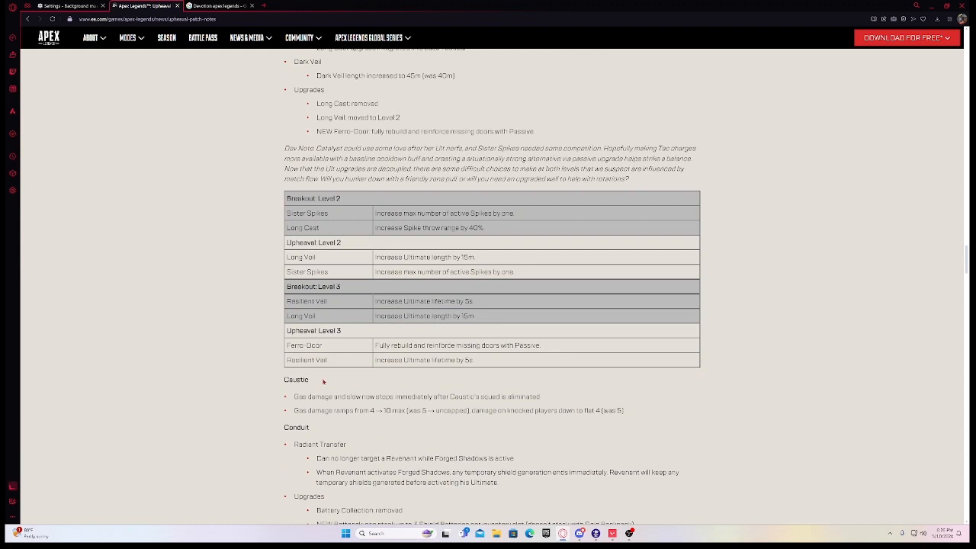
{"action": "scroll", "scroll_direction": "down", "scroll_amount": 3}
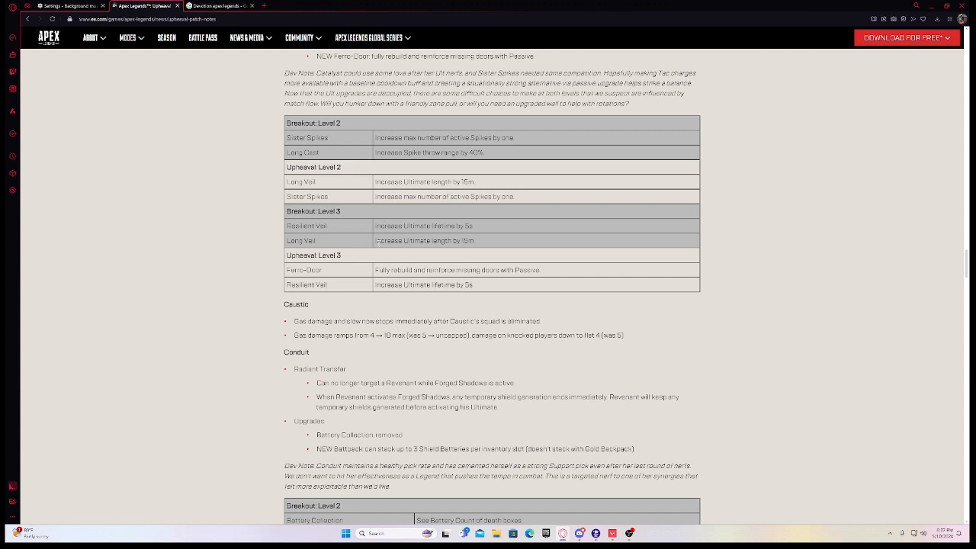
{"action": "scroll", "scroll_direction": "down", "scroll_amount": 3}
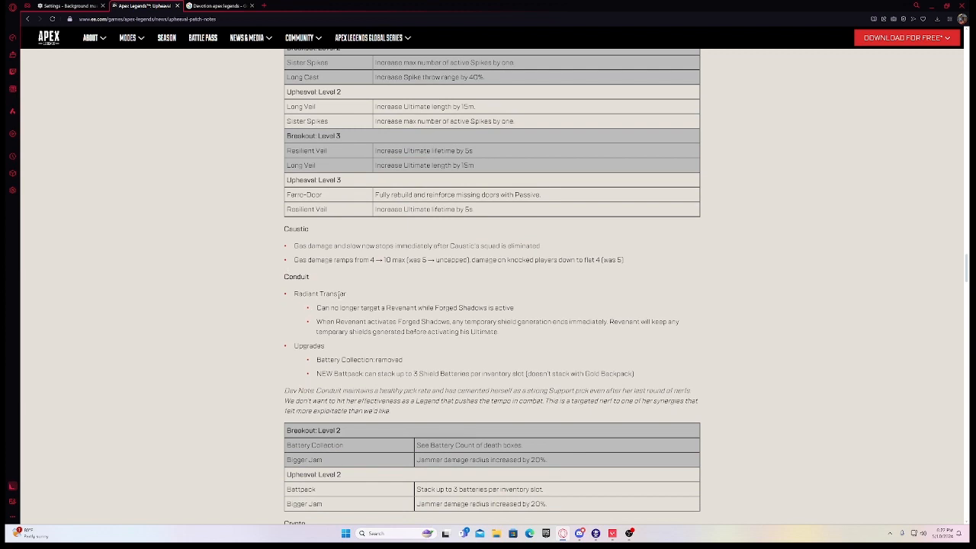
{"action": "mouse_move", "coordinate": [110, 471]}
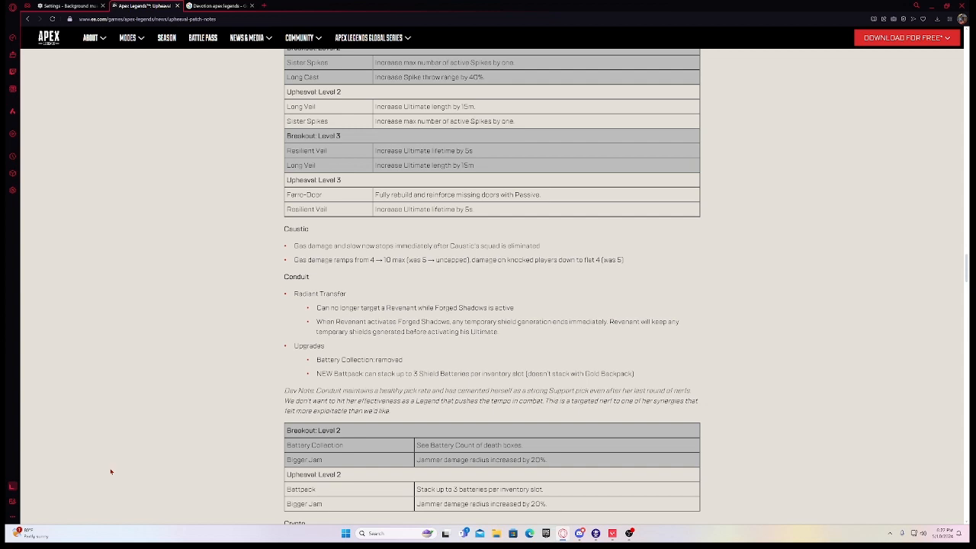
- Read past Conduit's upgrade table and Crypto's changes to the start of Fuse
{"action": "scroll", "scroll_direction": "down", "scroll_amount": 3}
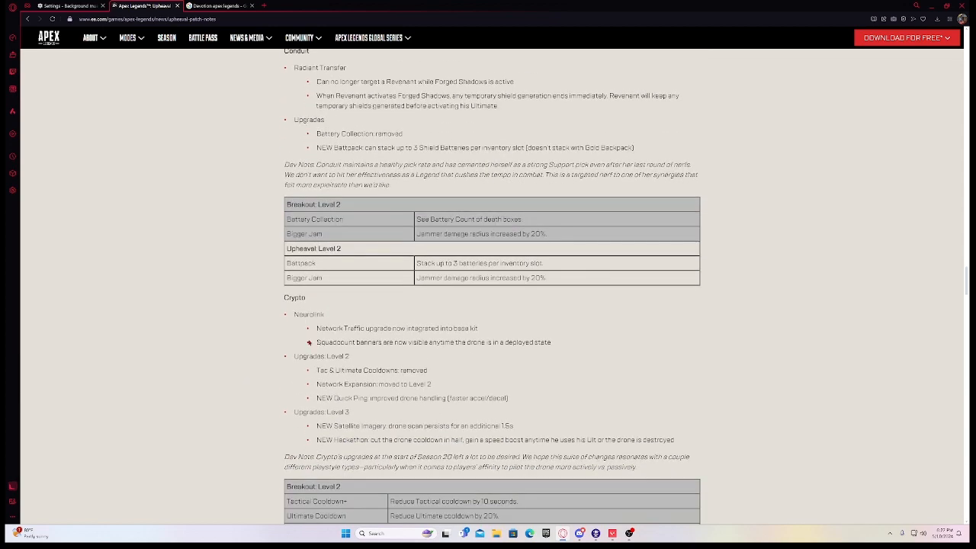
{"action": "mouse_move", "coordinate": [295, 333]}
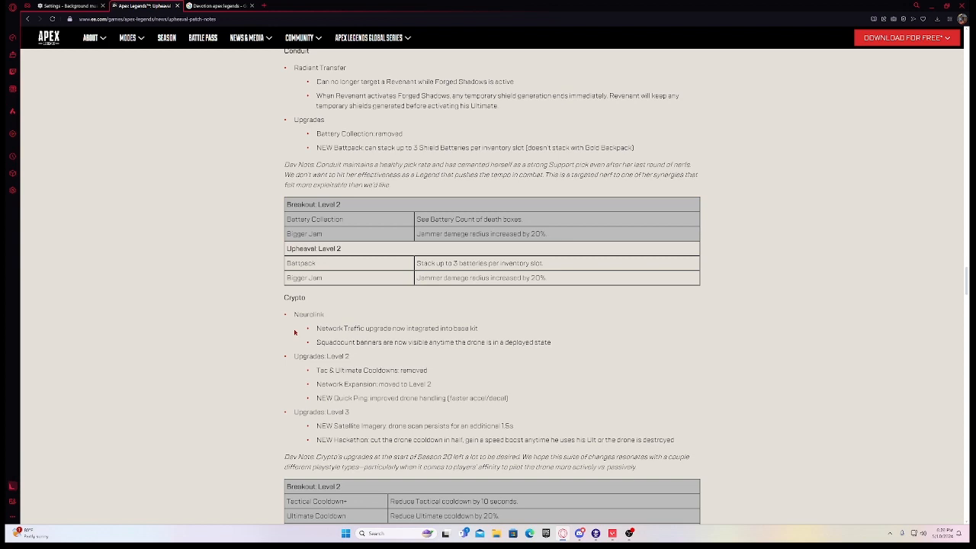
{"action": "mouse_move", "coordinate": [240, 418]}
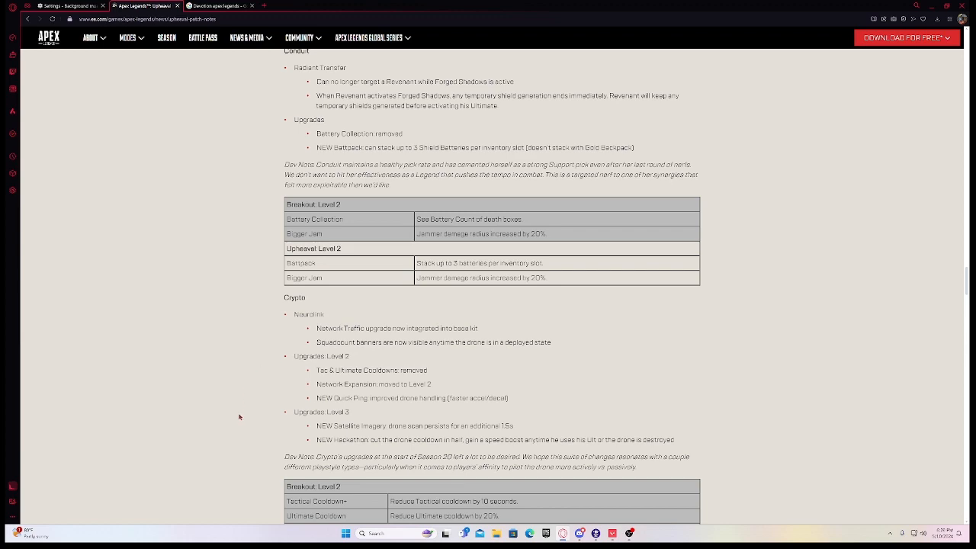
{"action": "scroll", "scroll_direction": "down", "scroll_amount": 3}
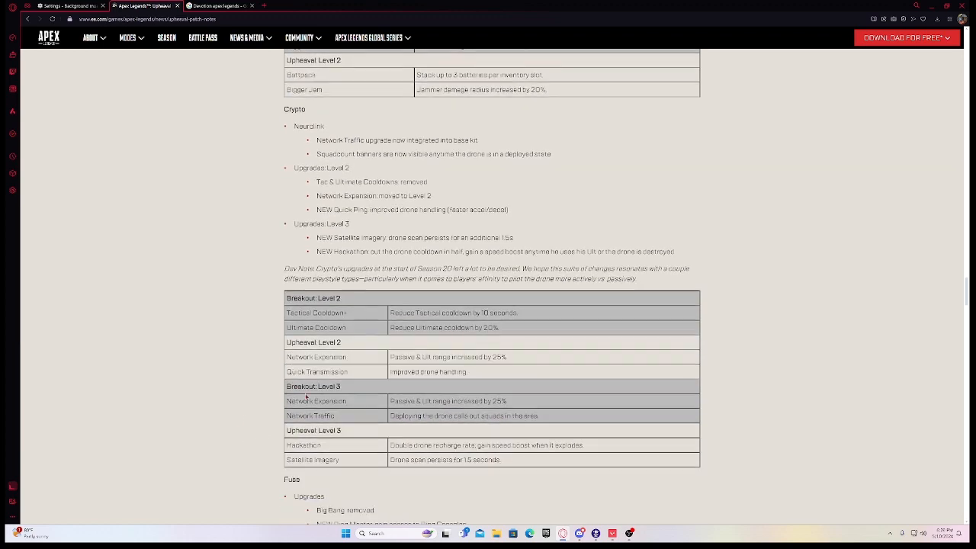
{"action": "scroll", "scroll_direction": "down", "scroll_amount": 3}
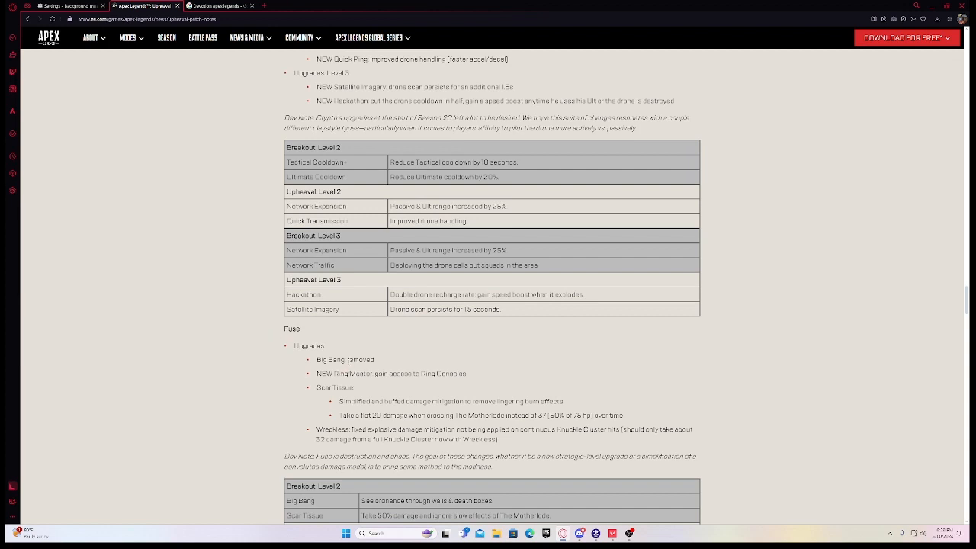
{"action": "mouse_move", "coordinate": [312, 369]}
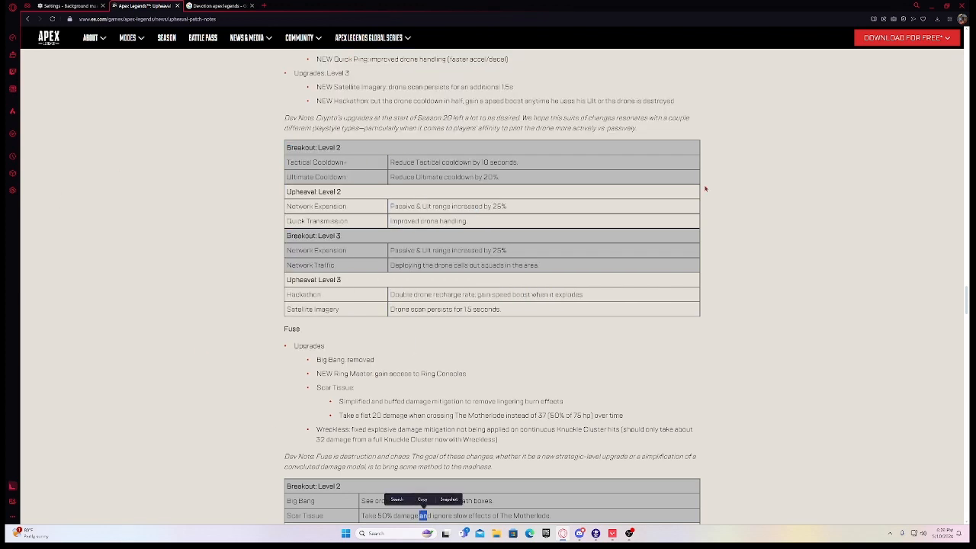
{"action": "mouse_move", "coordinate": [409, 370]}
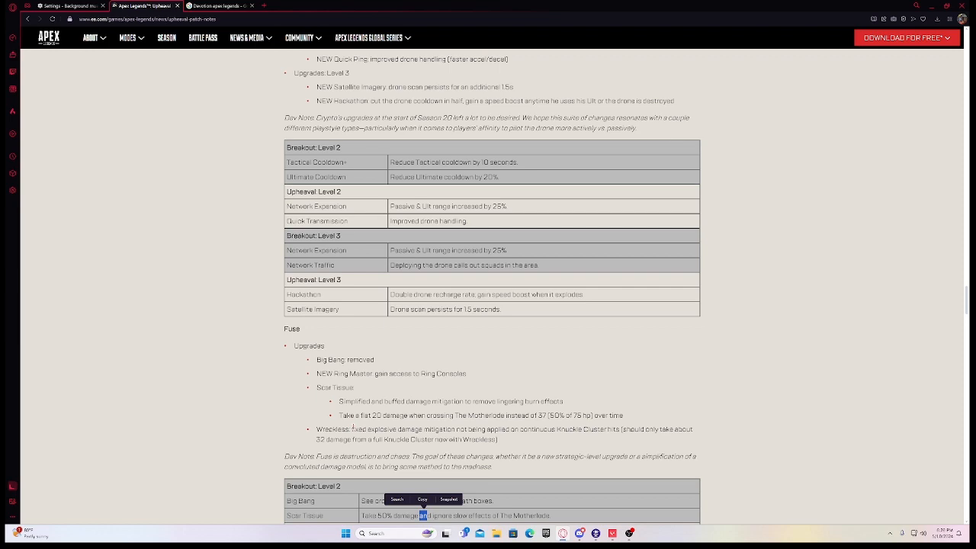
- Read through Fuse, Newcastle and Octane's tables to Wattson, Wraith and the MAPS heading
{"action": "scroll", "scroll_direction": "down", "scroll_amount": 3}
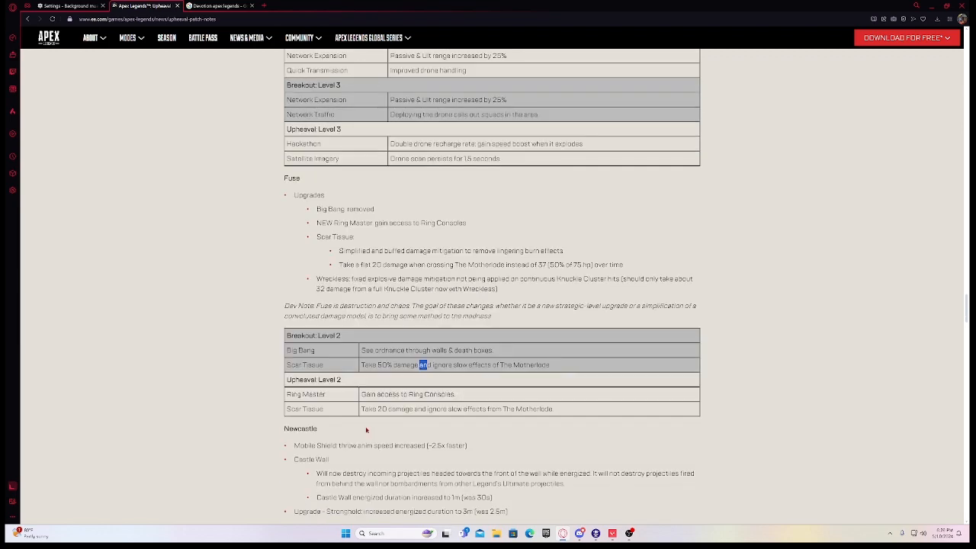
{"action": "scroll", "scroll_direction": "down", "scroll_amount": 3}
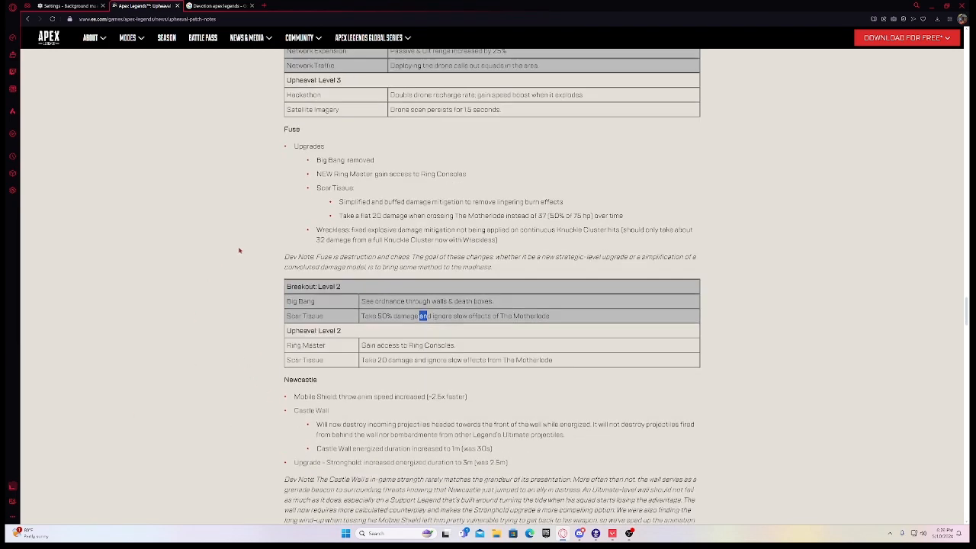
{"action": "scroll", "scroll_direction": "down", "scroll_amount": 3}
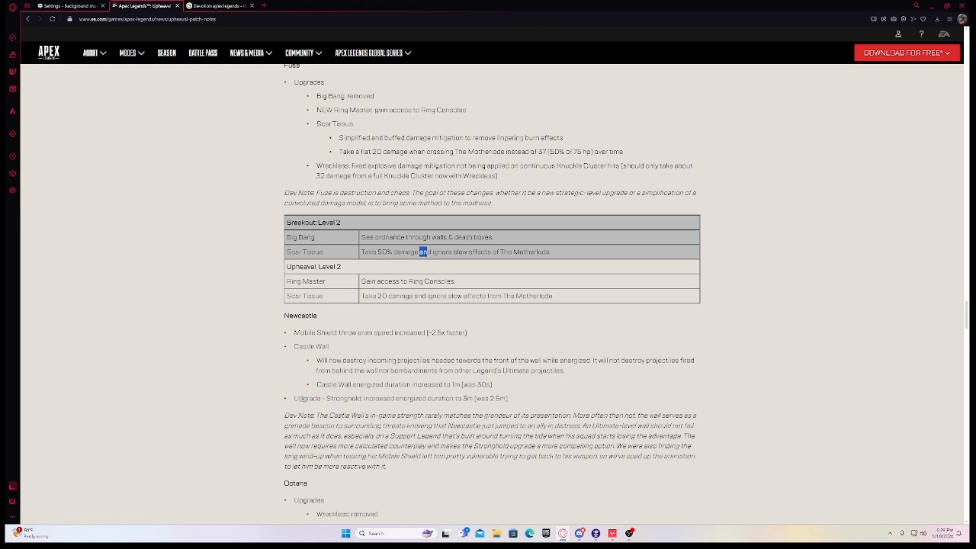
{"action": "scroll", "scroll_direction": "down", "scroll_amount": 3}
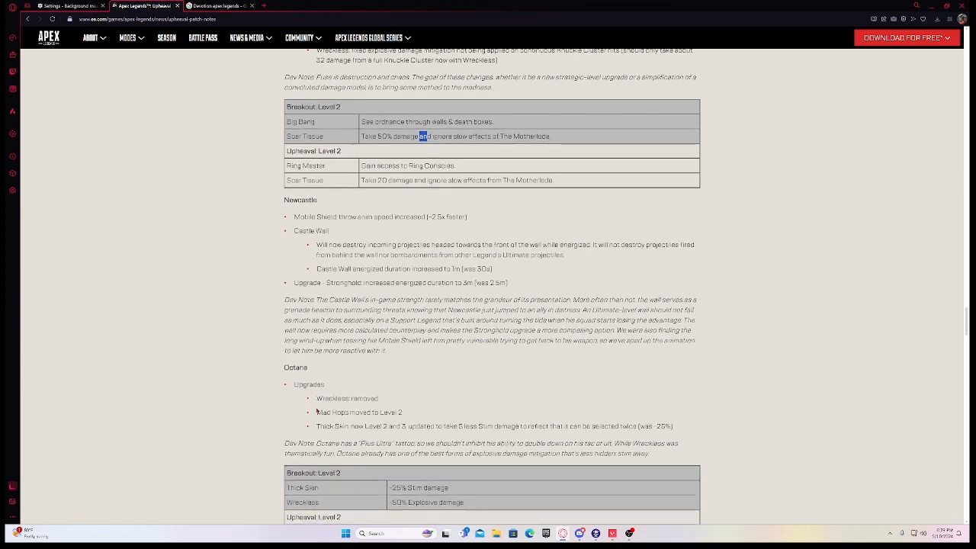
{"action": "scroll", "scroll_direction": "down", "scroll_amount": 3}
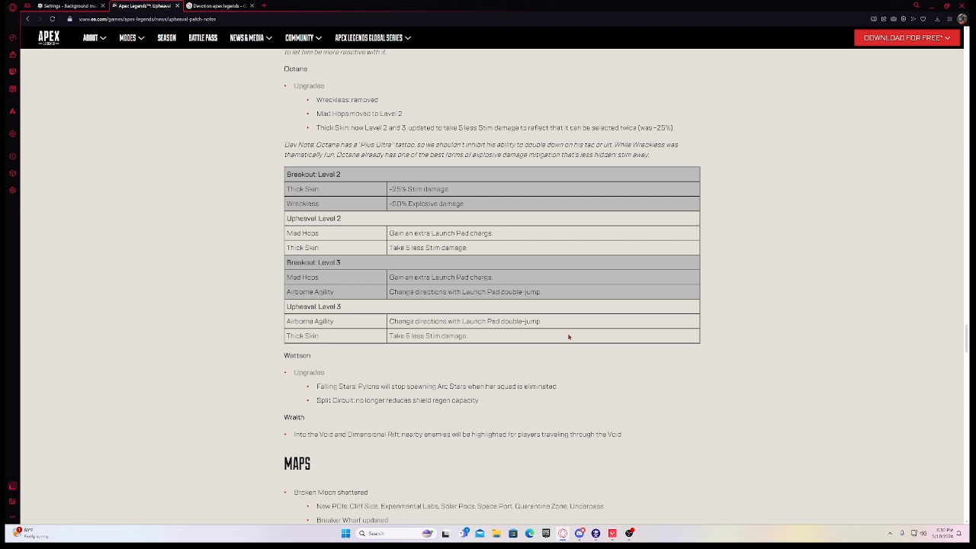
- Read the Broken Moon map changes down to the MODES heading and Solos list
{"action": "scroll", "scroll_direction": "down", "scroll_amount": 3}
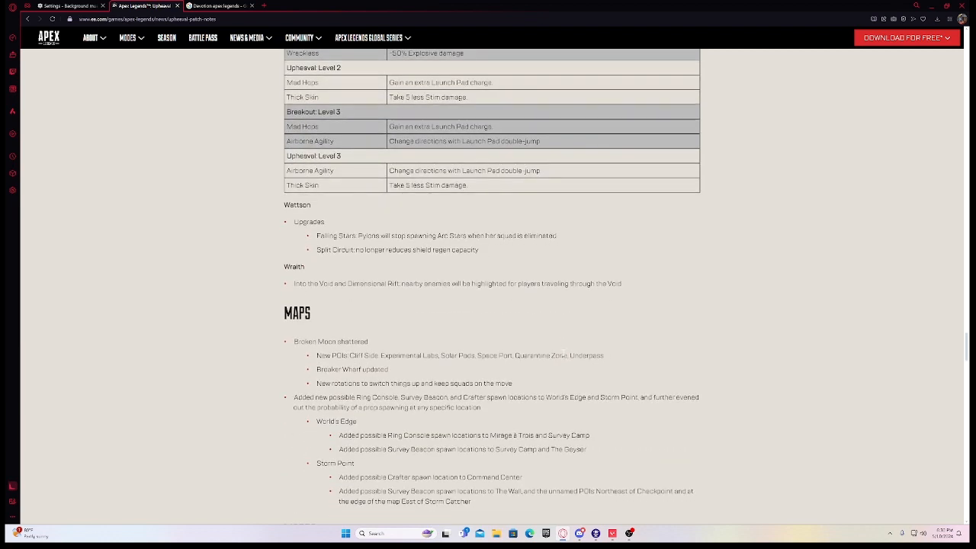
{"action": "scroll", "scroll_direction": "down", "scroll_amount": 3}
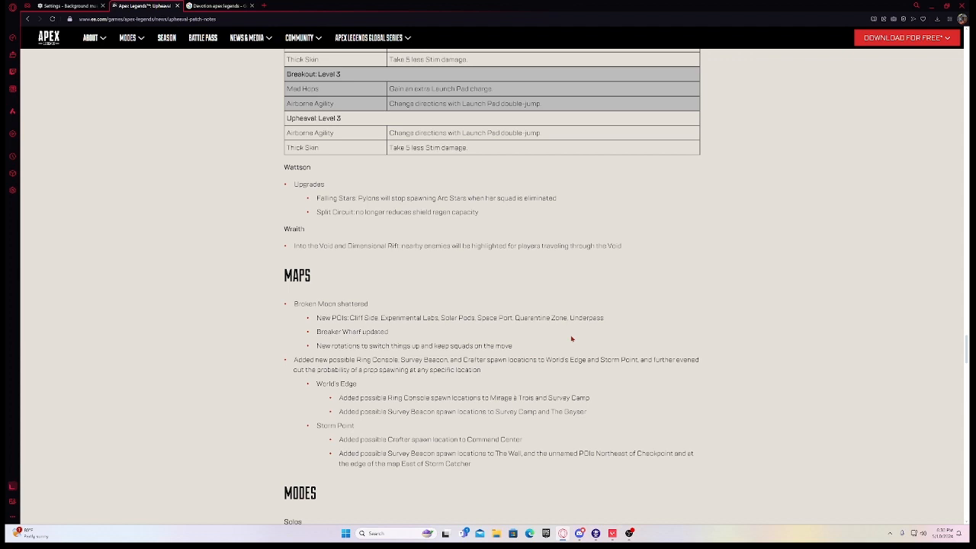
{"action": "scroll", "scroll_direction": "down", "scroll_amount": 3}
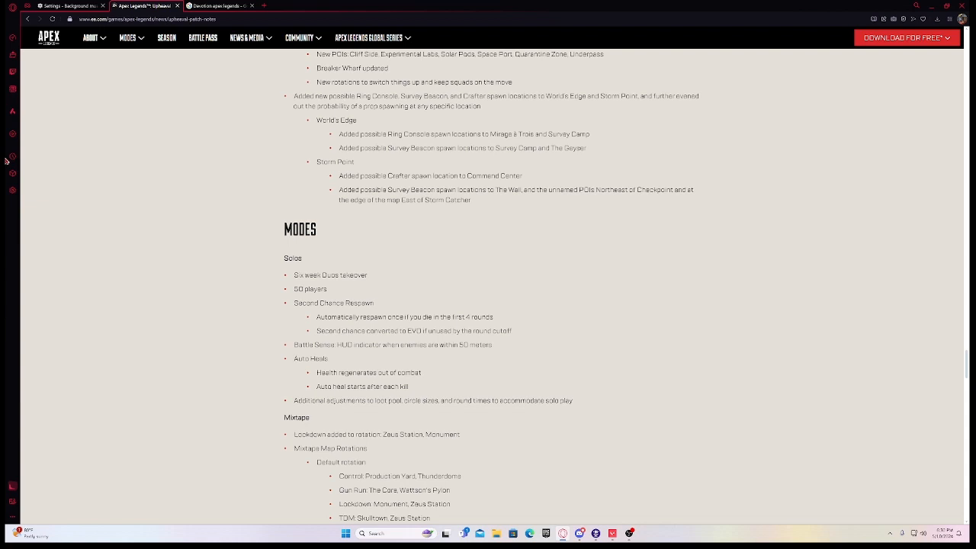
{"action": "mouse_move", "coordinate": [354, 287]}
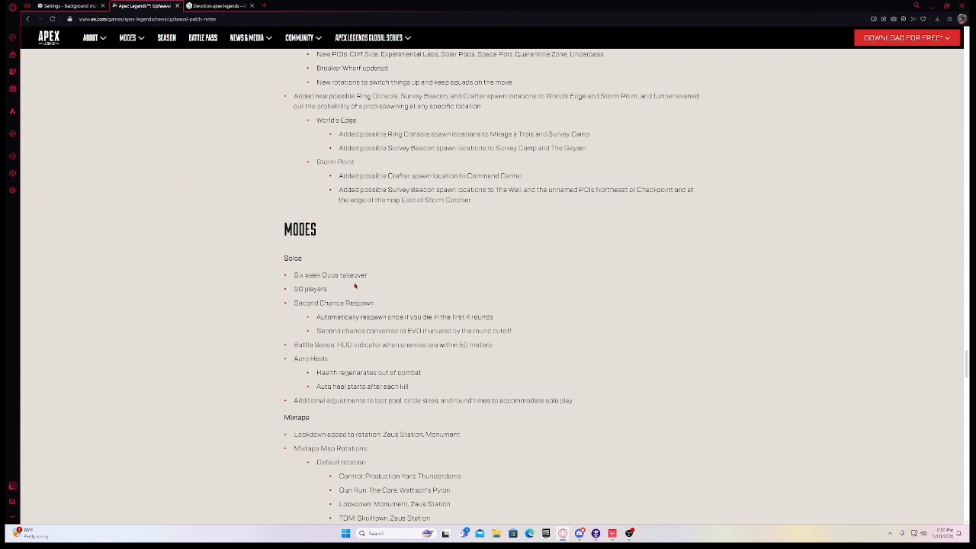
{"action": "mouse_move", "coordinate": [362, 293]}
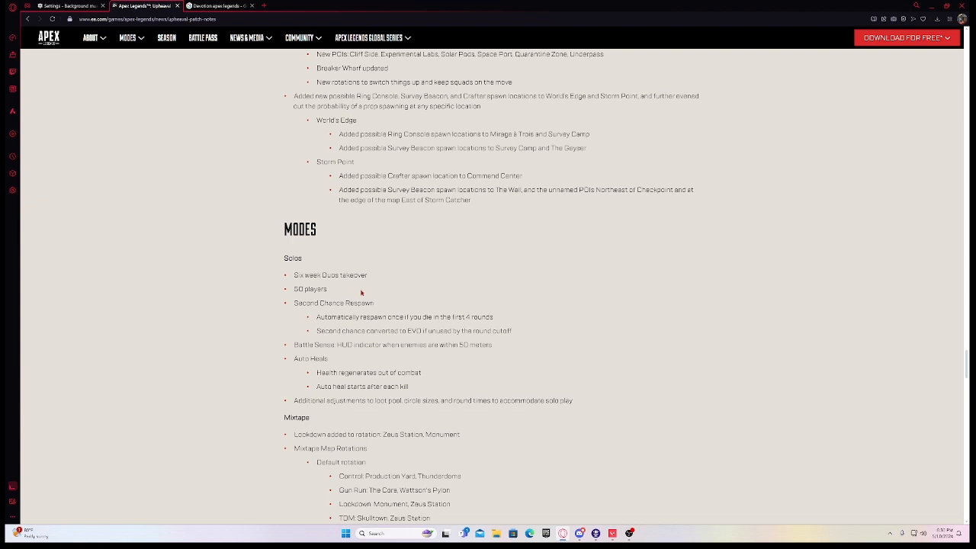
{"action": "mouse_move", "coordinate": [324, 257]}
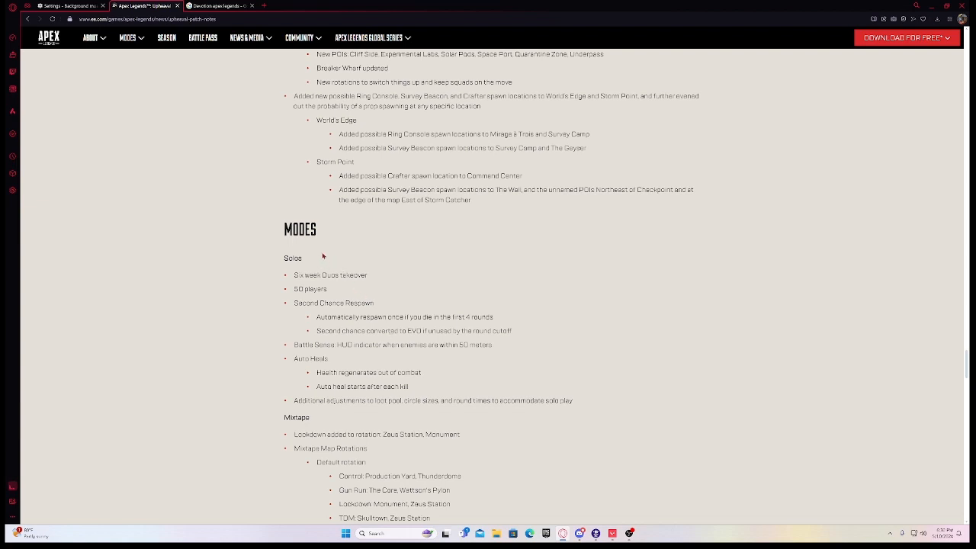
{"action": "mouse_move", "coordinate": [283, 232]}
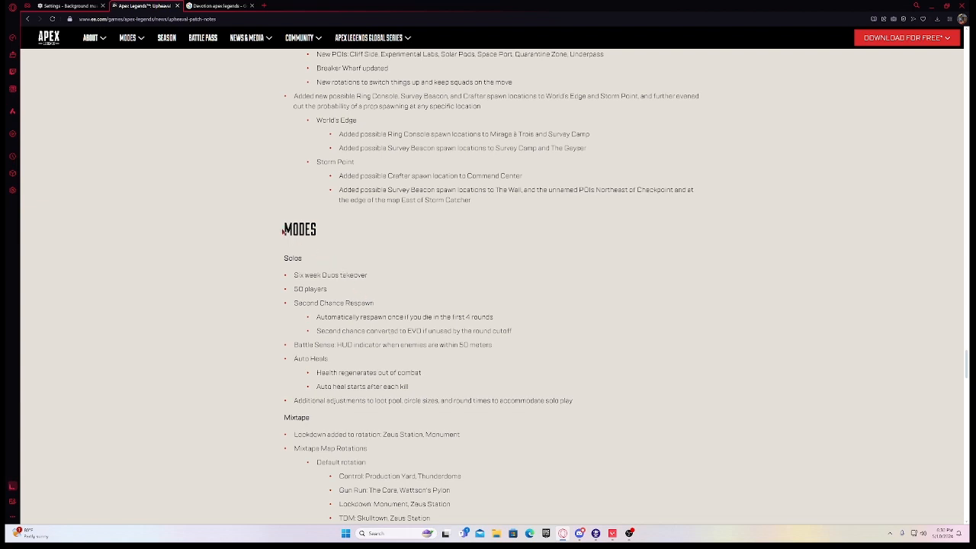
{"action": "mouse_move", "coordinate": [277, 214]}
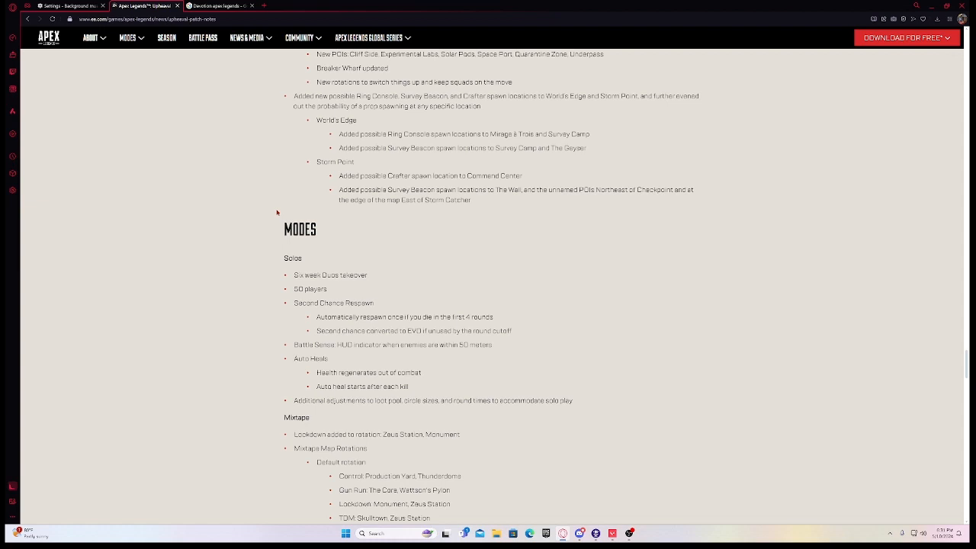
- Scroll down past the Mixtape Modes and Ranked notes to reach World Systems and Bug Fixes
{"action": "scroll", "scroll_direction": "down", "scroll_amount": 3}
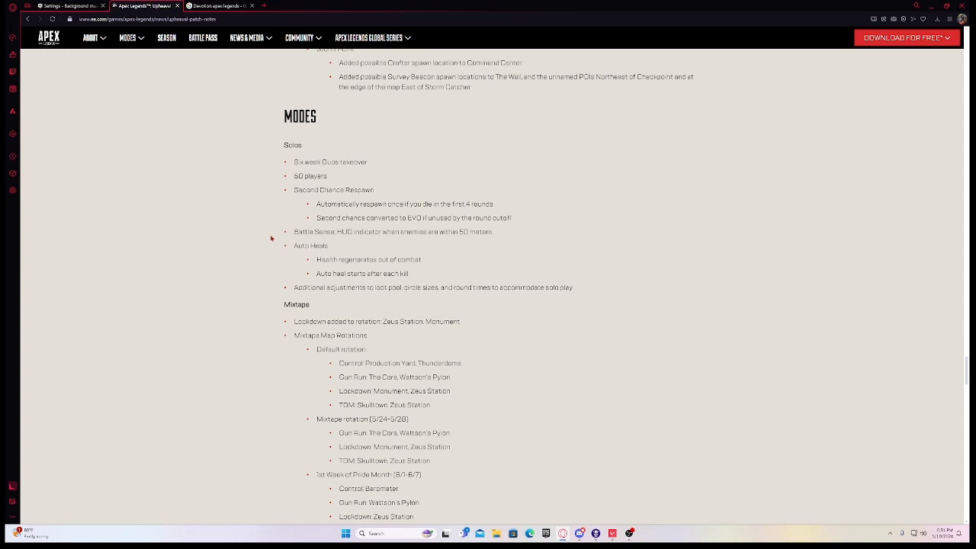
{"action": "scroll", "scroll_direction": "down", "scroll_amount": 3}
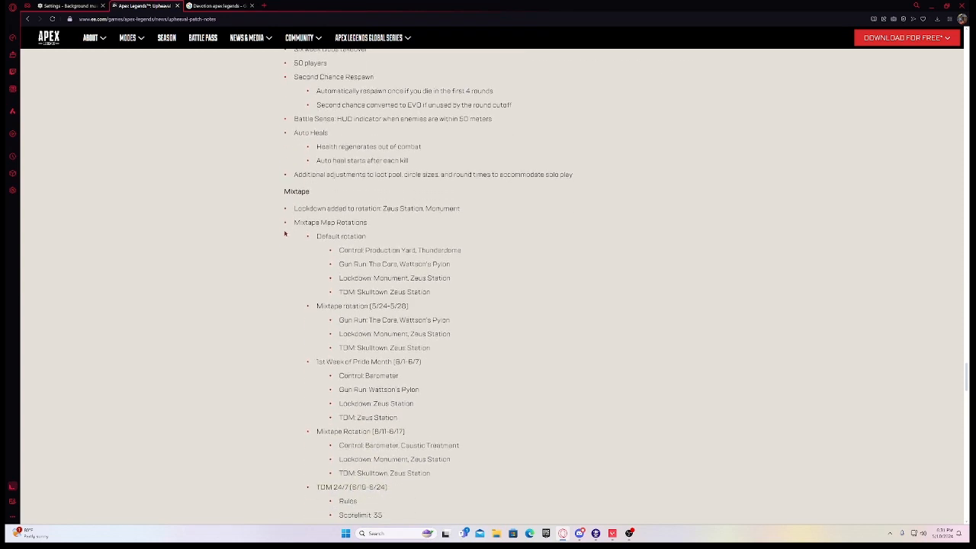
{"action": "scroll", "scroll_direction": "down", "scroll_amount": 3}
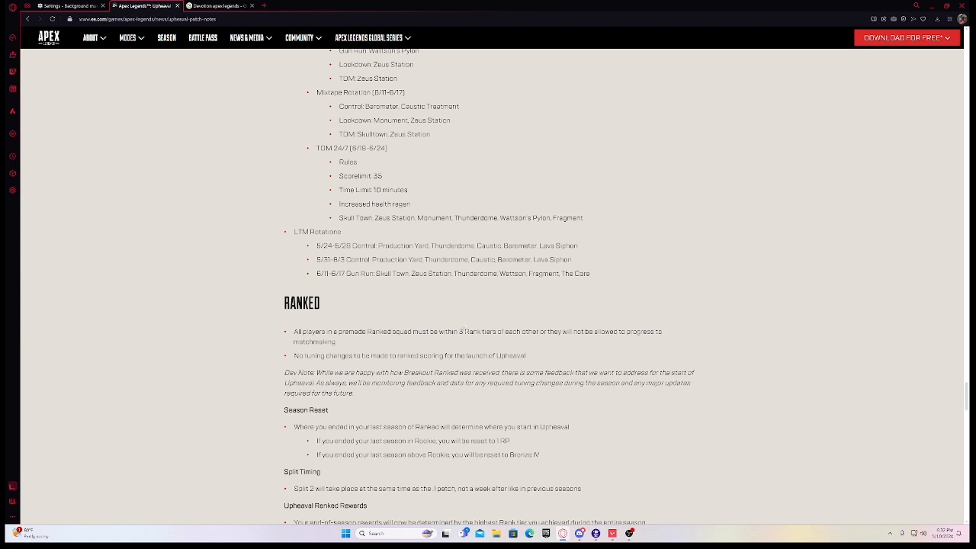
{"action": "scroll", "scroll_direction": "down", "scroll_amount": 3}
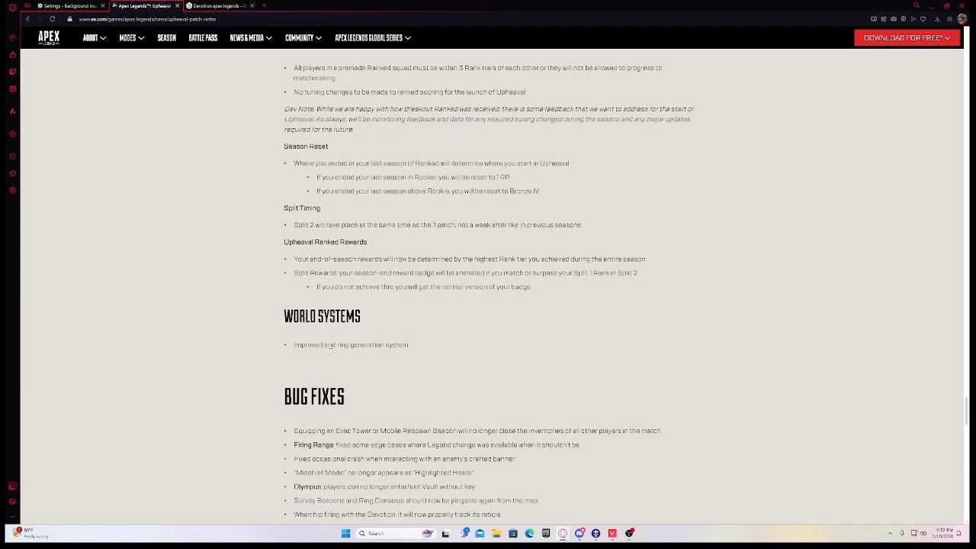
{"action": "scroll", "scroll_direction": "down", "scroll_amount": 3}
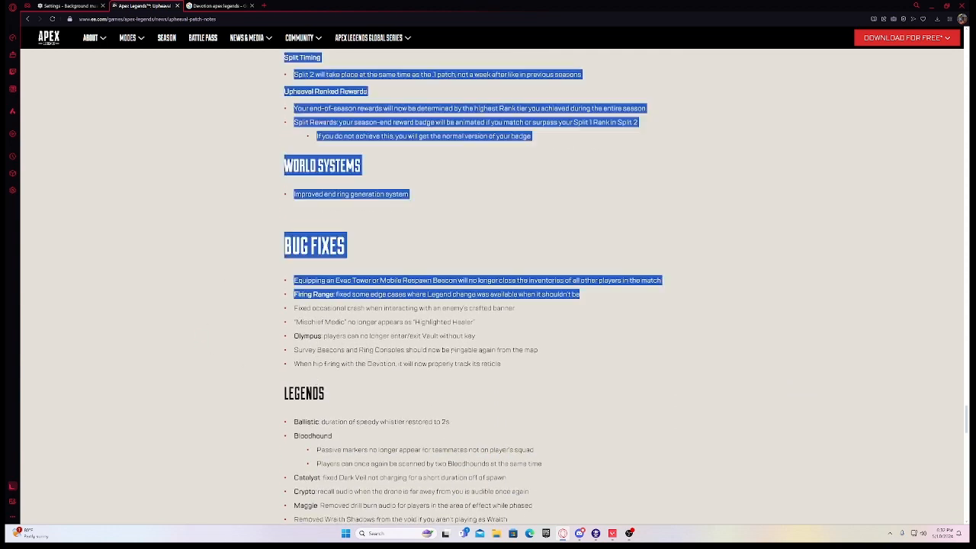
- Scroll through Bug Fixes, Legends, Quality of Life and Graphics to the end, then return to the homepage's Latest News
{"action": "scroll", "scroll_direction": "down", "scroll_amount": 3}
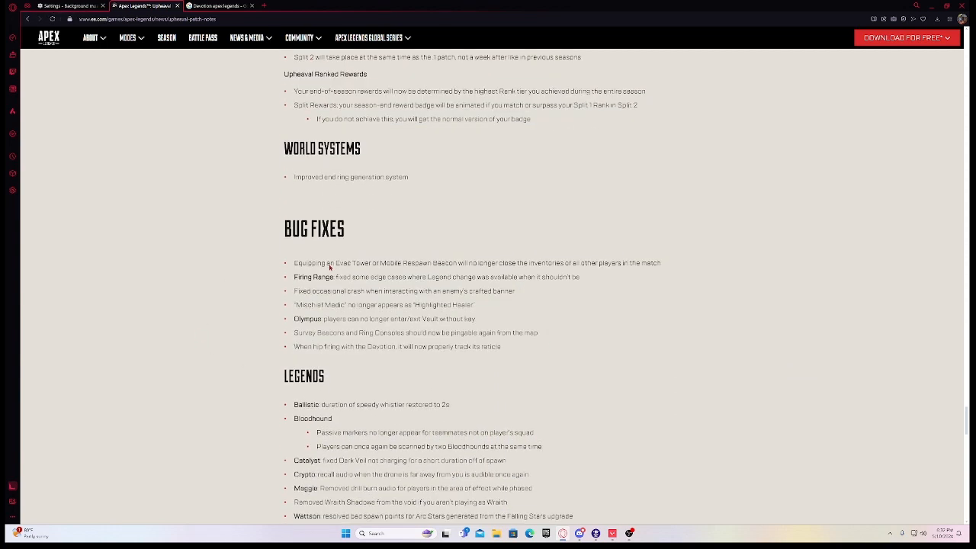
{"action": "scroll", "scroll_direction": "down", "scroll_amount": 3}
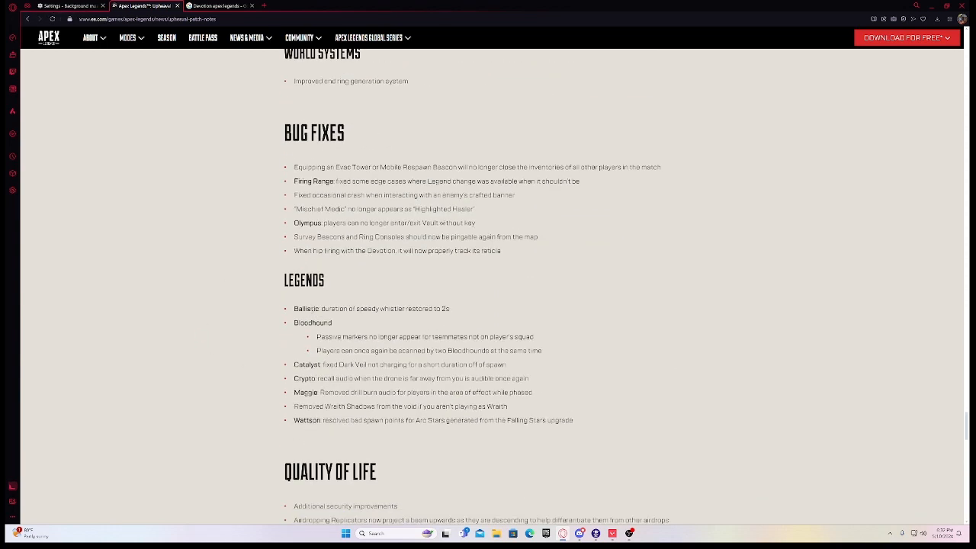
{"action": "scroll", "scroll_direction": "down", "scroll_amount": 3}
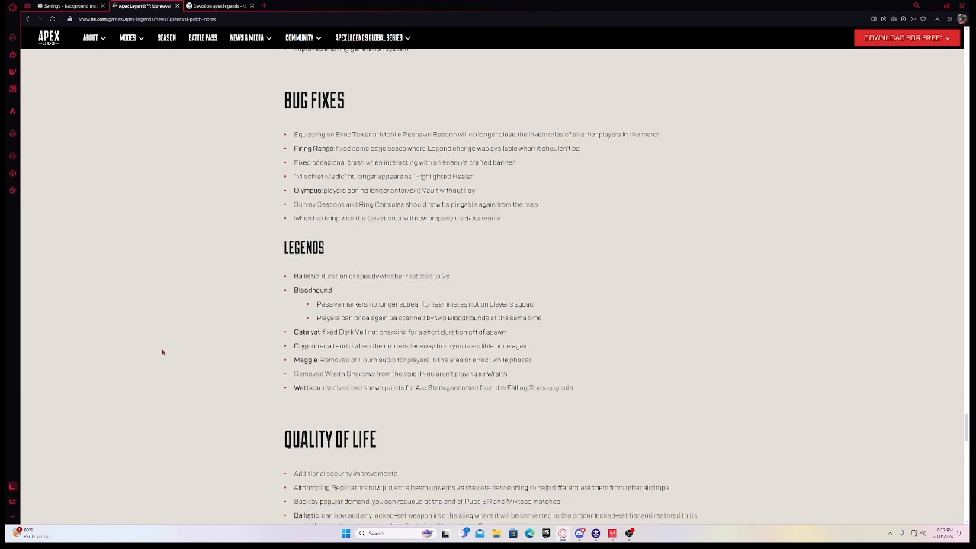
{"action": "scroll", "scroll_direction": "down", "scroll_amount": 3}
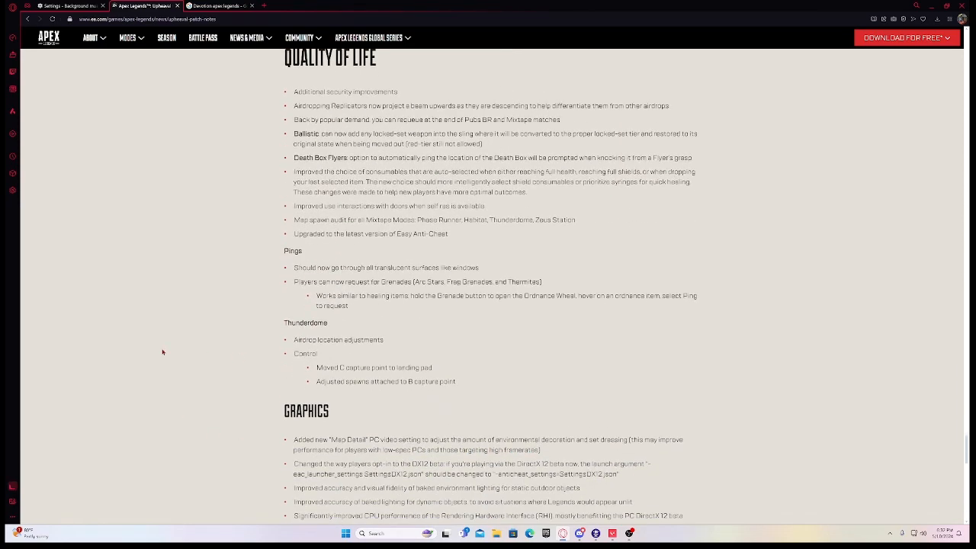
{"action": "scroll", "scroll_direction": "down", "scroll_amount": 3}
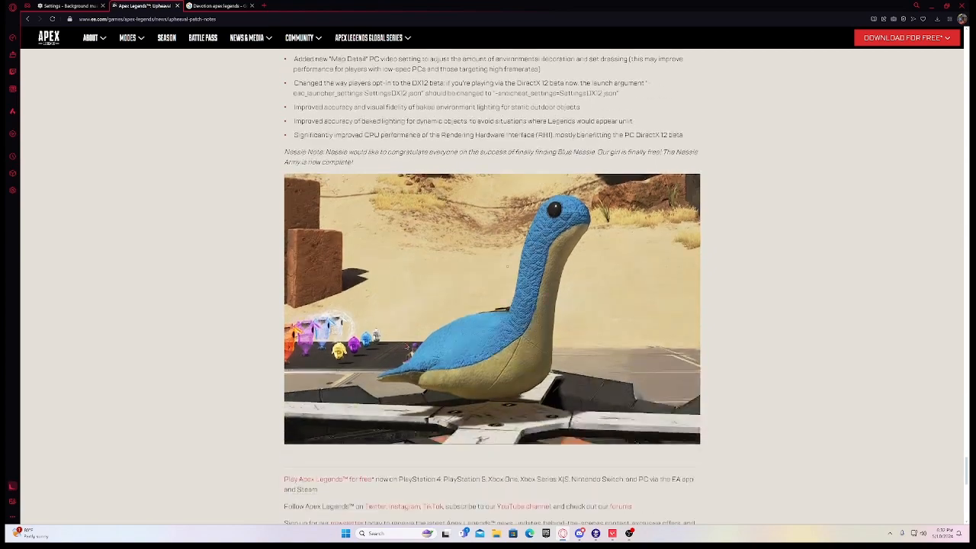
{"action": "scroll", "scroll_direction": "down", "scroll_amount": 3}
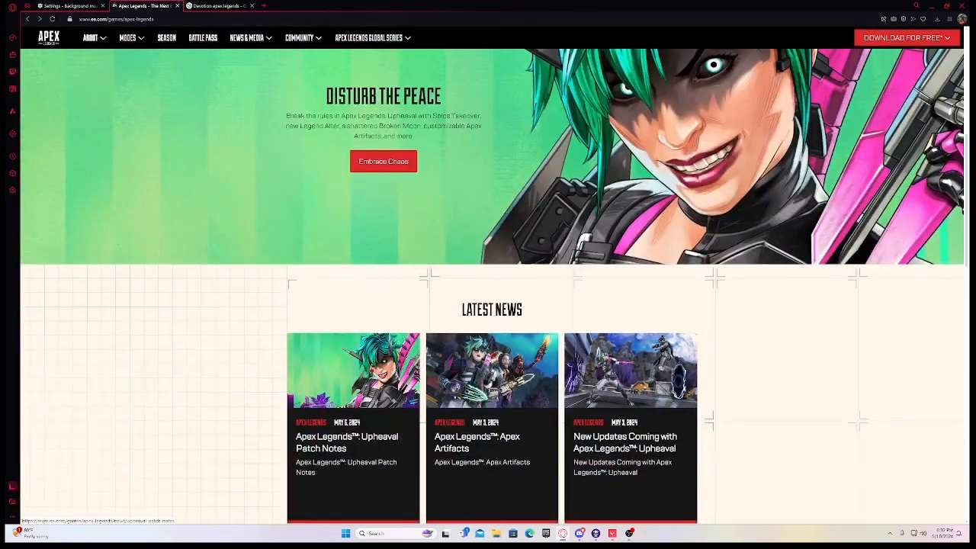
{"action": "scroll", "scroll_direction": "up", "scroll_amount": 3}
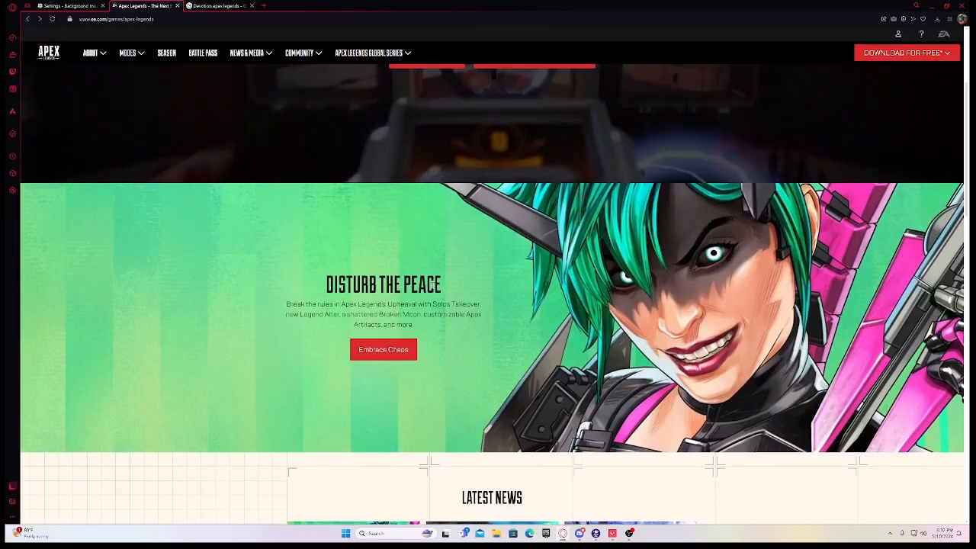